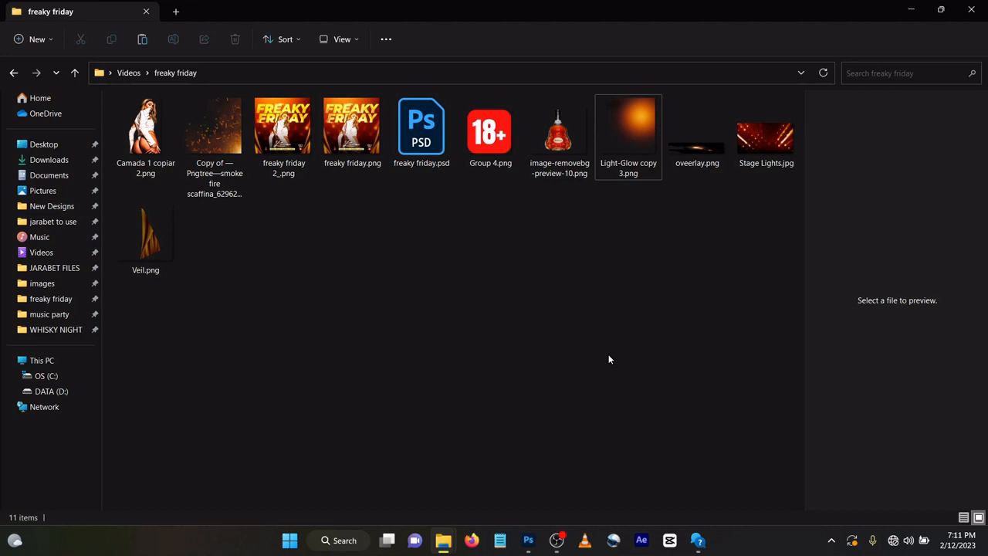
# Place Stage Lights.jpg into the square document and enlarge it to fill the canvas
pyautogui.click(766, 136)
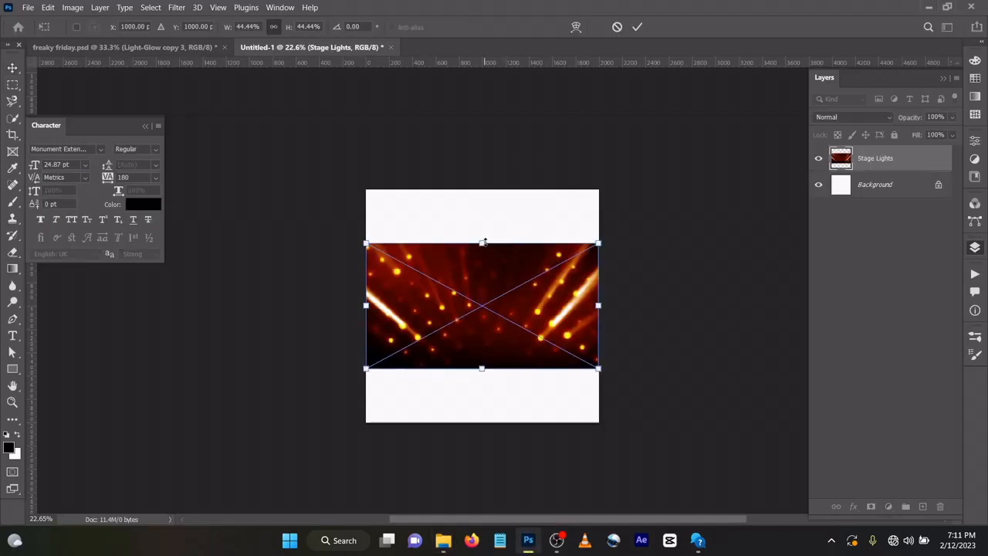
pyautogui.moveTo(482, 243); pyautogui.dragTo(482, 189)
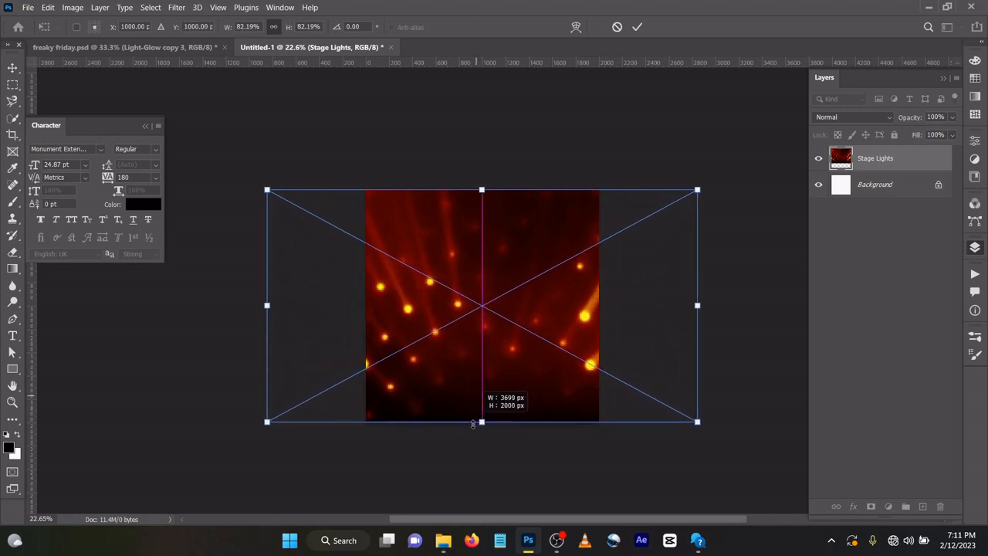
pyautogui.click(636, 27)
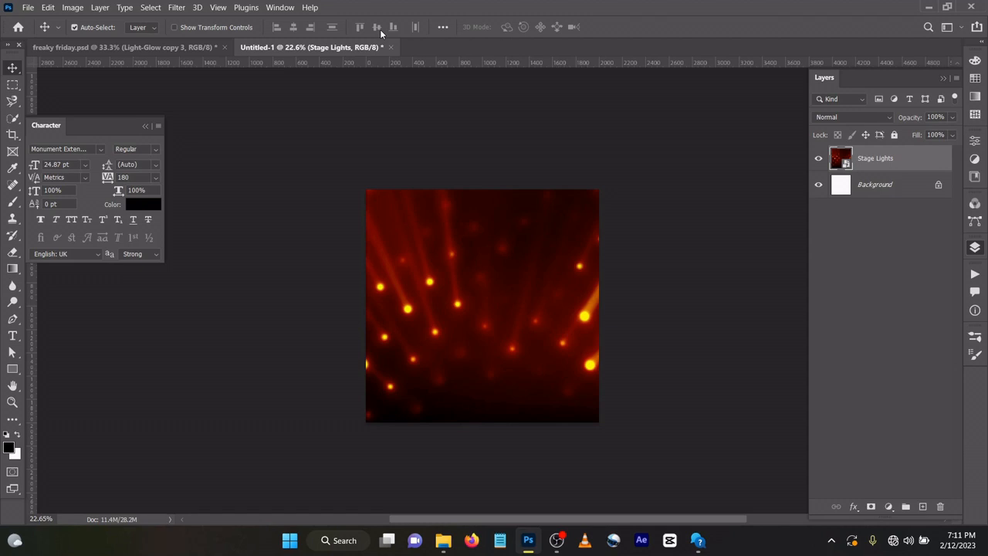
pyautogui.moveTo(377, 27)
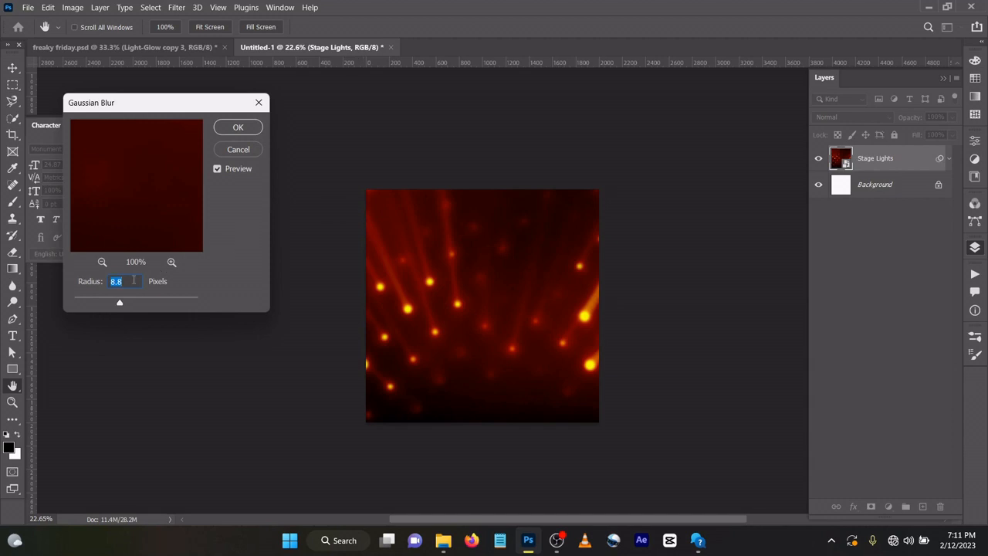
# Apply a Gaussian Blur of about 29 pixels to the stage lights background
pyautogui.write('2')
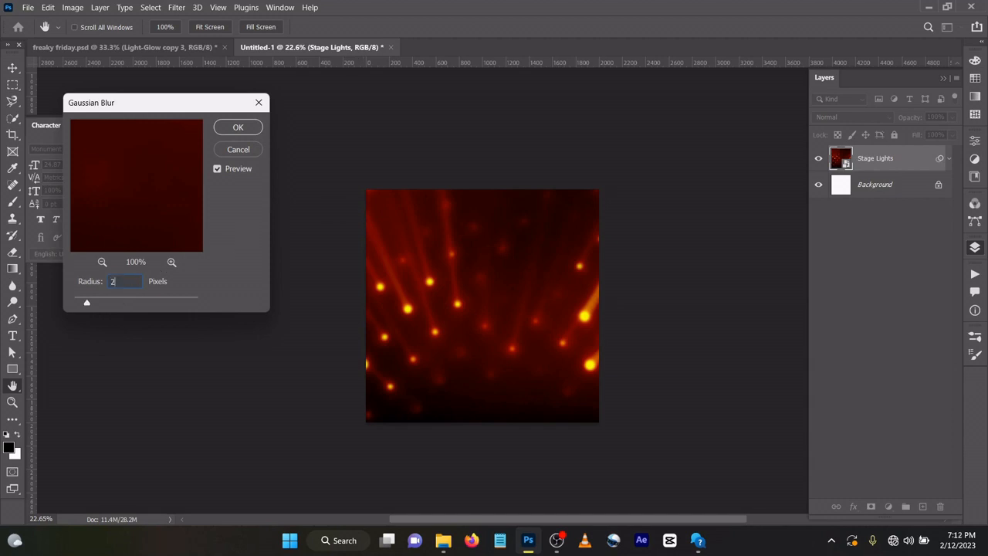
pyautogui.moveTo(86, 301); pyautogui.dragTo(133, 301)
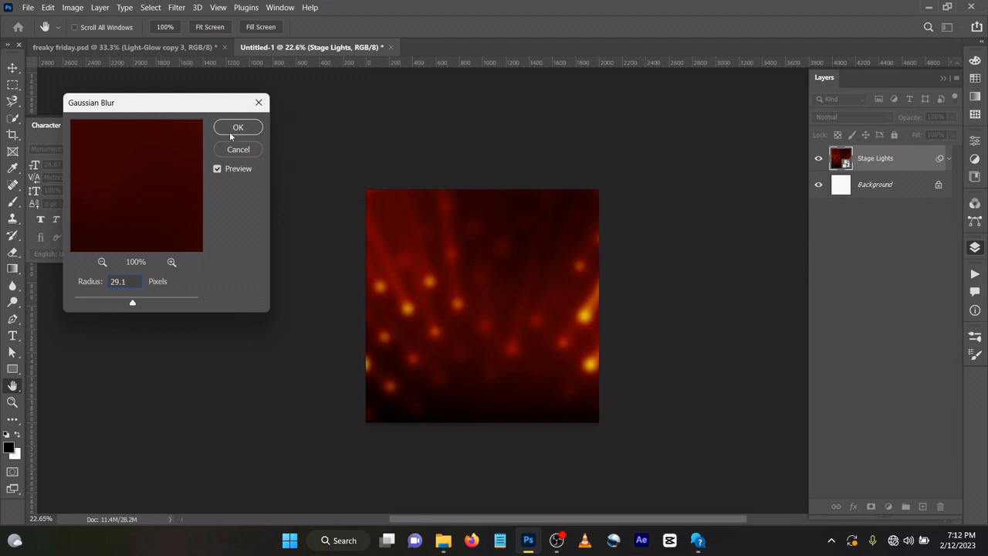
pyautogui.click(238, 126)
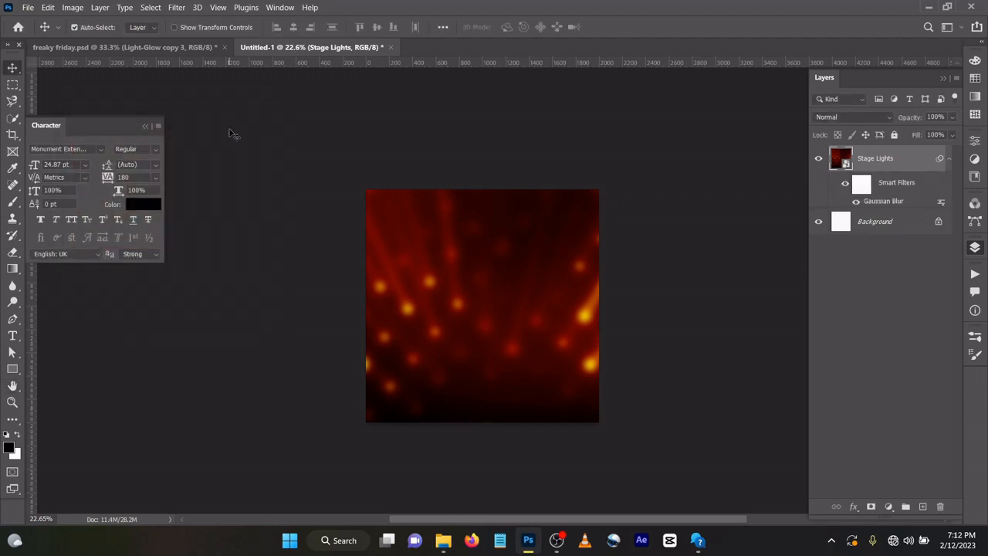
pyautogui.moveTo(249, 189)
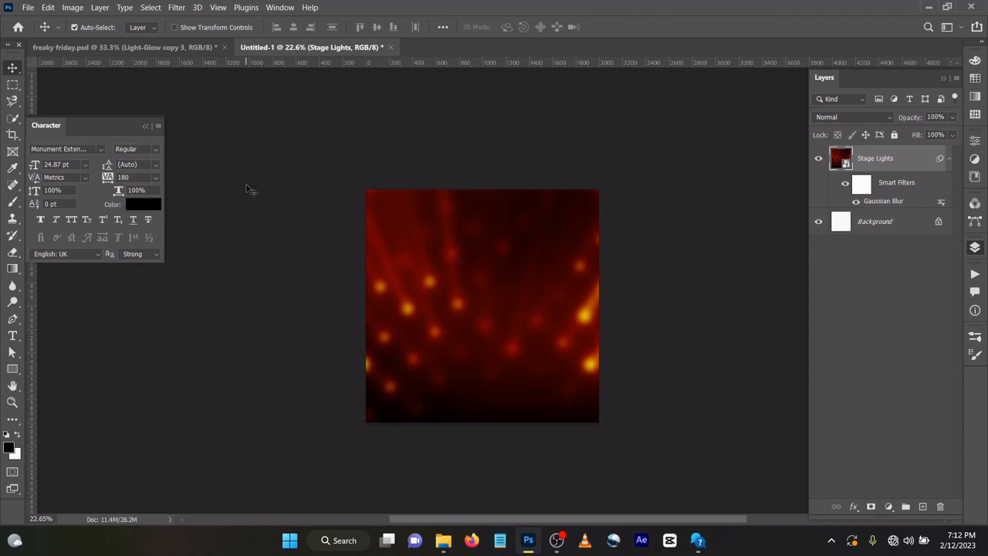
pyautogui.moveTo(396, 261)
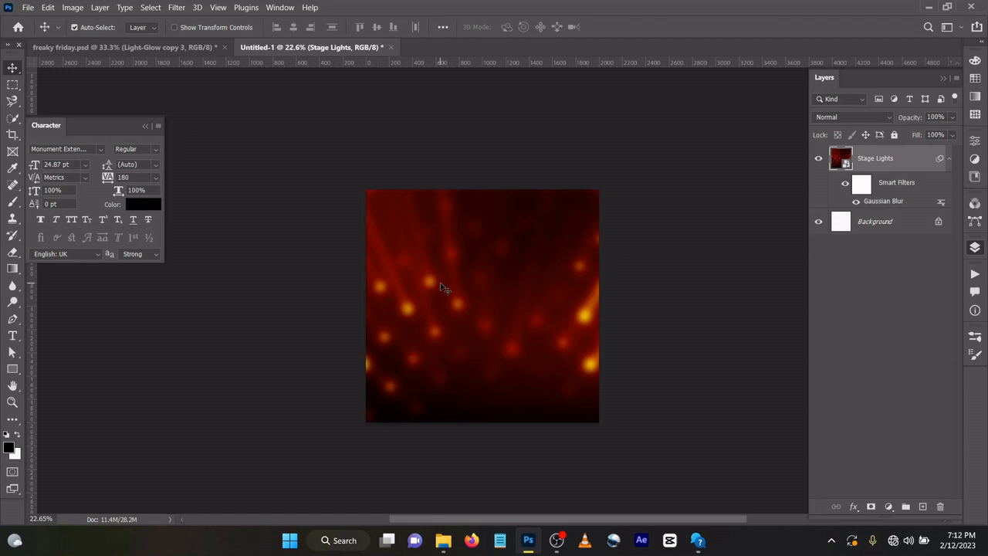
pyautogui.moveTo(447, 289)
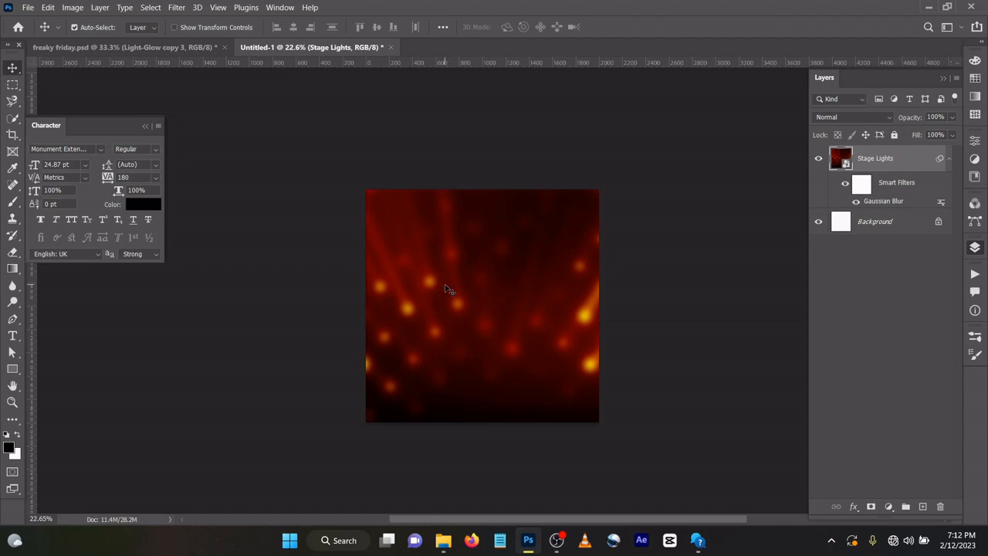
# Add a black FREAKY FRIDAY text layer and move it to the top centre
pyautogui.click(13, 335)
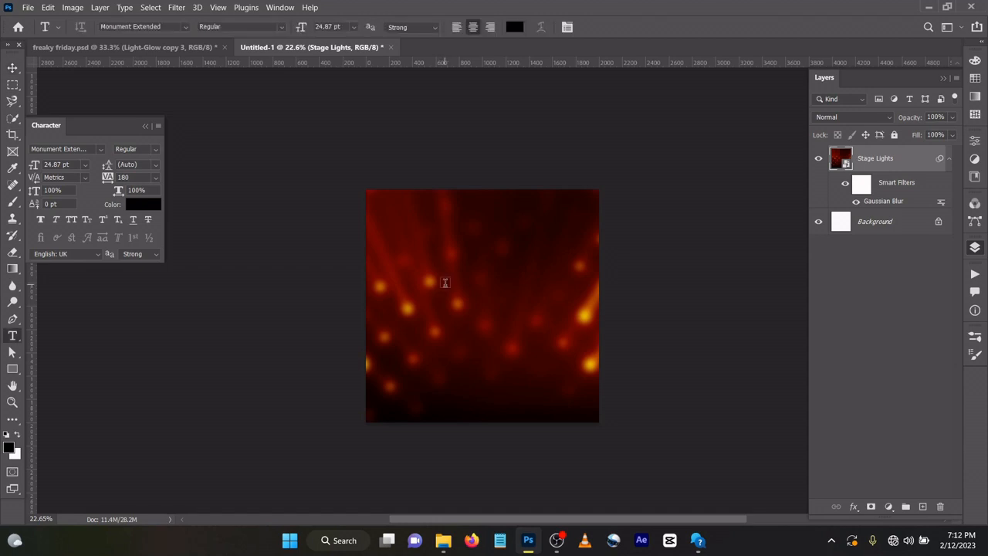
pyautogui.moveTo(405, 256)
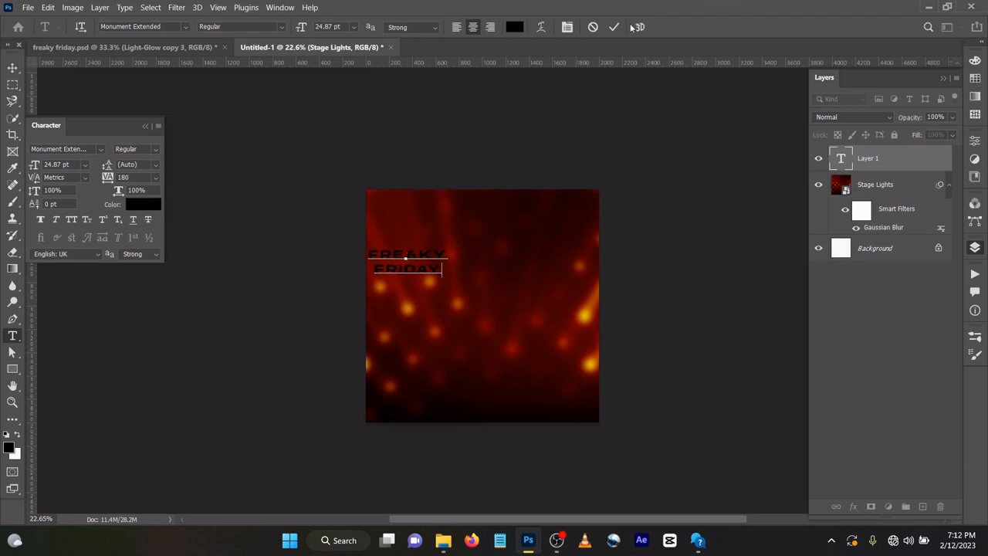
pyautogui.click(614, 28)
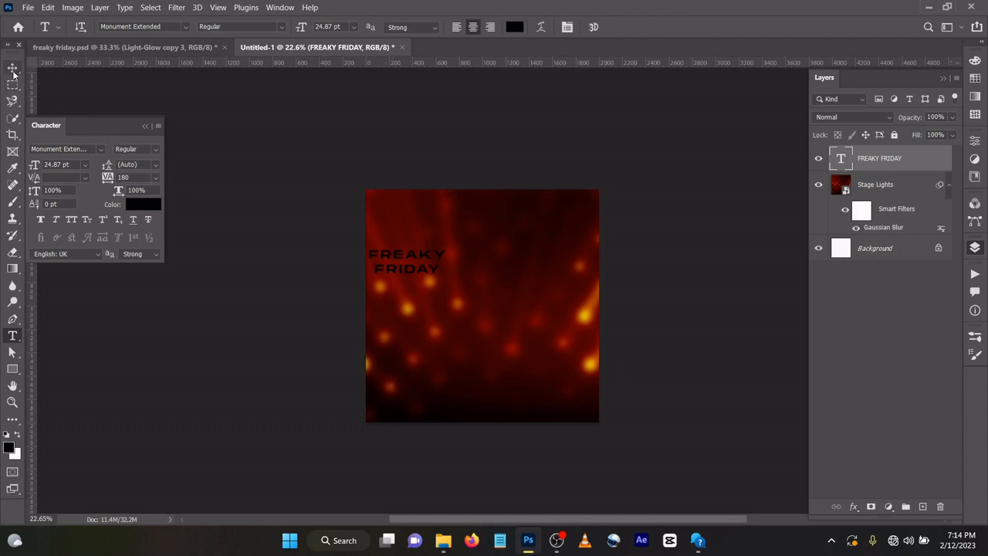
pyautogui.click(12, 69)
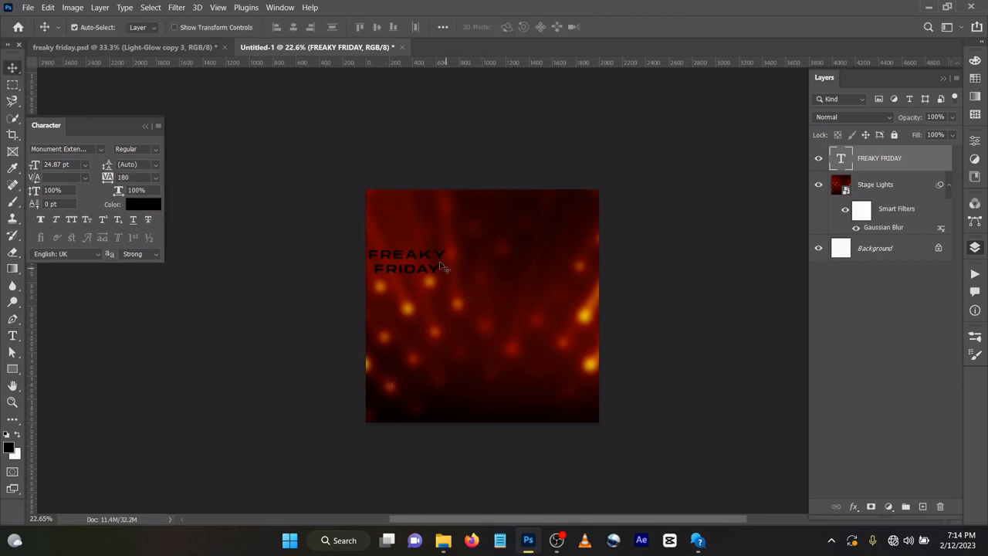
pyautogui.moveTo(408, 259); pyautogui.dragTo(466, 244)
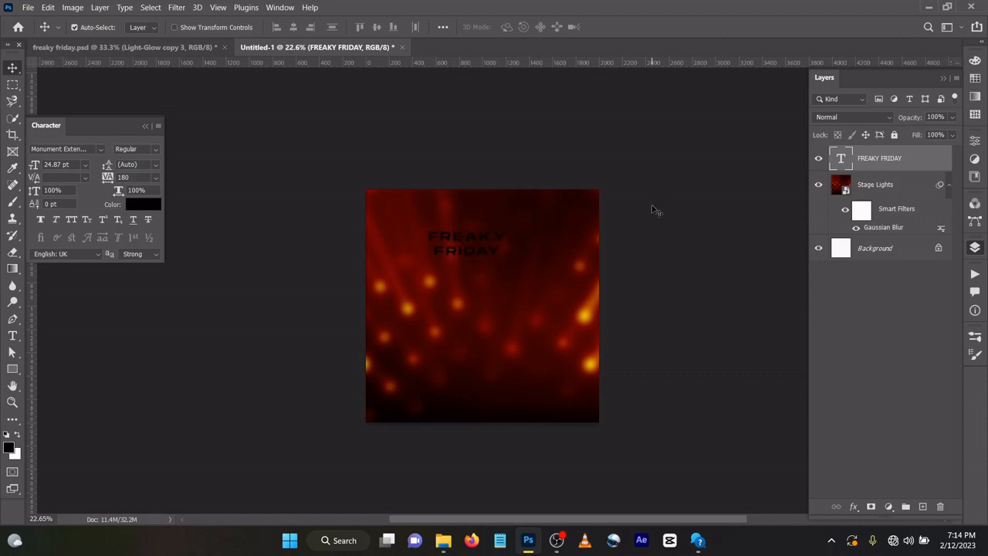
pyautogui.moveTo(620, 210)
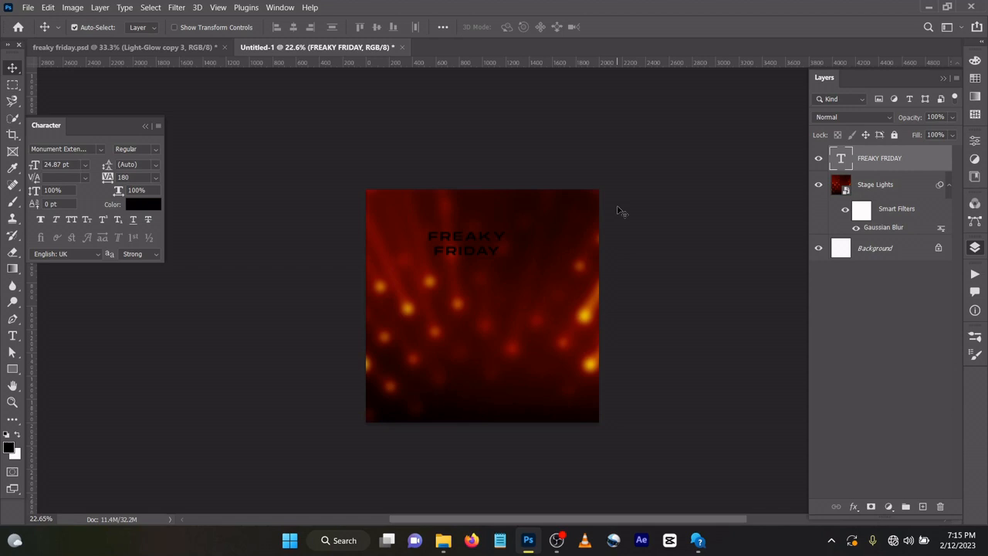
pyautogui.moveTo(614, 99)
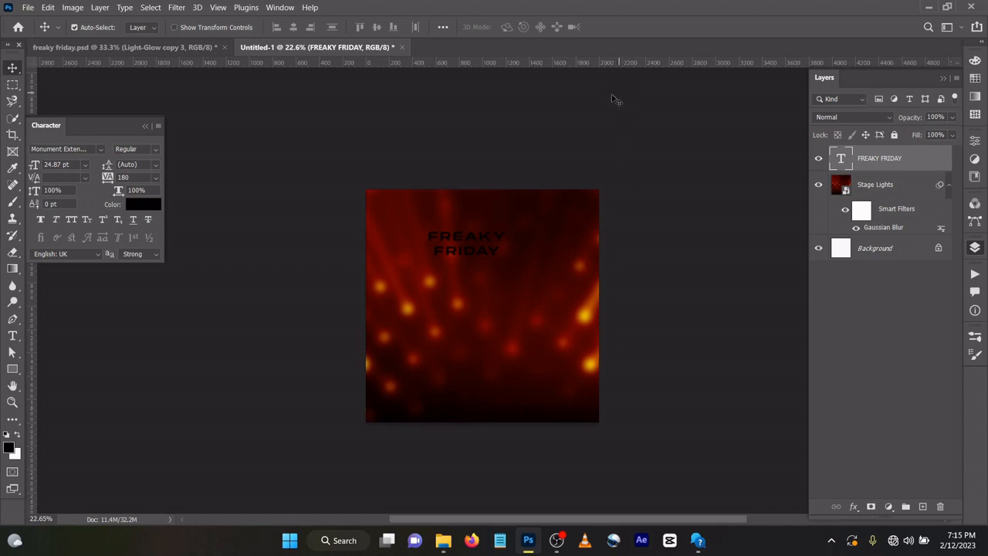
pyautogui.moveTo(852, 163)
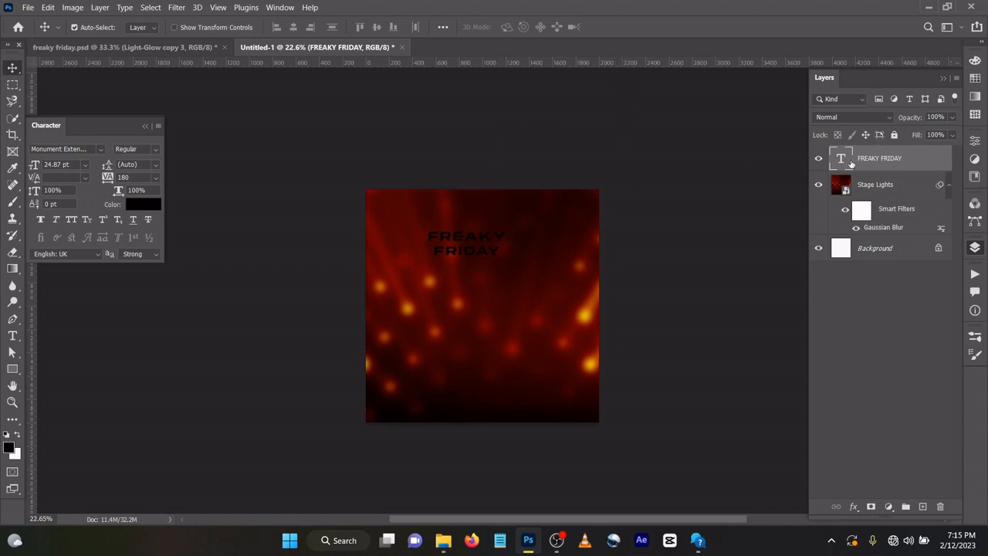
pyautogui.moveTo(839, 159)
pyautogui.write('MO')
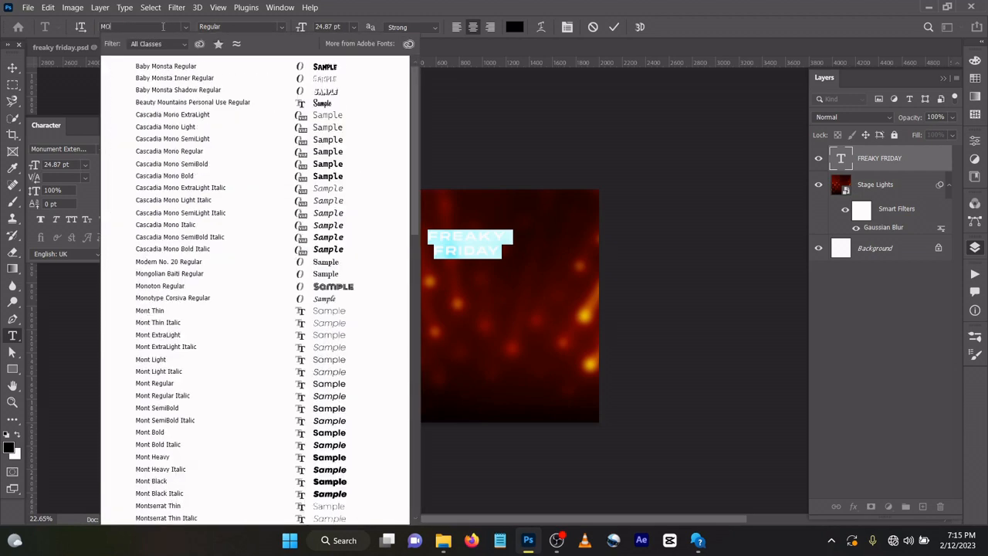
# Set the title in Montserrat Black Italic and select its size to enter 100 pt
pyautogui.write('NTS')
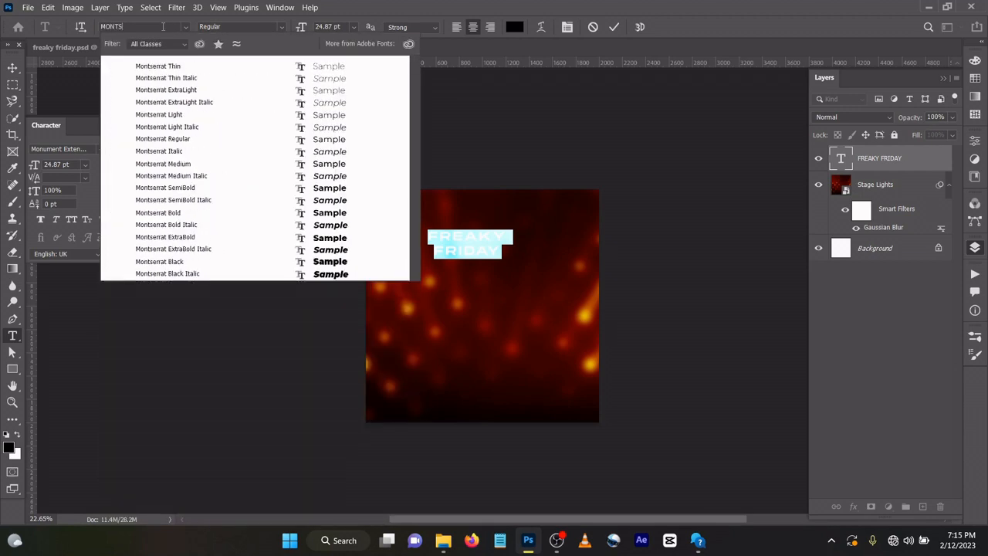
pyautogui.click(173, 249)
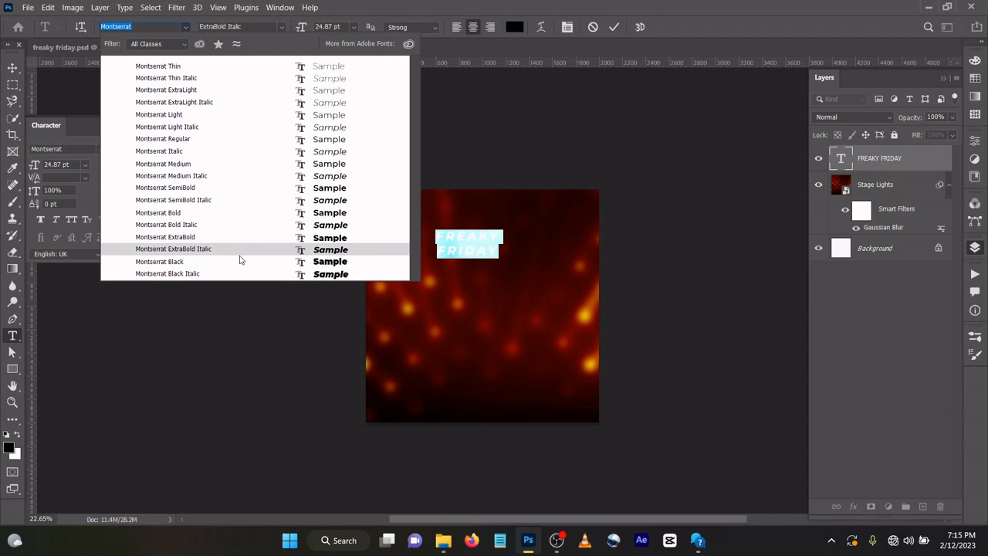
pyautogui.click(167, 273)
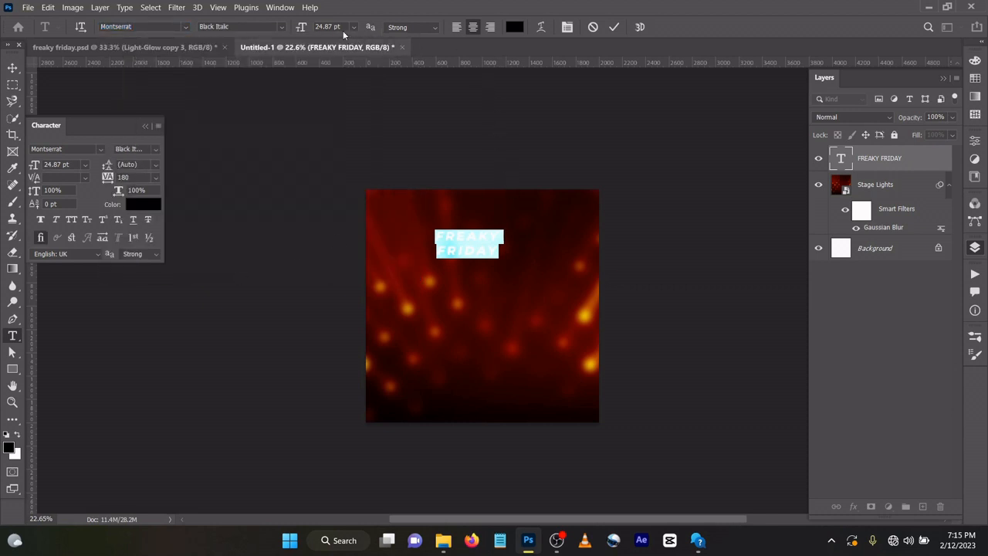
pyautogui.tripleClick(327, 27)
pyautogui.write('109')
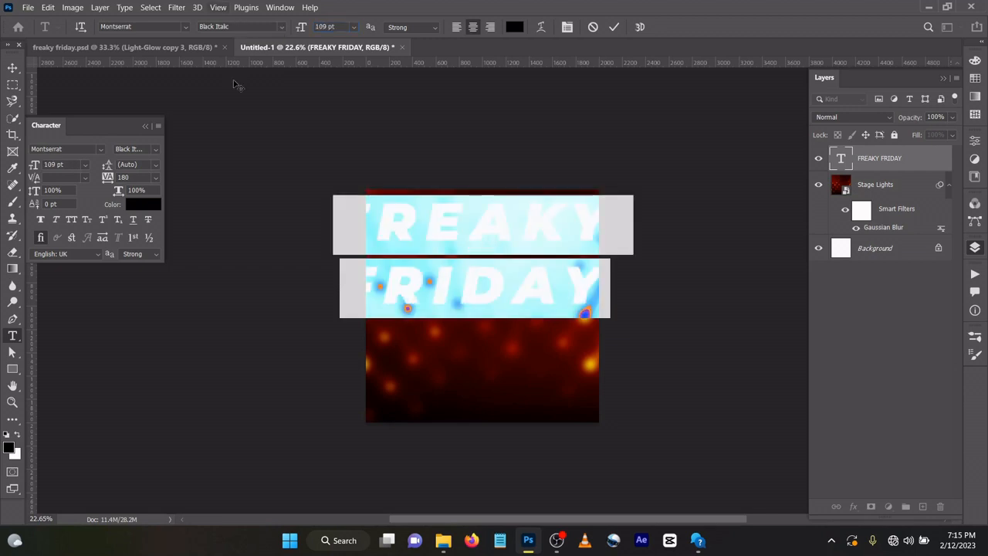
pyautogui.moveTo(442, 284)
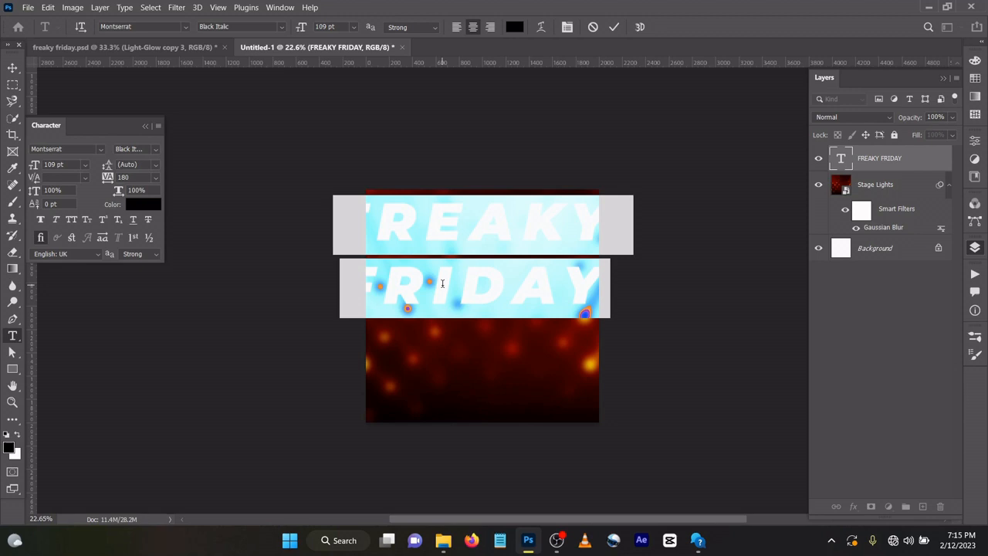
pyautogui.moveTo(262, 235)
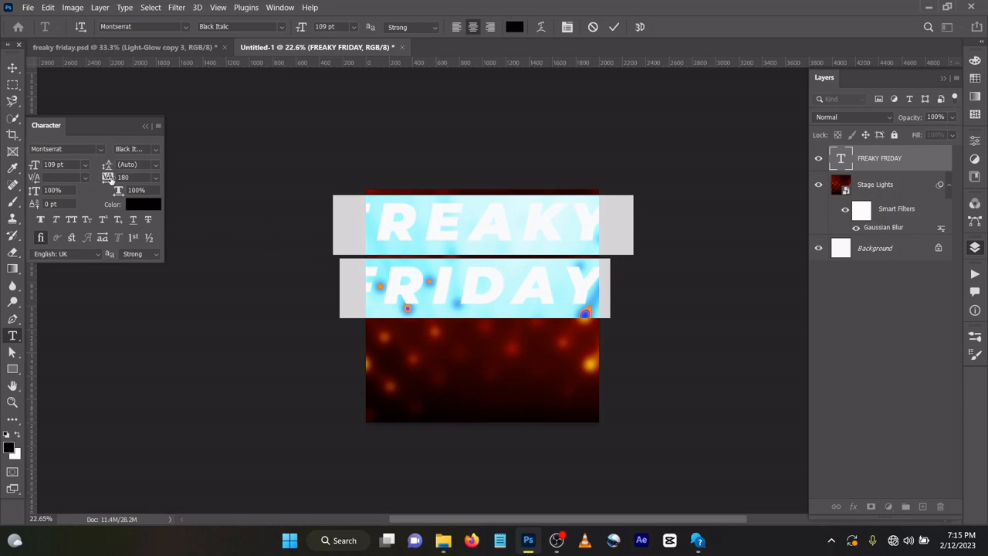
pyautogui.moveTo(108, 176)
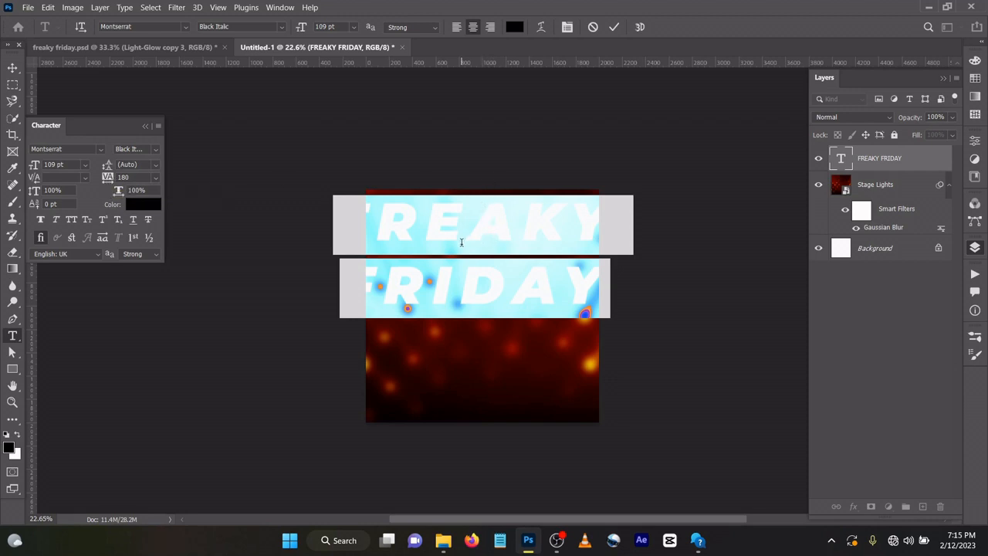
# Commit the headline with tighter line and letter spacing spanning the canvas top
pyautogui.click(878, 158)
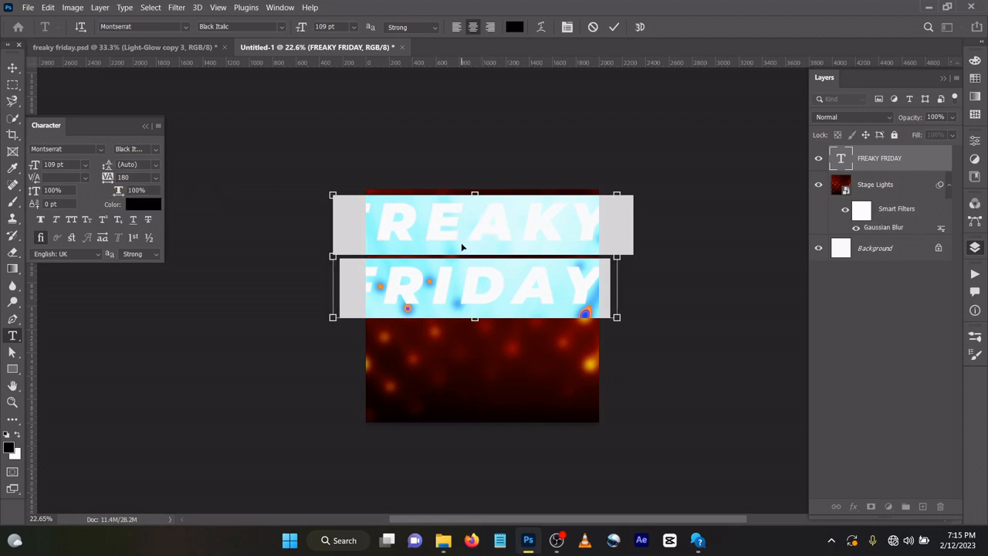
pyautogui.click(145, 125)
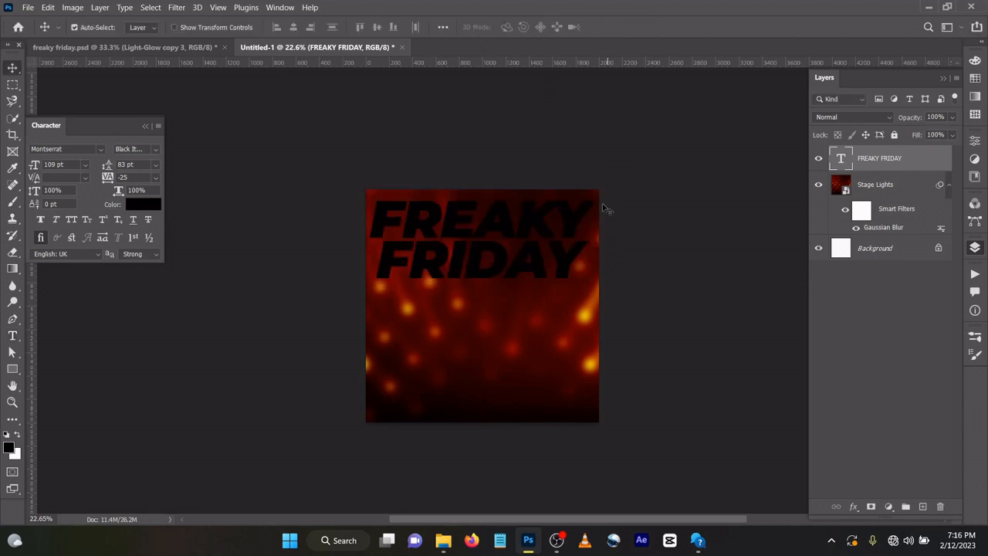
pyautogui.moveTo(571, 222)
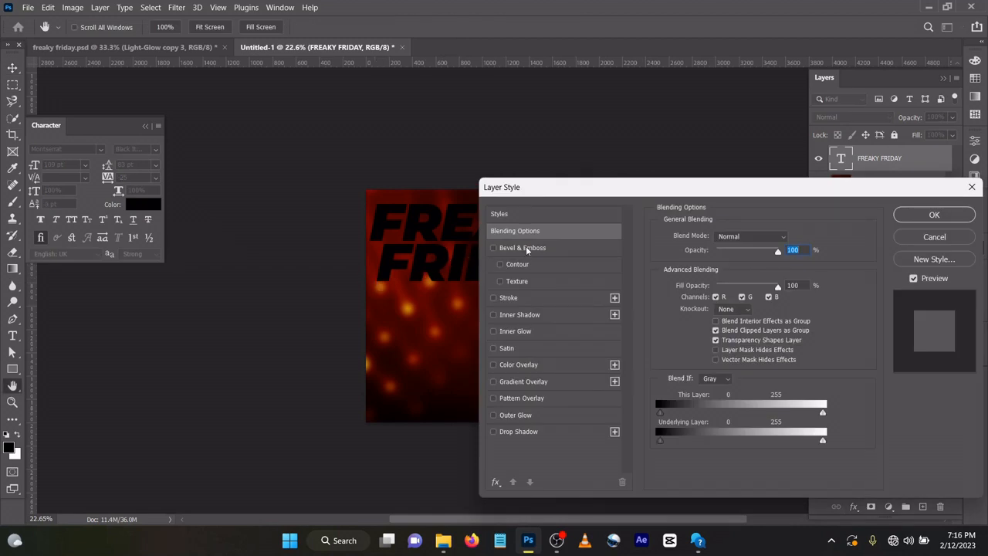
# Enable Bevel & Emboss on the title: Inner Bevel, 250 px, Vivid Light highlight and shadow
pyautogui.click(494, 246)
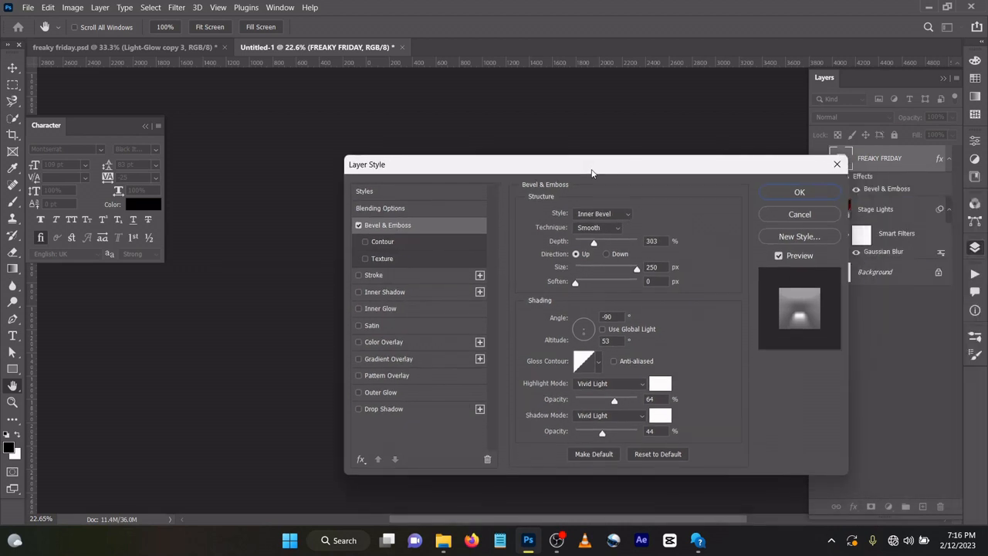
pyautogui.moveTo(629, 241)
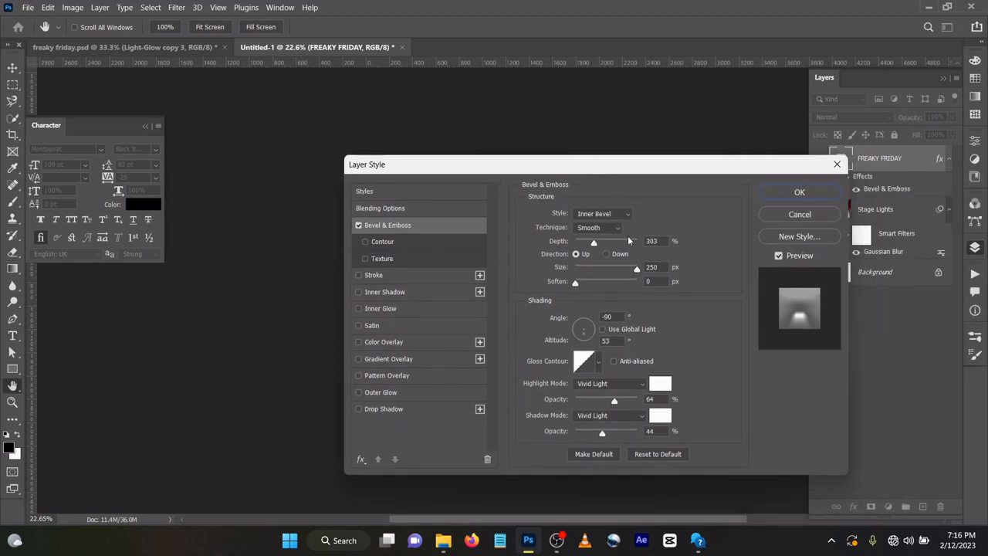
pyautogui.moveTo(658, 255)
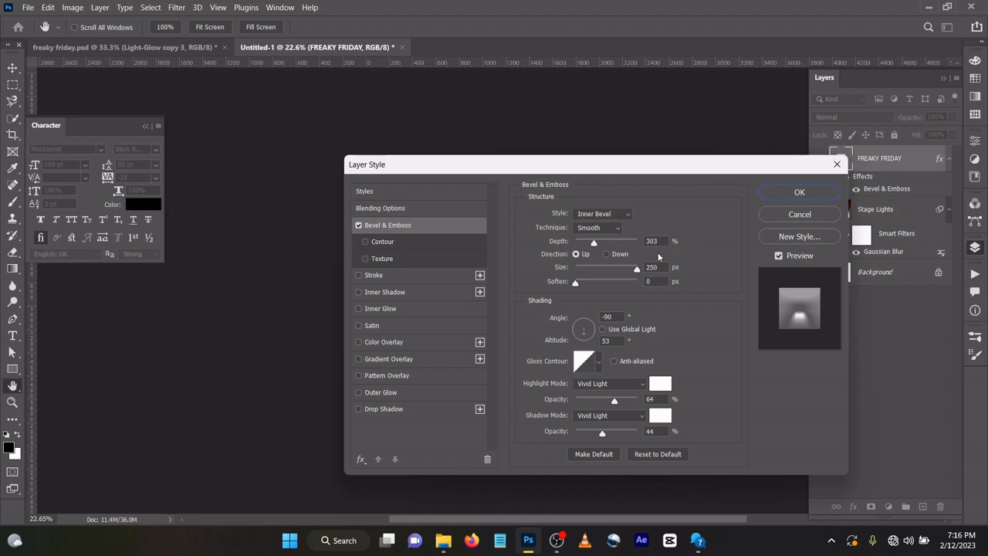
pyautogui.moveTo(591, 275)
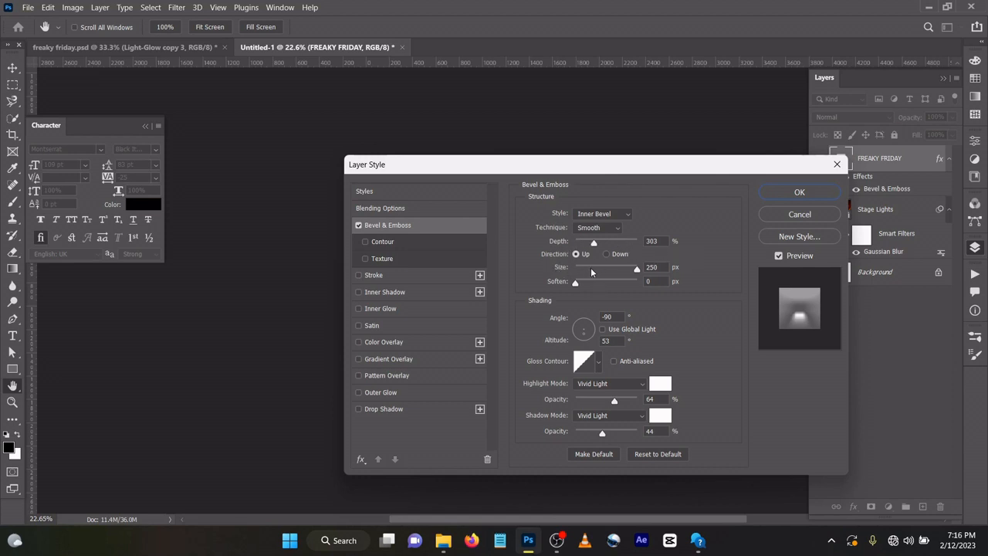
pyautogui.moveTo(642, 297)
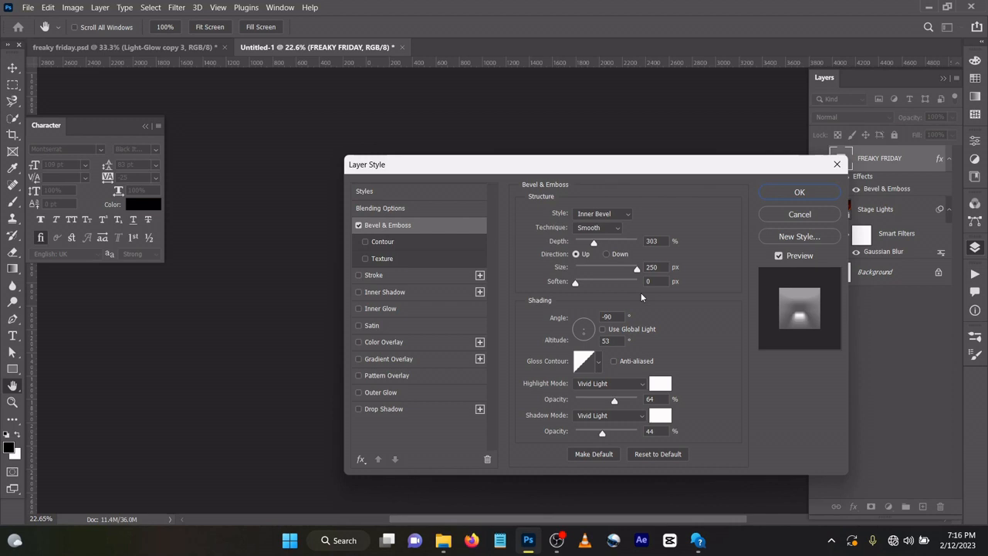
pyautogui.moveTo(586, 340)
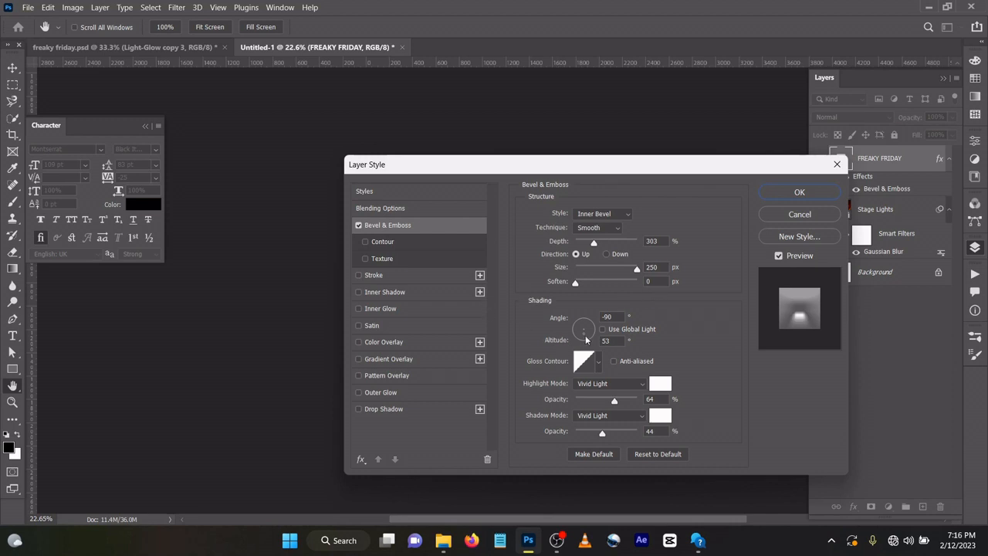
pyautogui.moveTo(587, 358)
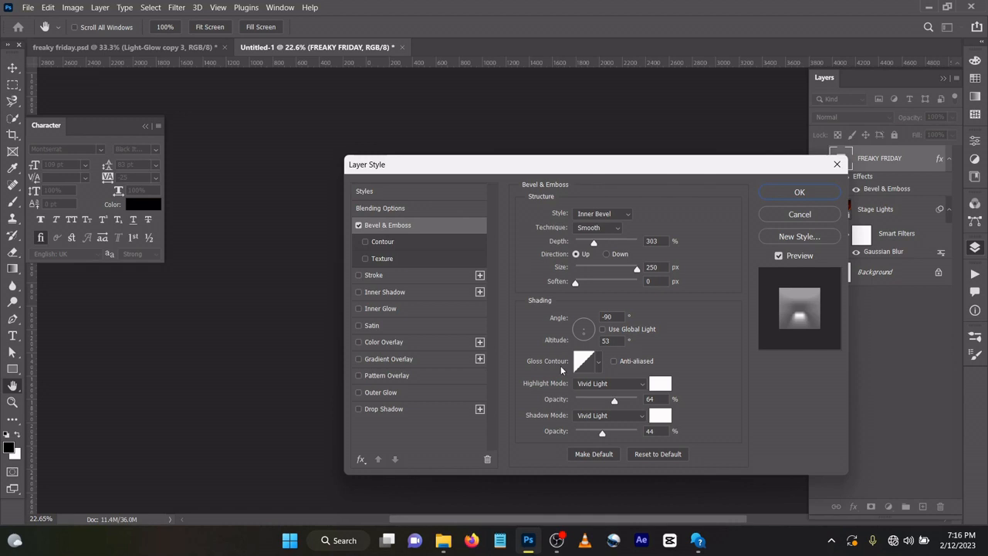
pyautogui.moveTo(640, 411)
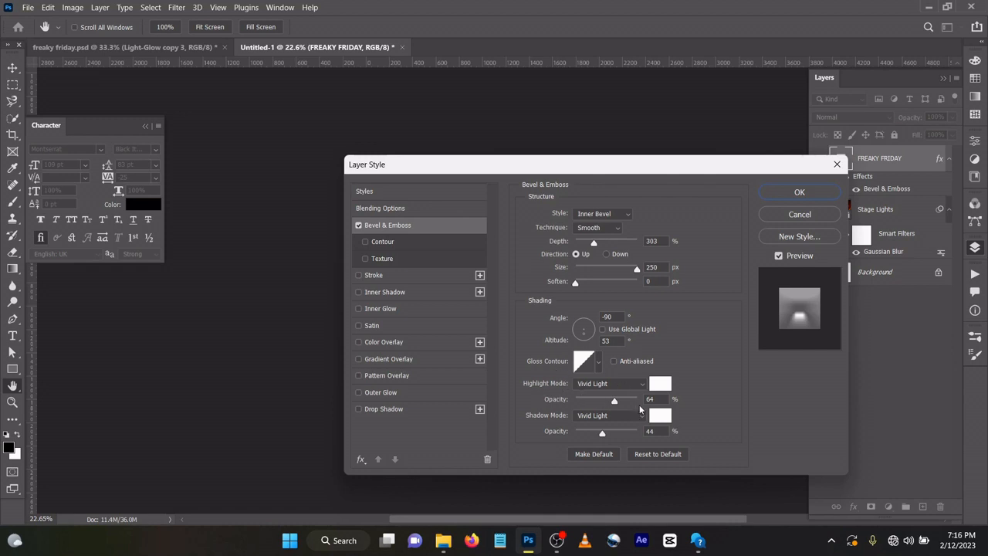
pyautogui.moveTo(625, 409)
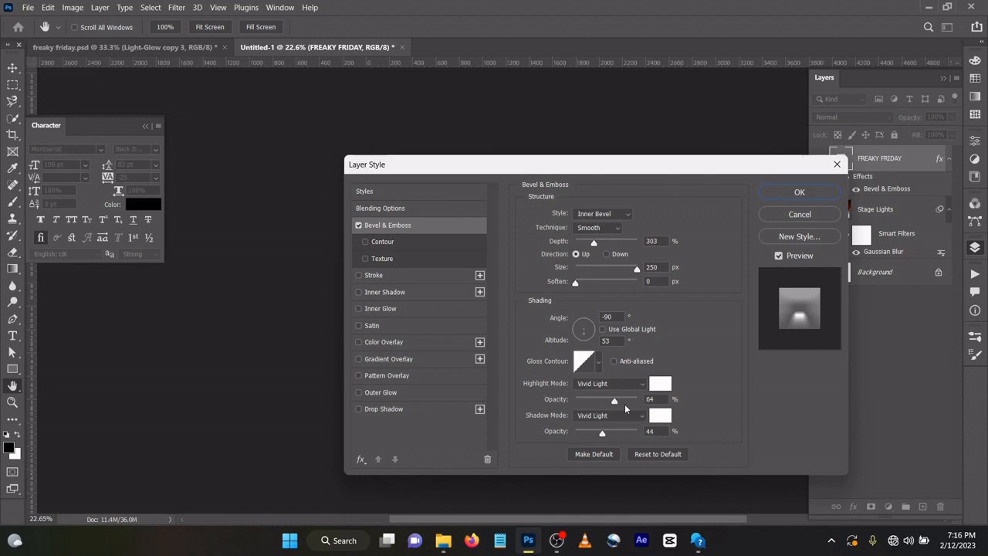
pyautogui.moveTo(741, 417)
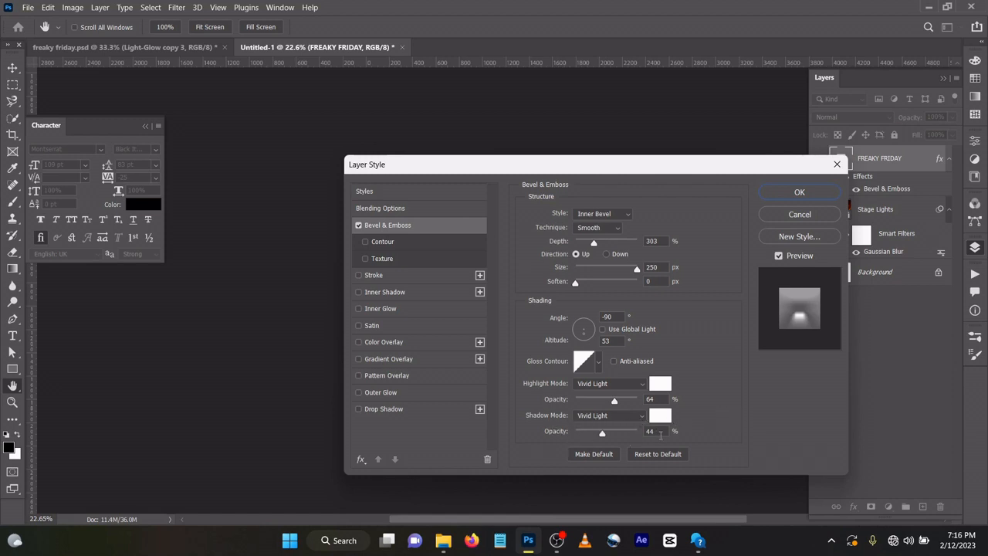
pyautogui.moveTo(491, 361)
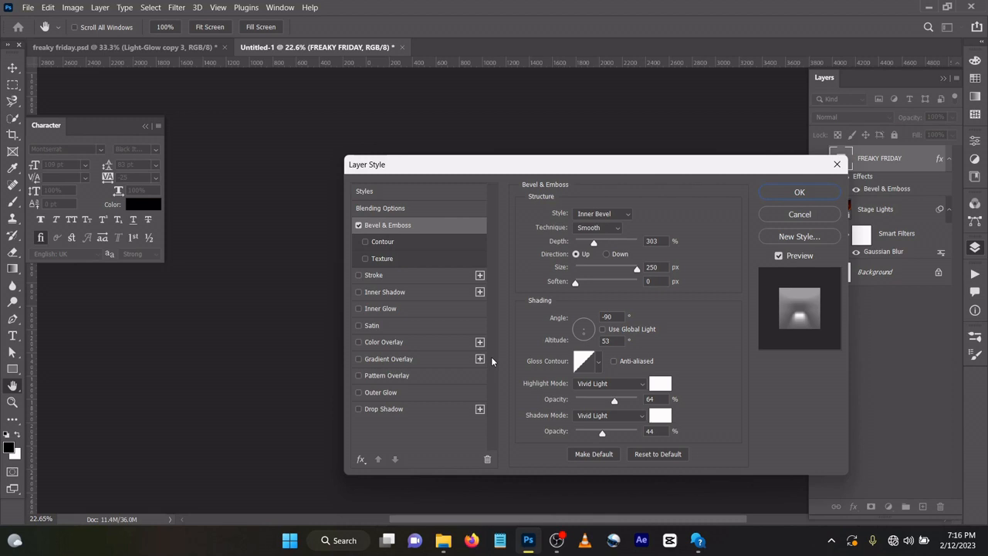
pyautogui.moveTo(514, 401)
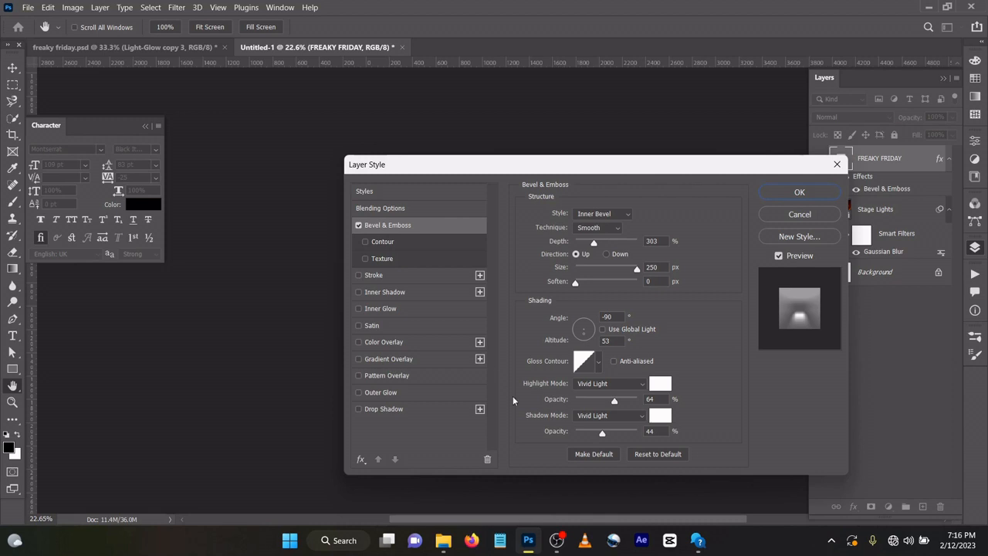
pyautogui.moveTo(491, 386)
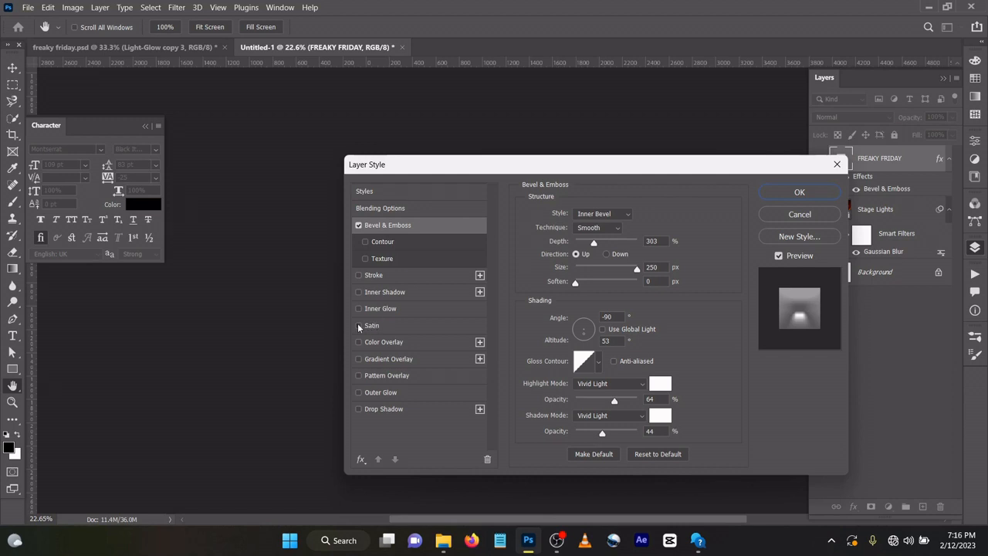
# Add an inverted Overlay satin sheen and a gold Gradient Overlay to the title
pyautogui.click(358, 324)
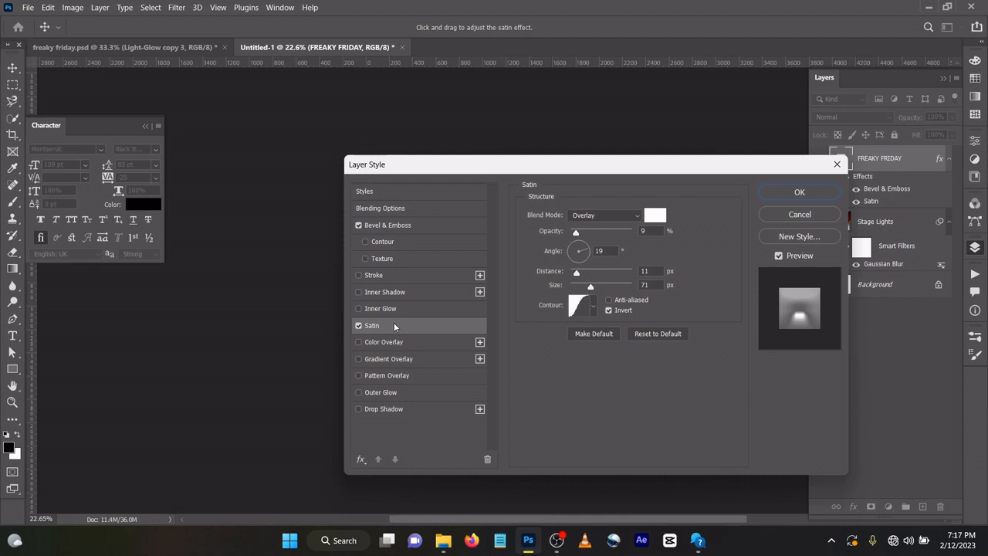
pyautogui.moveTo(540, 193)
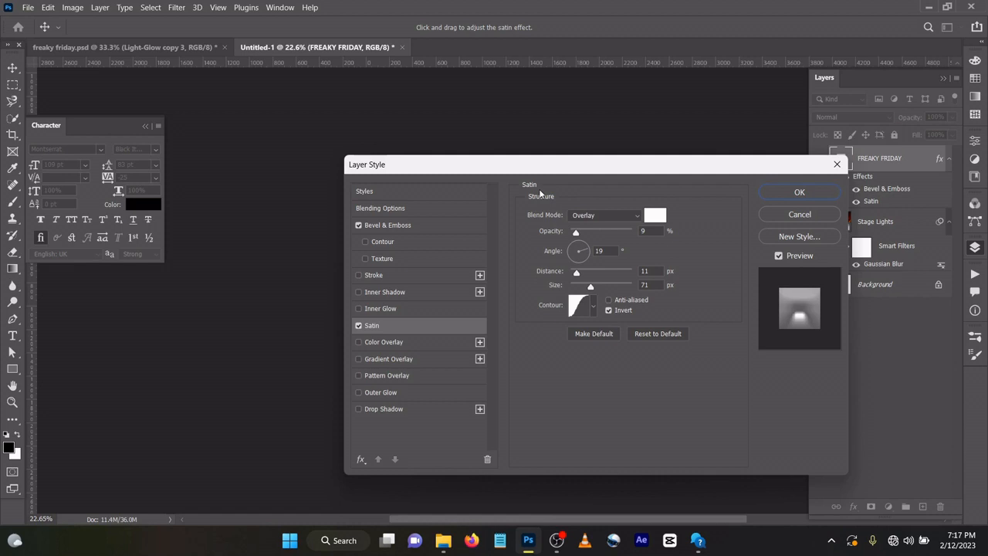
pyautogui.moveTo(602, 325)
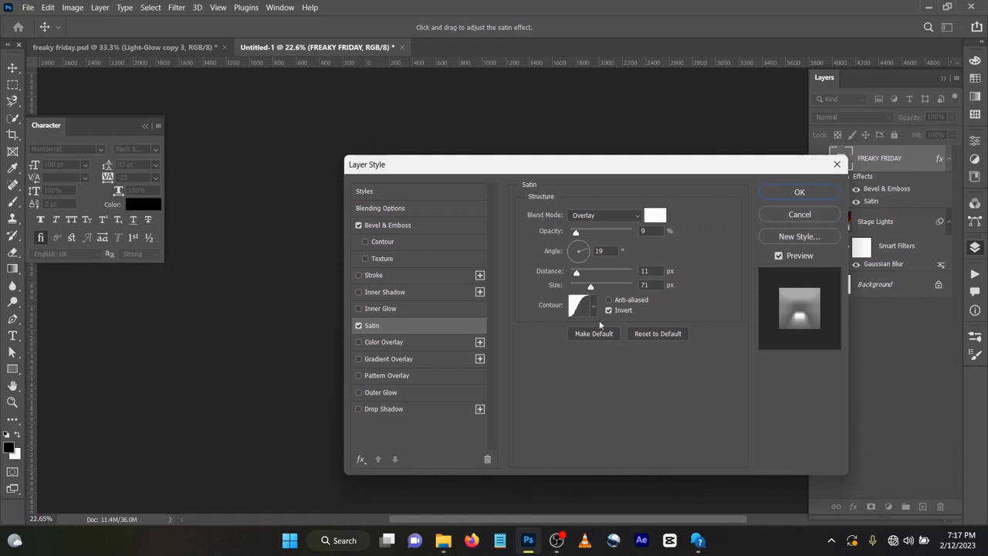
pyautogui.moveTo(395, 355)
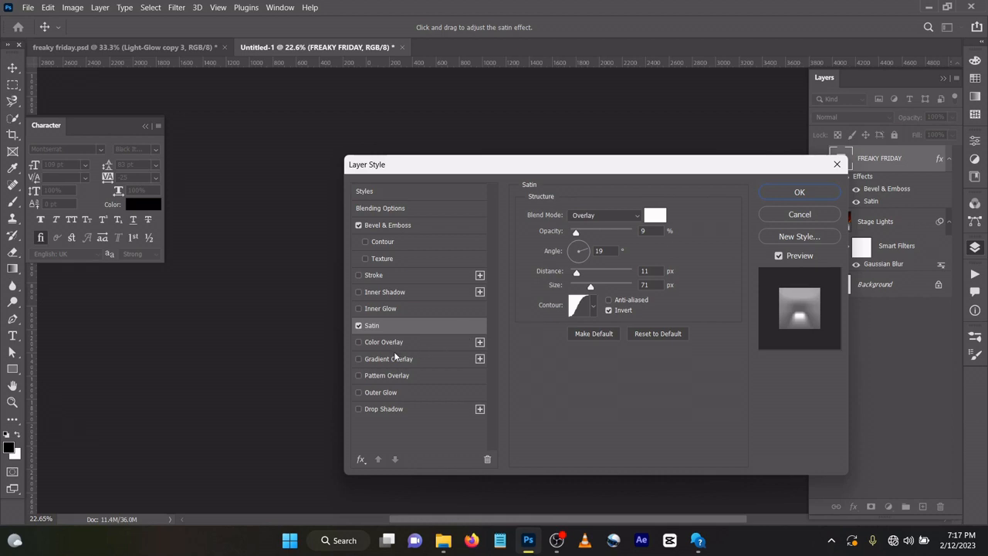
pyautogui.click(389, 358)
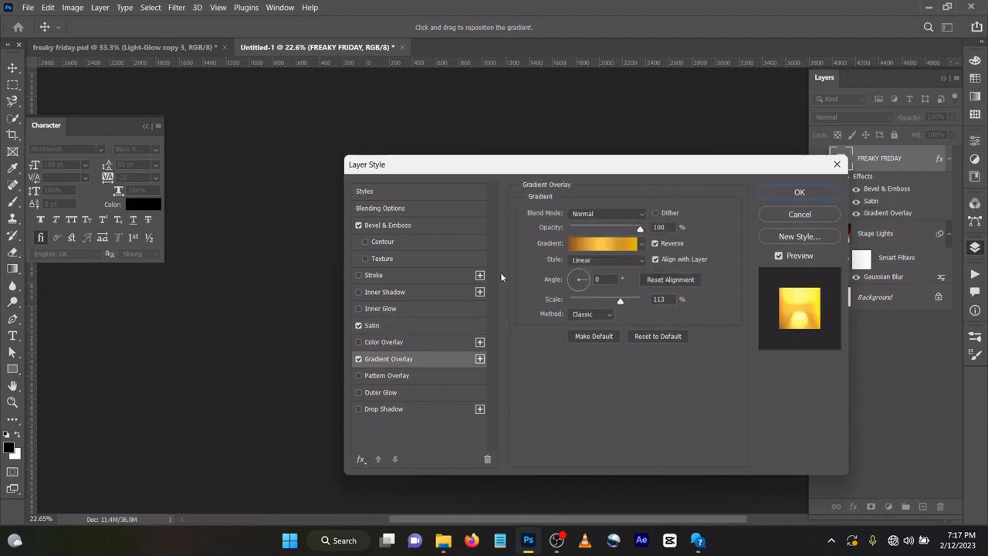
pyautogui.moveTo(500, 309)
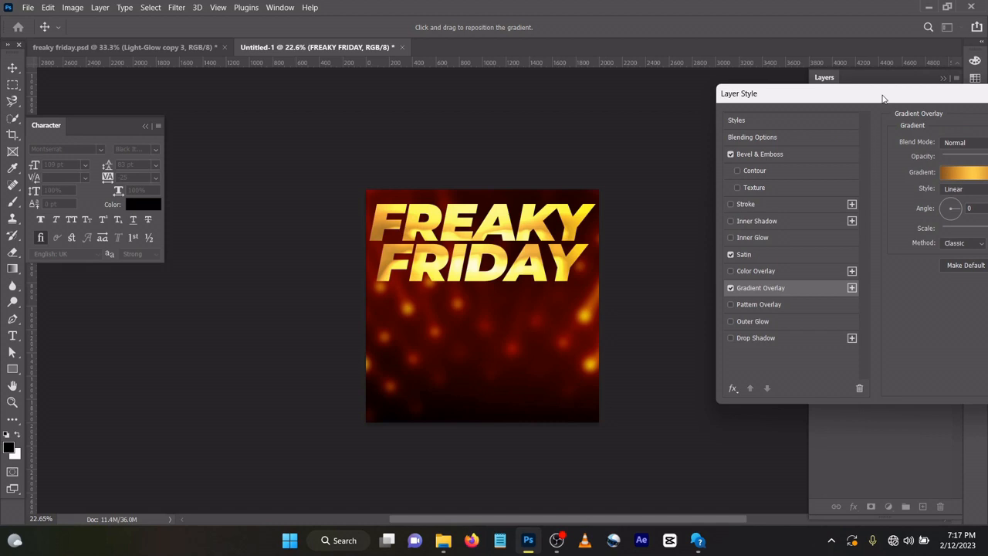
# Move Layer Style aside to preview the gold text and bring up its gradient for editing
pyautogui.moveTo(800, 94); pyautogui.dragTo(553, 139)
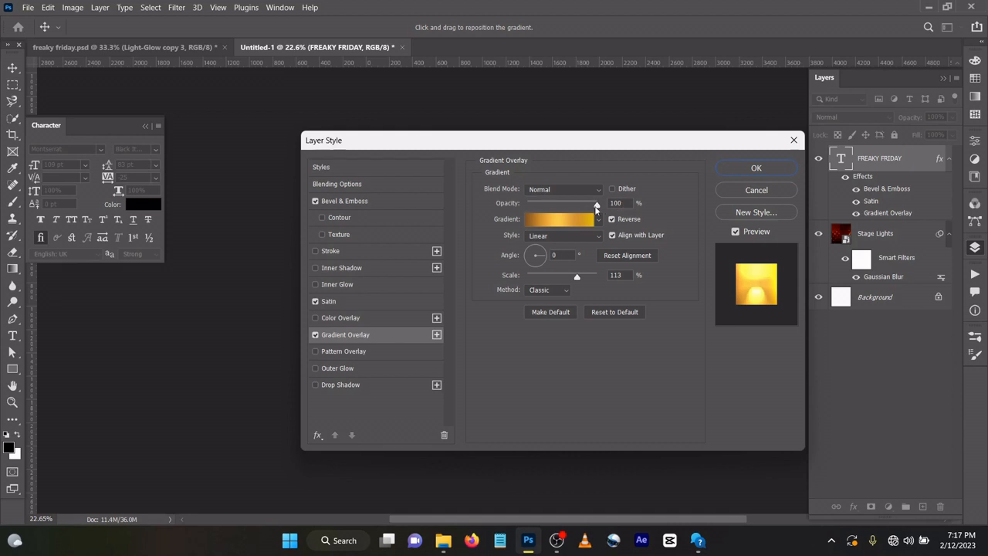
pyautogui.click(559, 219)
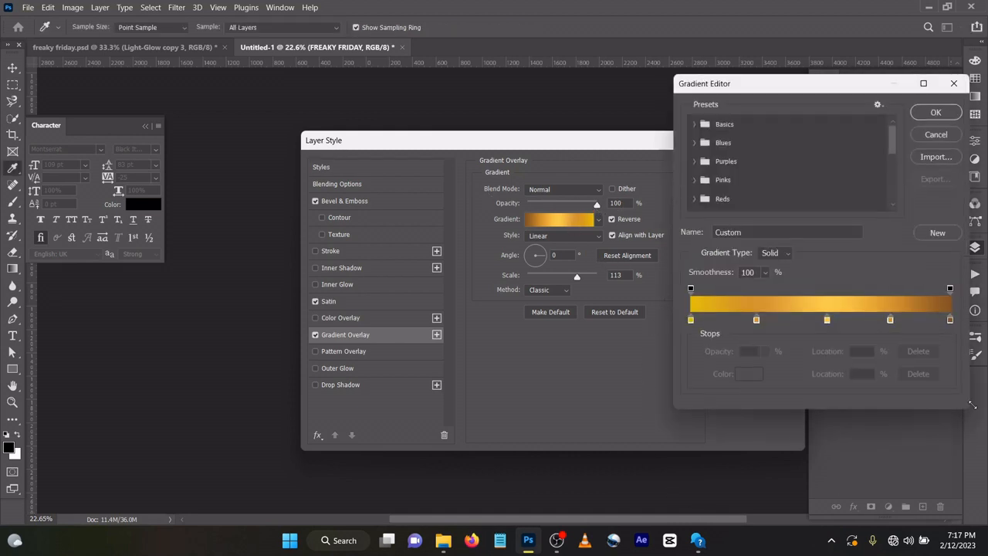
# Build the gold gradient with stops at 25%, 53% and 77% and a dark brown end stop
pyautogui.click(690, 318)
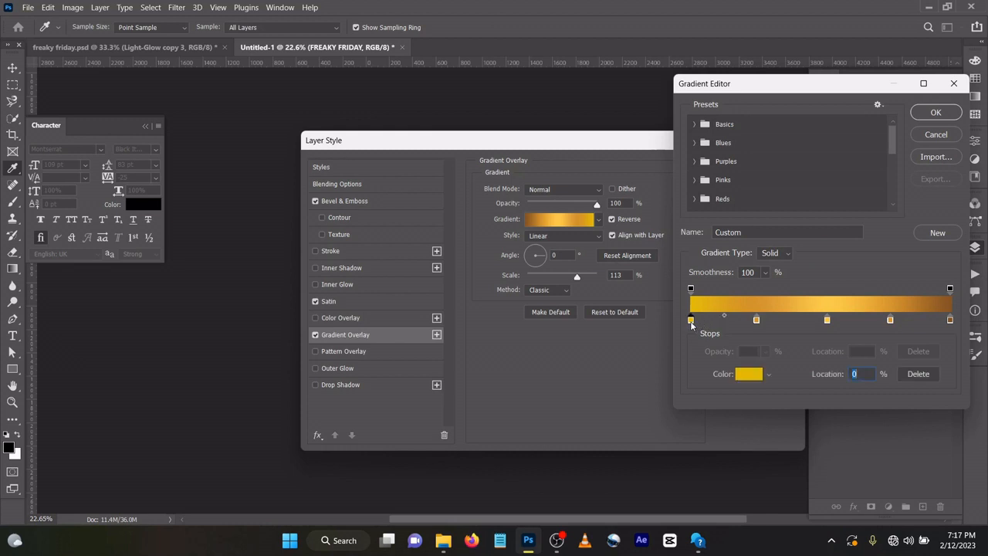
pyautogui.moveTo(703, 352)
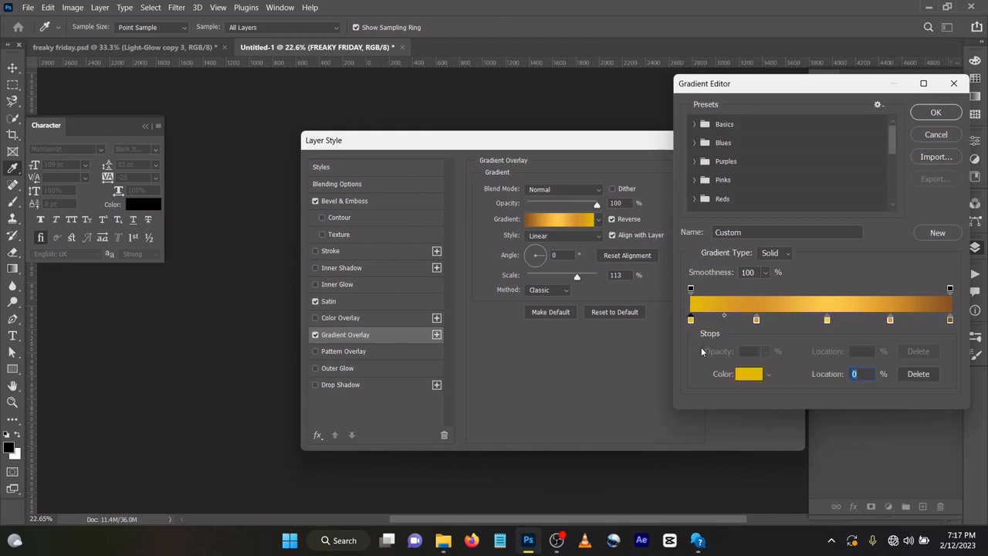
pyautogui.click(746, 373)
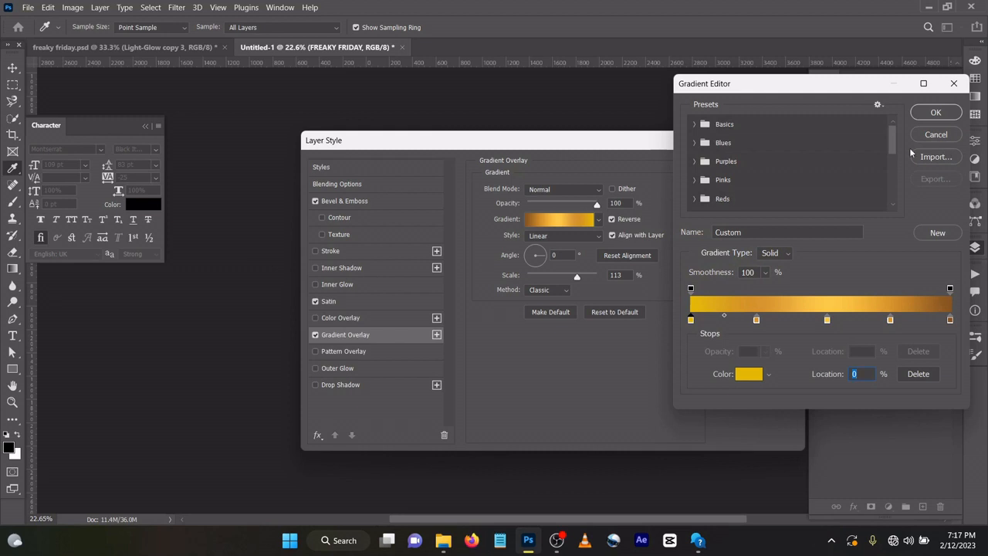
pyautogui.moveTo(818, 201)
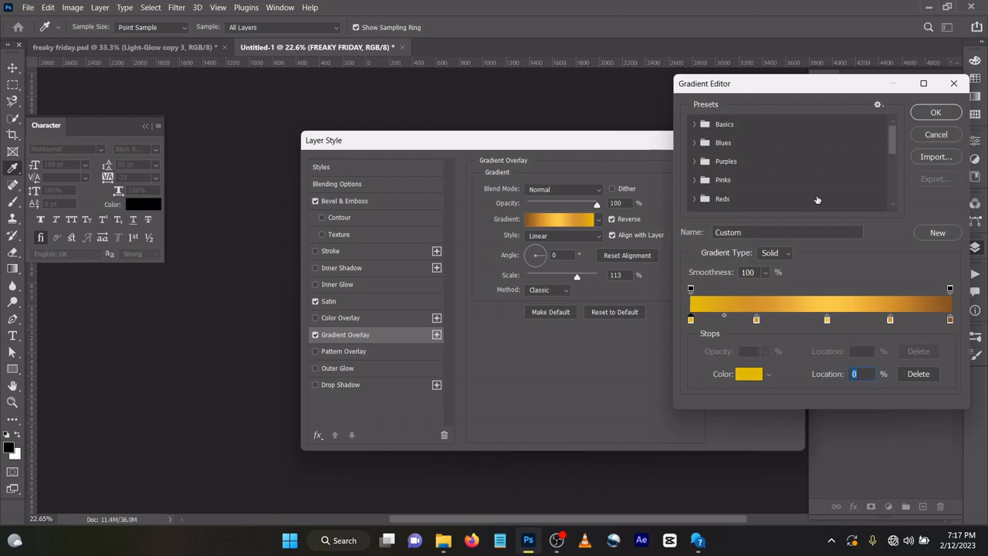
pyautogui.moveTo(806, 263)
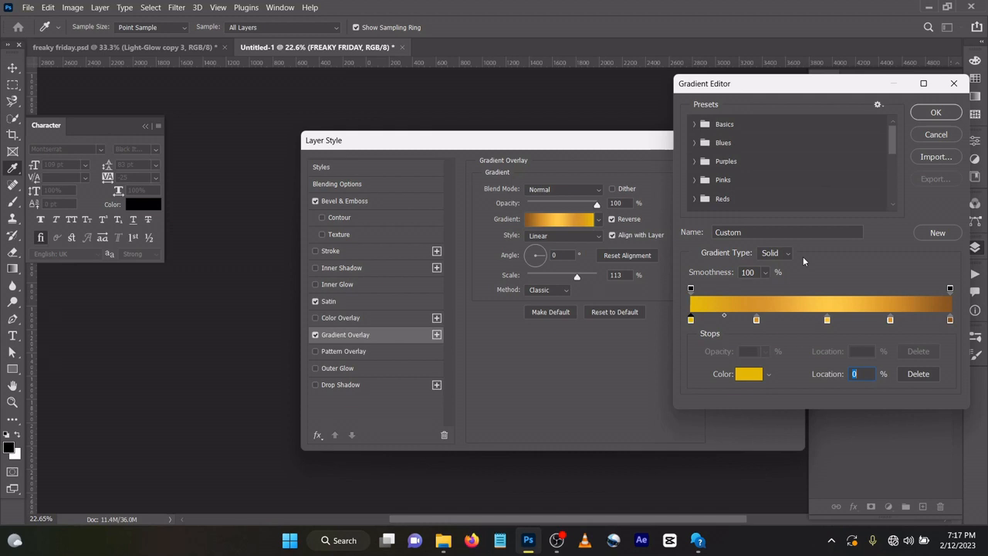
pyautogui.moveTo(775, 327)
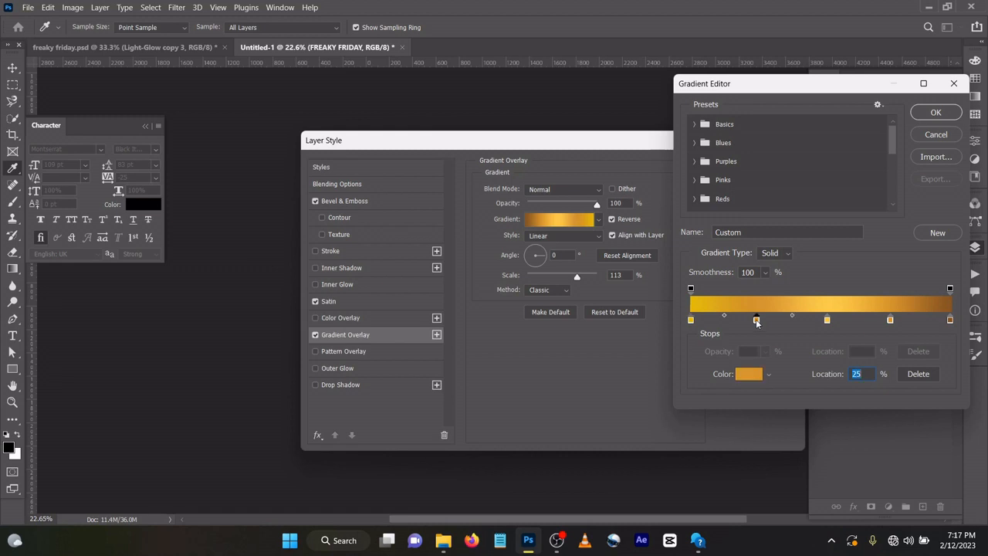
pyautogui.click(747, 374)
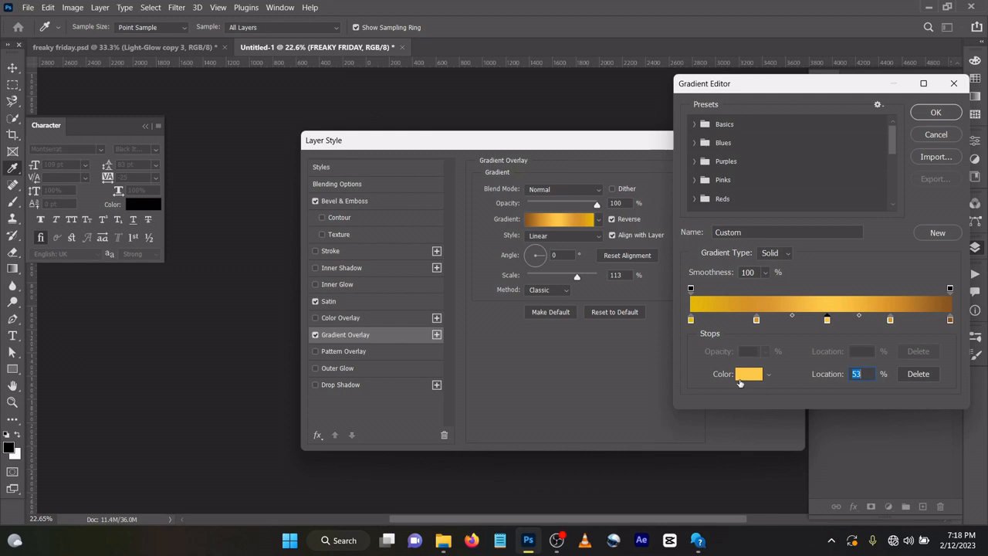
pyautogui.click(747, 373)
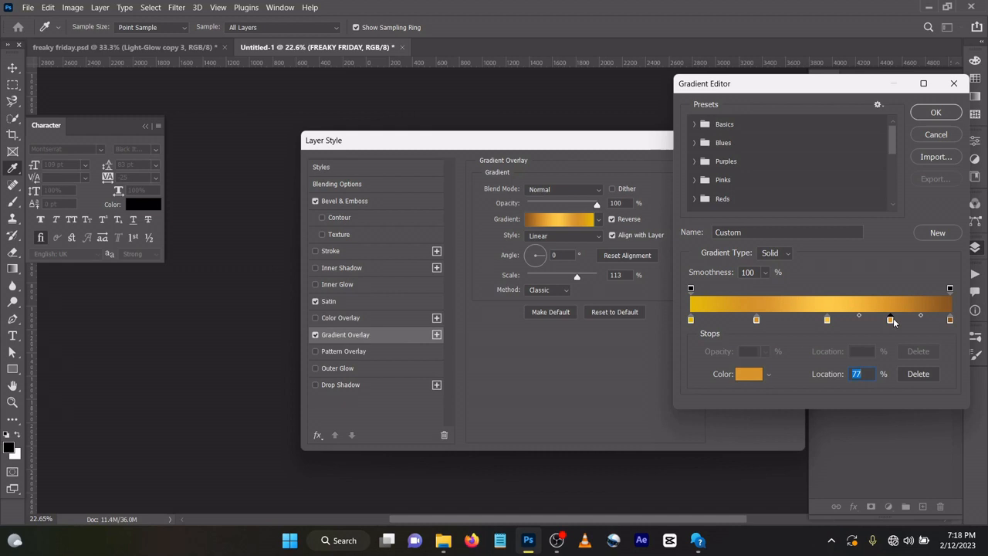
pyautogui.click(747, 373)
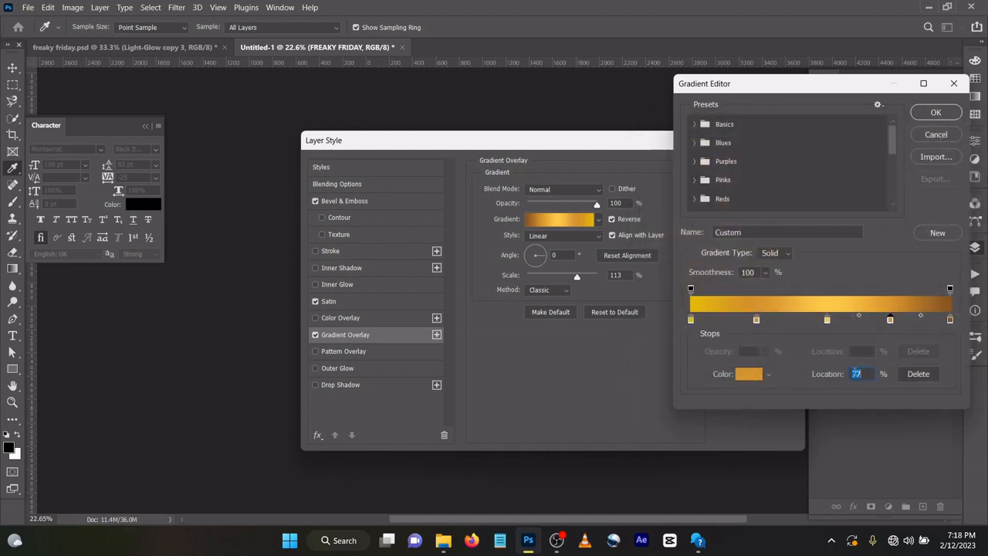
pyautogui.click(949, 319)
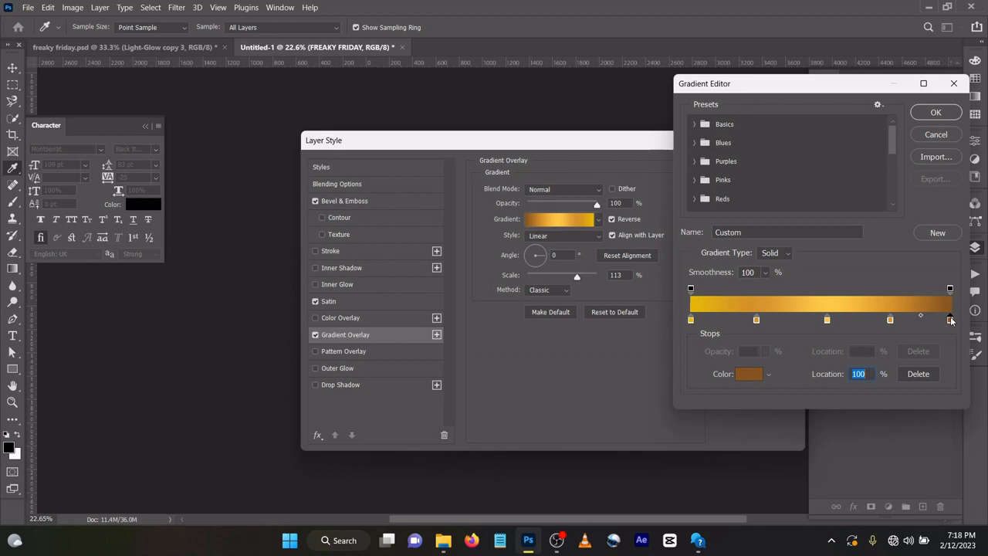
pyautogui.click(747, 373)
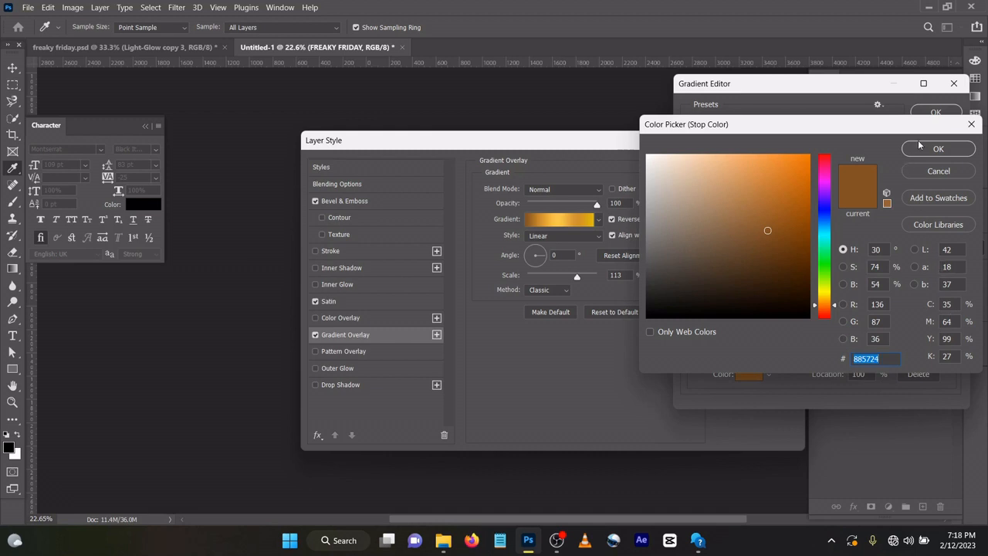
pyautogui.click(938, 149)
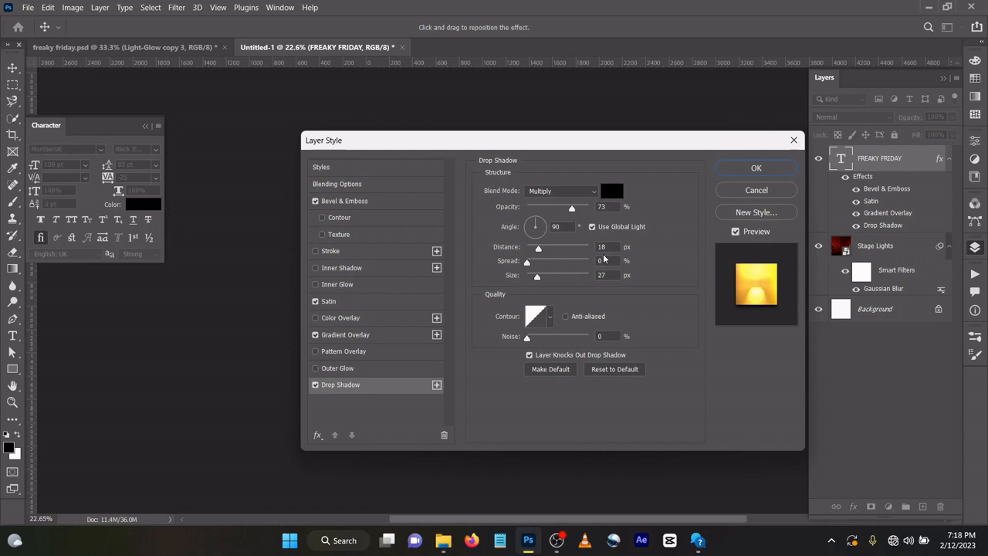
pyautogui.moveTo(695, 224)
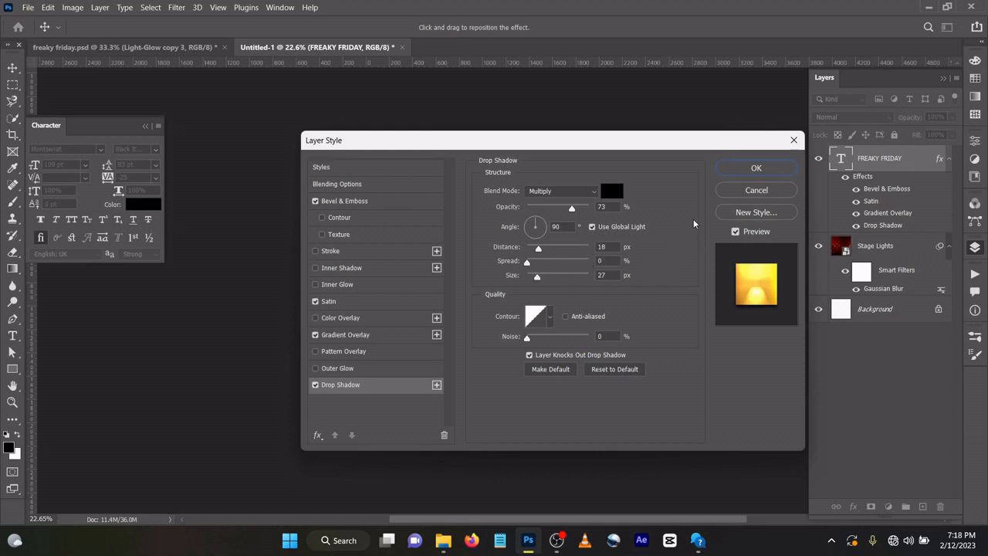
# Apply the Multiply 73% drop shadow and all layer effects, leaving glossy gold text
pyautogui.click(756, 167)
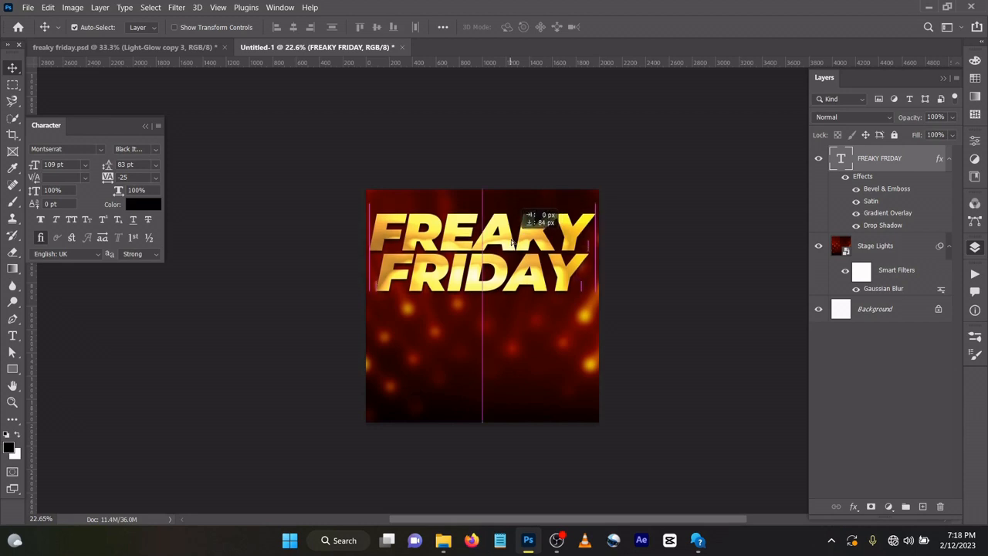
# Nudge the FREAKY FRIDAY title, then place the lady PNG enlarged over the lower flyer
pyautogui.moveTo(482, 247); pyautogui.dragTo(481, 236)
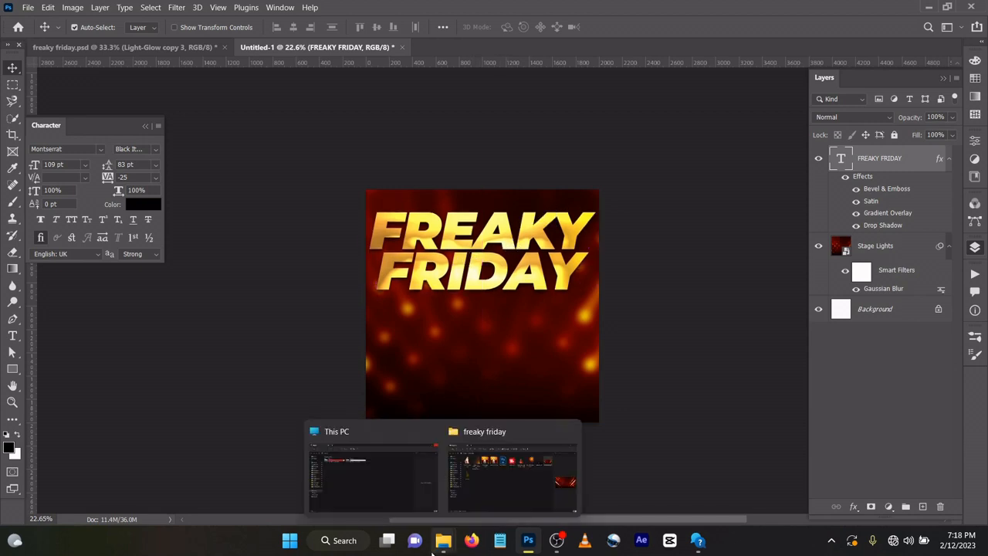
pyautogui.click(513, 471)
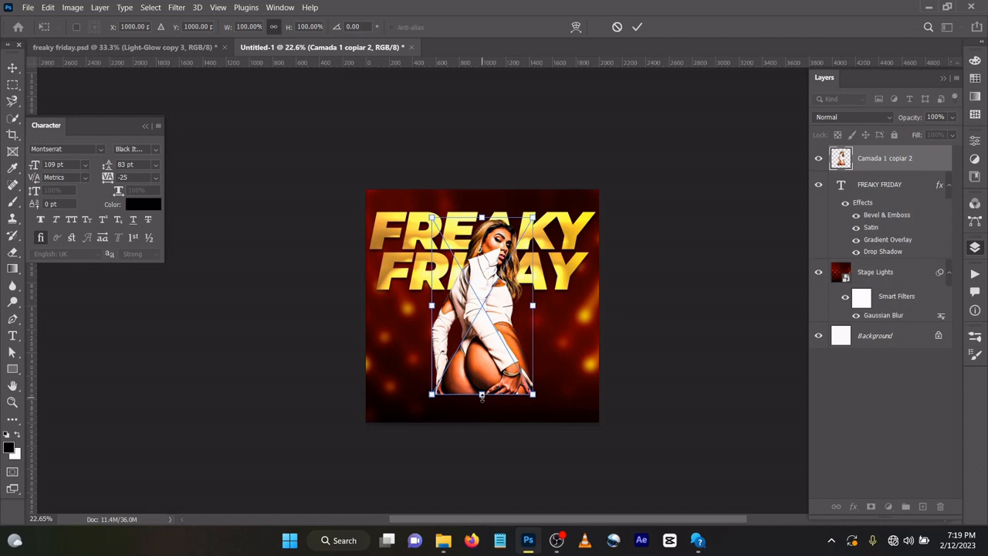
pyautogui.moveTo(481, 395); pyautogui.dragTo(482, 408)
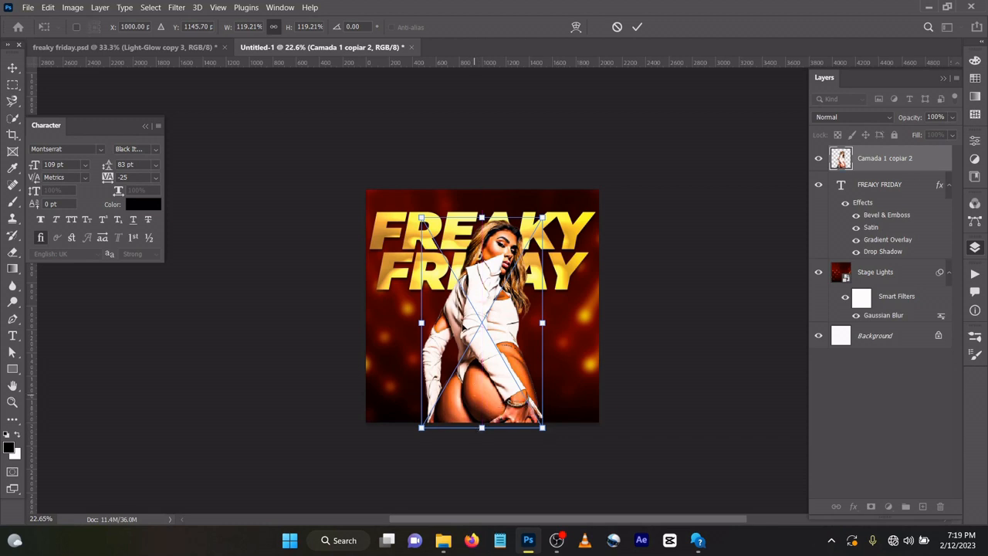
pyautogui.moveTo(477, 270)
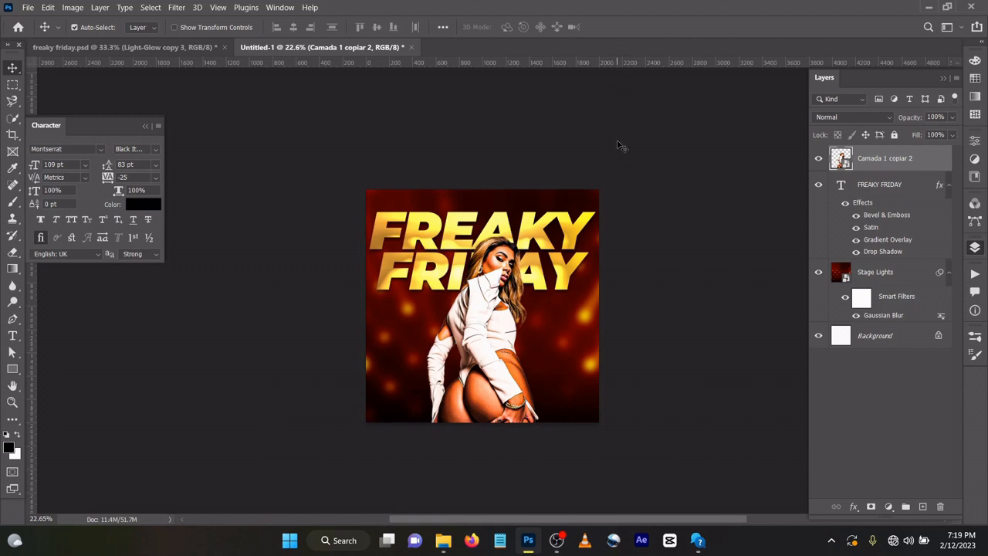
pyautogui.moveTo(497, 407)
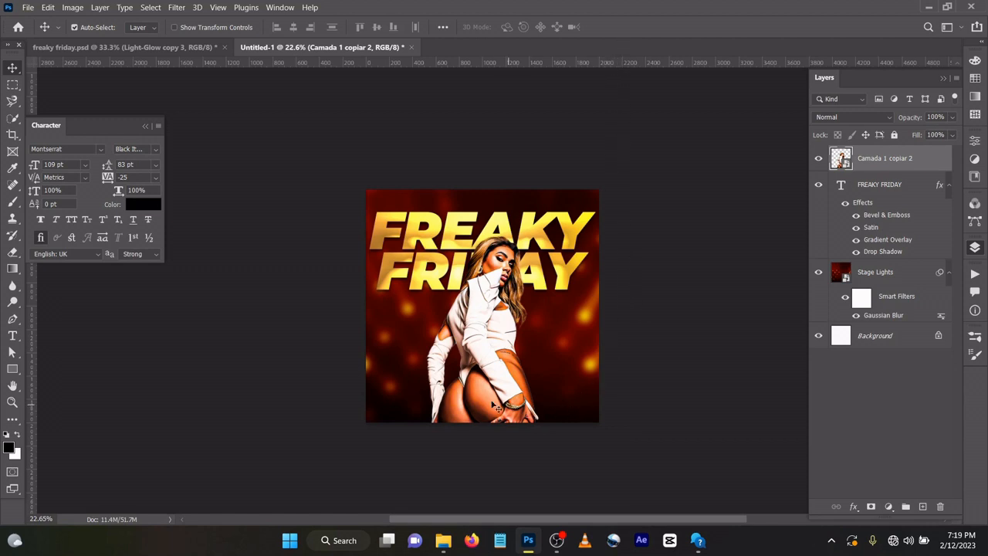
pyautogui.moveTo(532, 389)
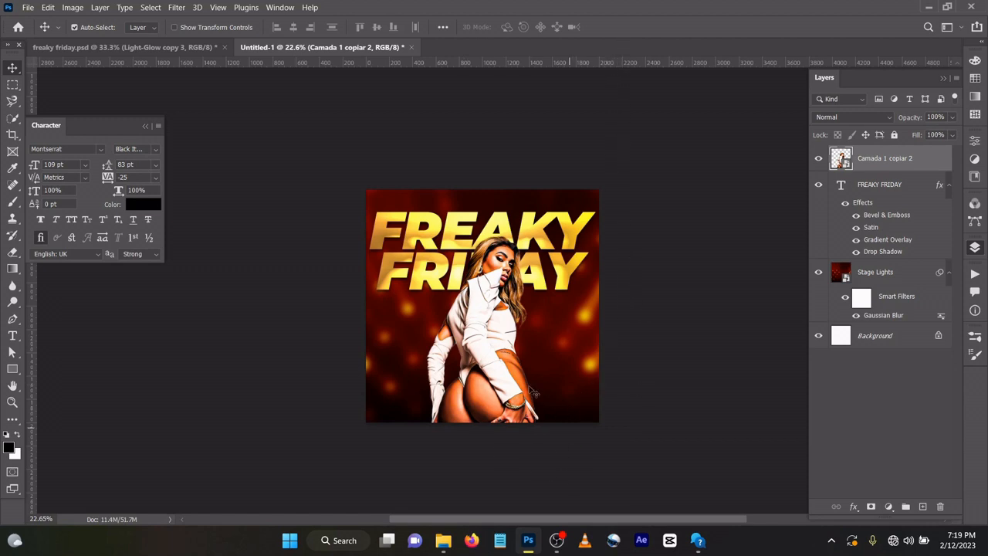
pyautogui.moveTo(803, 491)
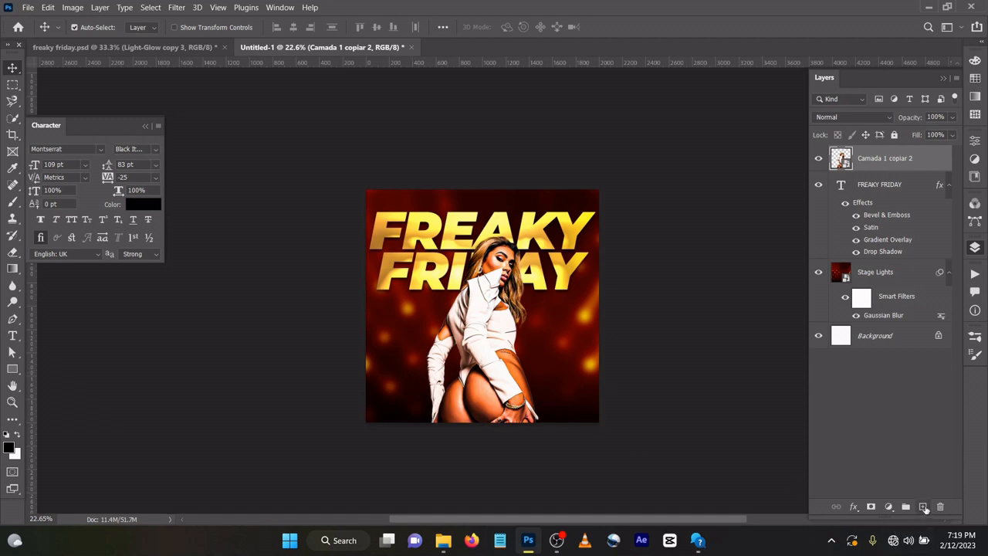
# On a new layer, fade the flyer's bottom with a black-to-transparent gradient
pyautogui.click(923, 506)
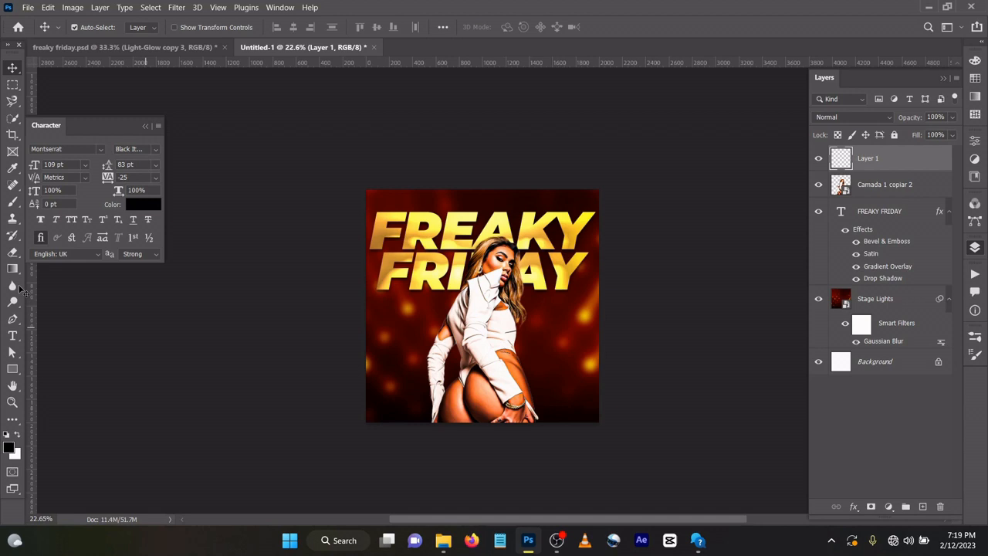
pyautogui.moveTo(12, 268)
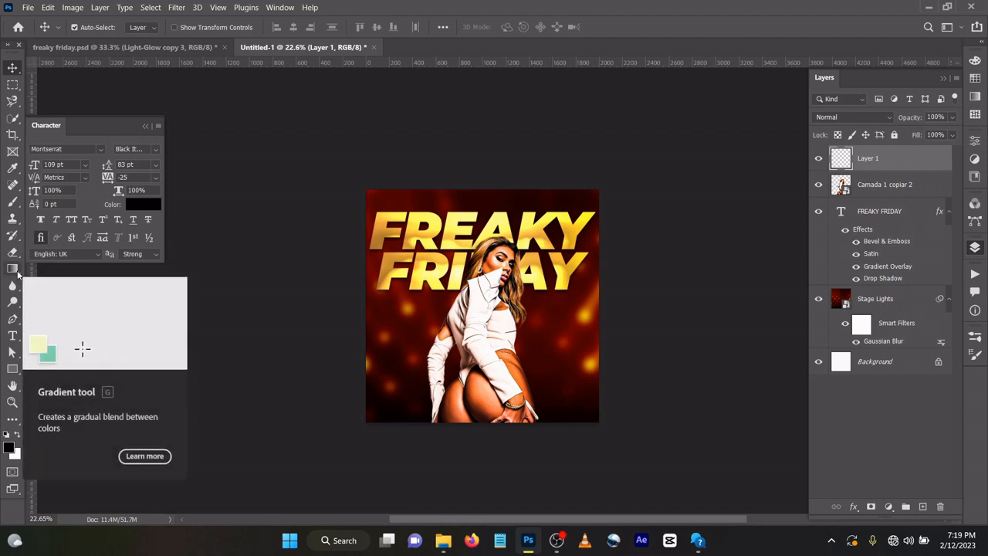
pyautogui.click(12, 268)
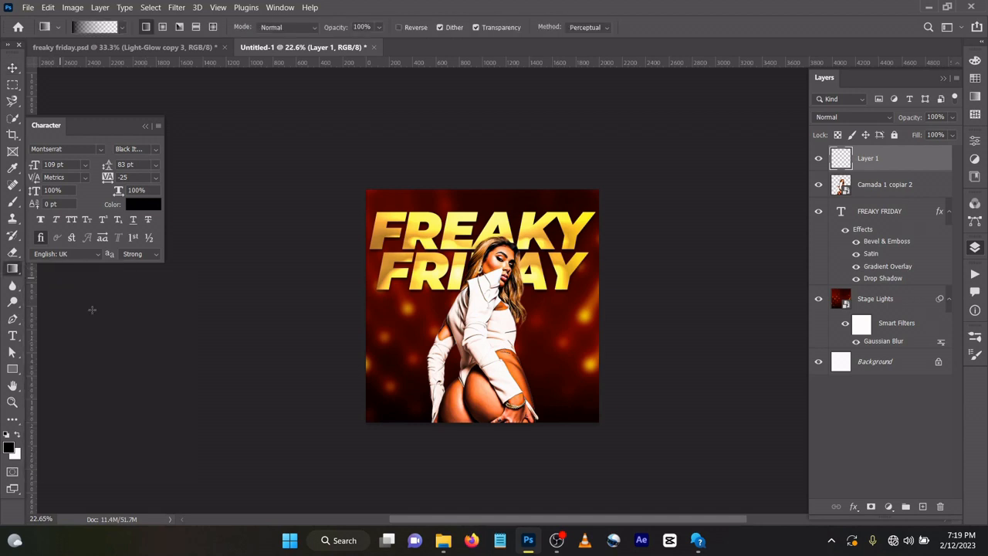
pyautogui.moveTo(493, 432)
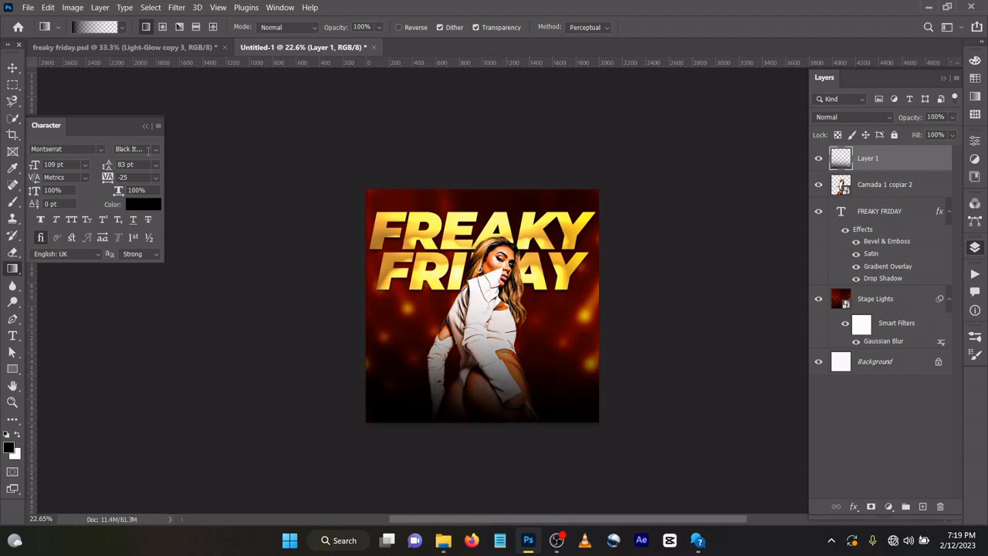
pyautogui.click(12, 69)
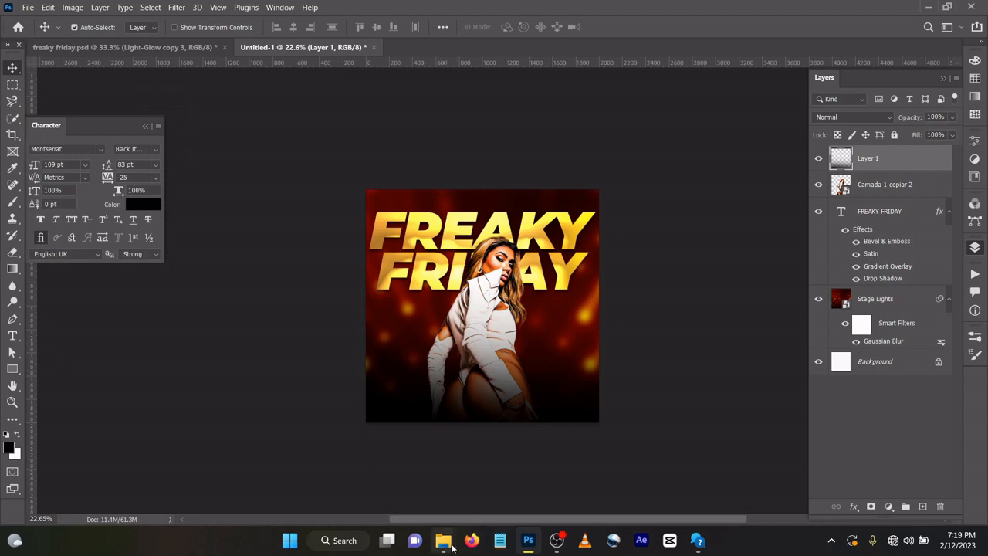
pyautogui.click(441, 541)
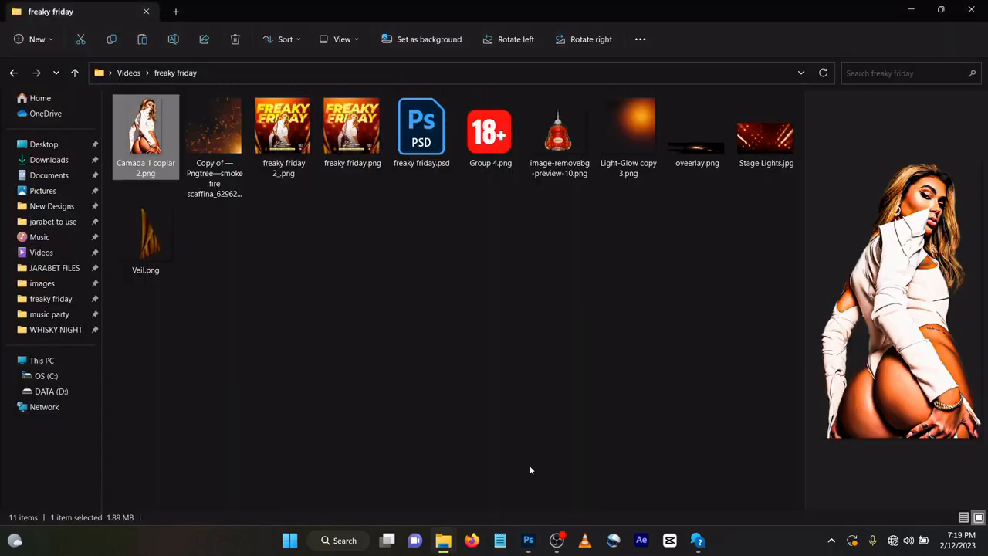
# Place Veil.png, flip it horizontally and reshape it to sweep along the left edge
pyautogui.click(145, 232)
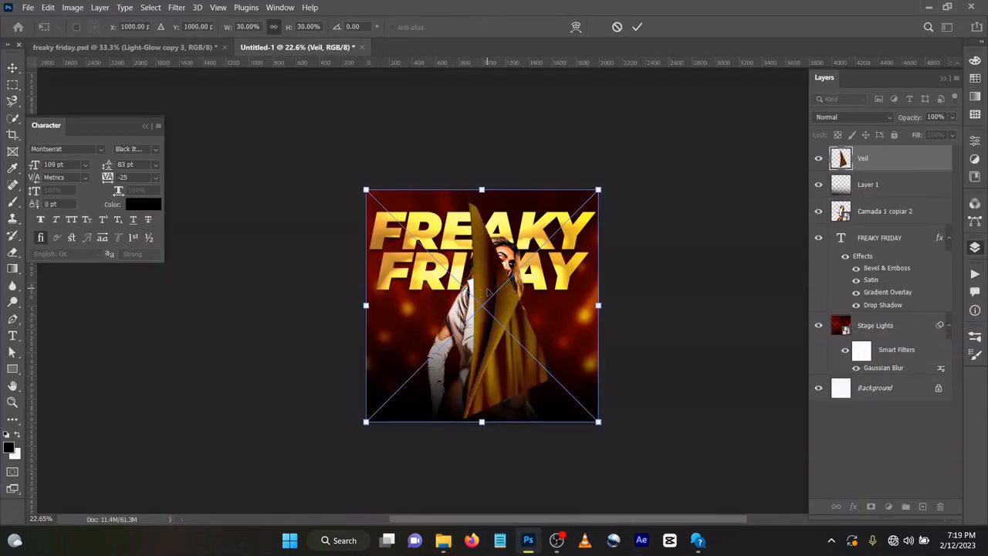
pyautogui.moveTo(481, 305); pyautogui.dragTo(426, 319)
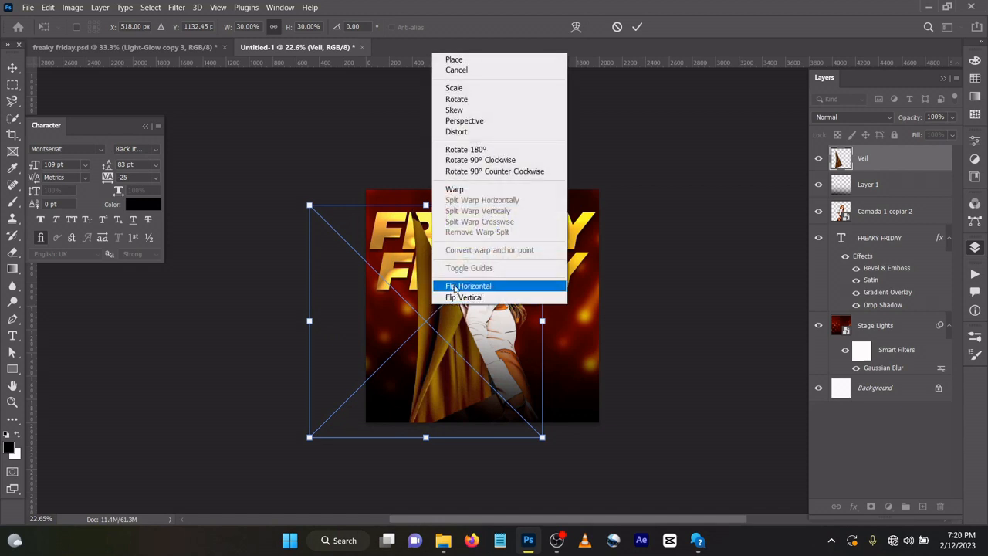
pyautogui.click(469, 286)
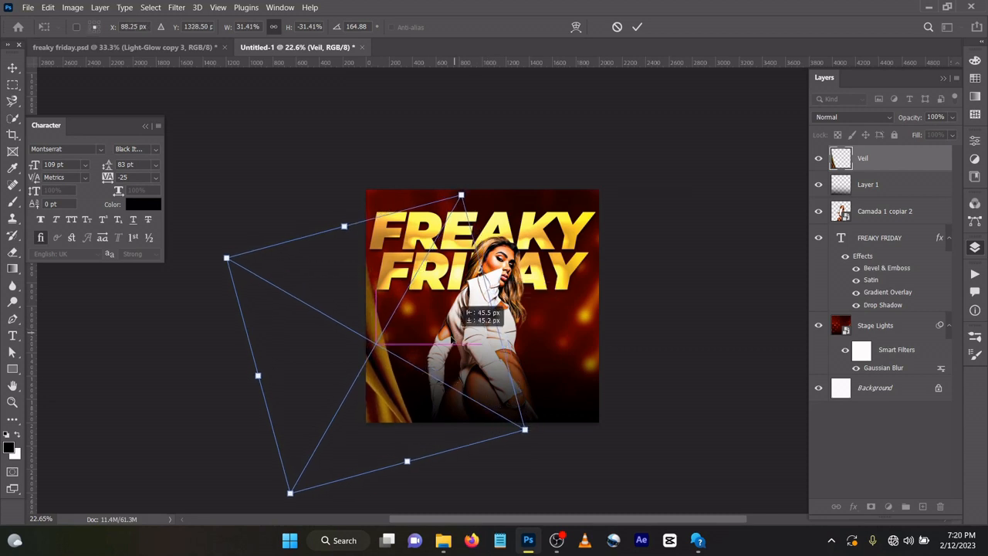
pyautogui.click(636, 28)
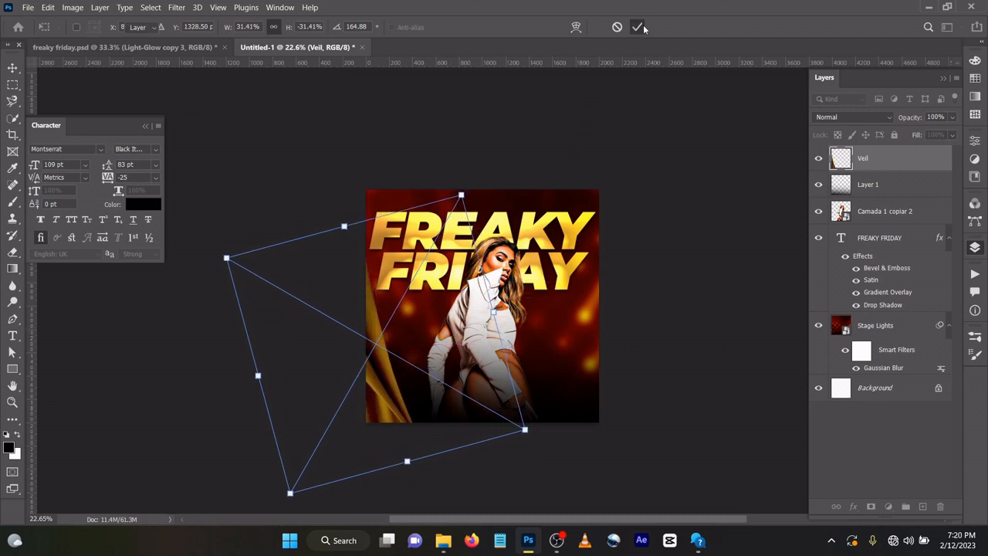
pyautogui.click(637, 28)
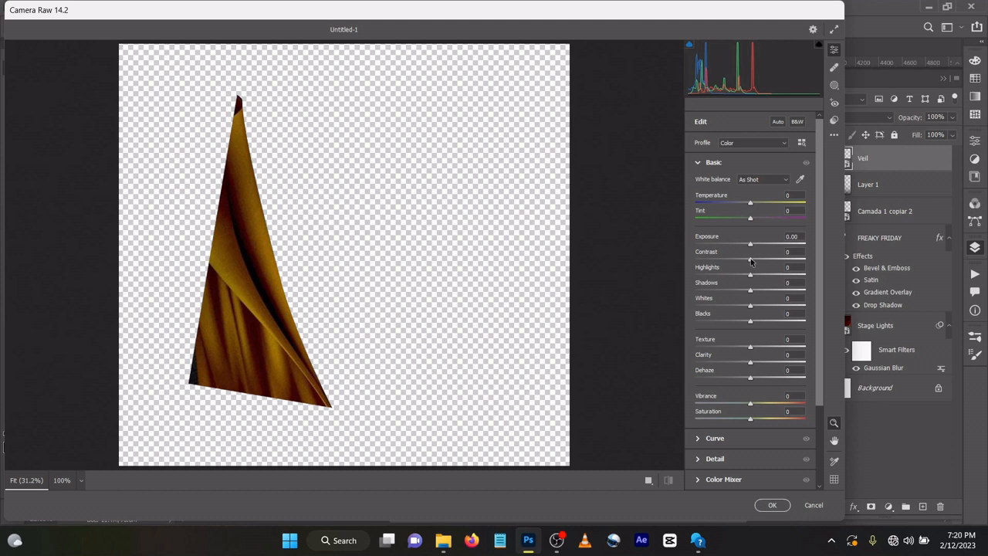
# Raise the veil's contrast, texture, clarity, dehaze and vibrance in Camera Raw Filter and apply
pyautogui.moveTo(750, 256); pyautogui.dragTo(765, 257)
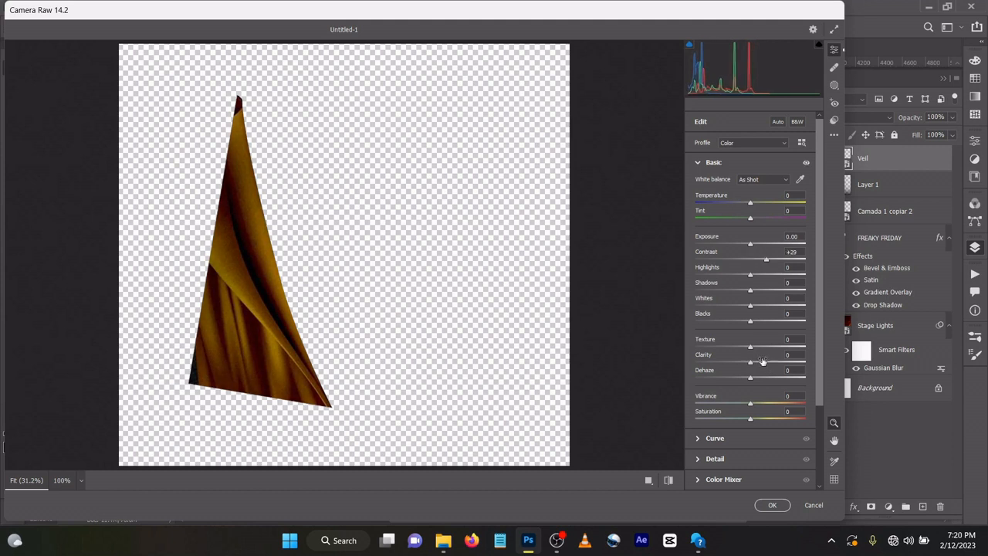
pyautogui.moveTo(750, 345); pyautogui.dragTo(766, 346)
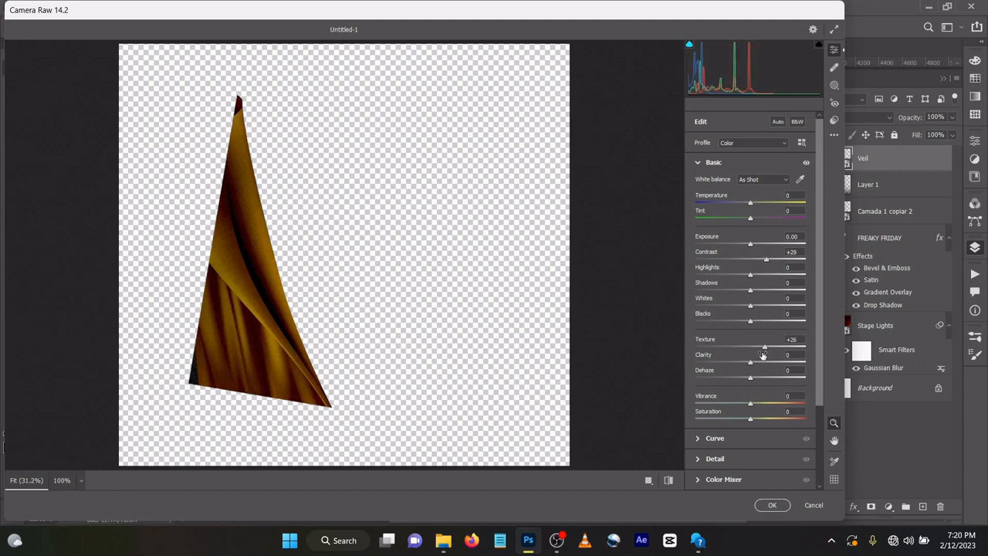
pyautogui.moveTo(750, 362); pyautogui.dragTo(765, 363)
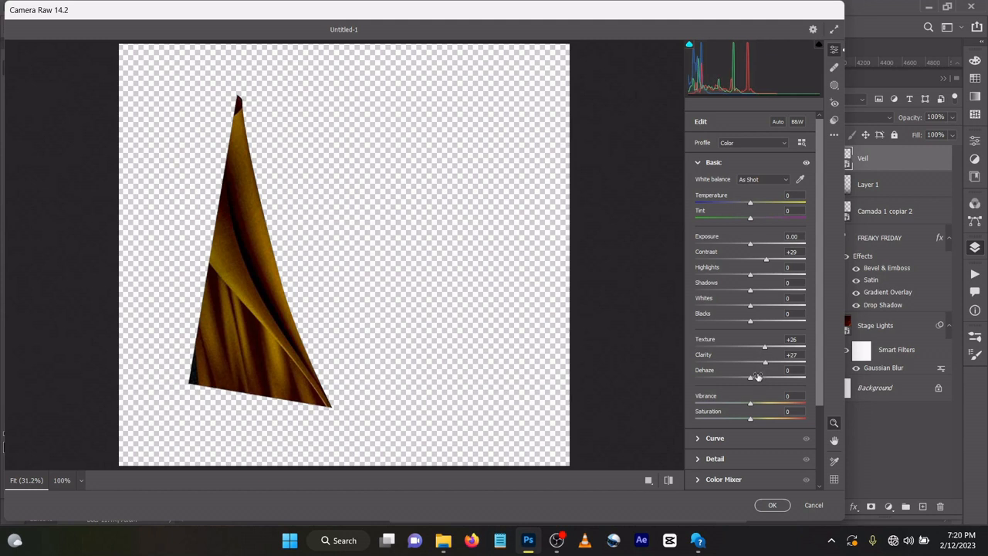
pyautogui.moveTo(750, 377); pyautogui.dragTo(756, 376)
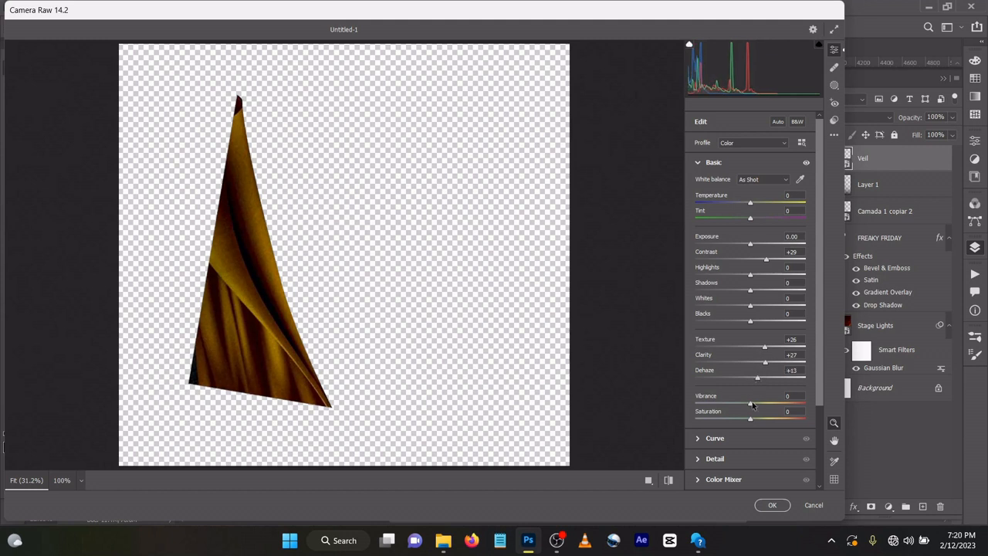
pyautogui.moveTo(750, 403); pyautogui.dragTo(754, 403)
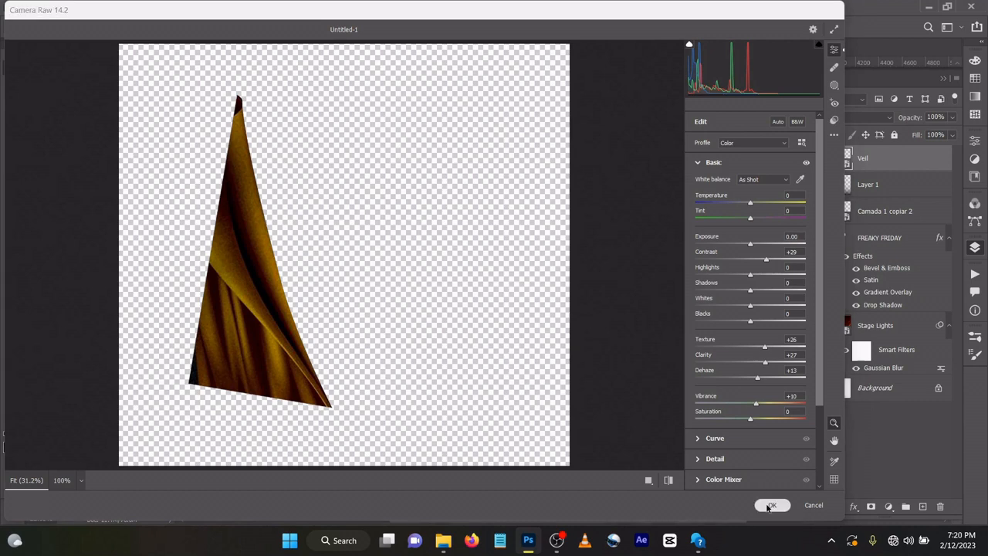
pyautogui.click(772, 505)
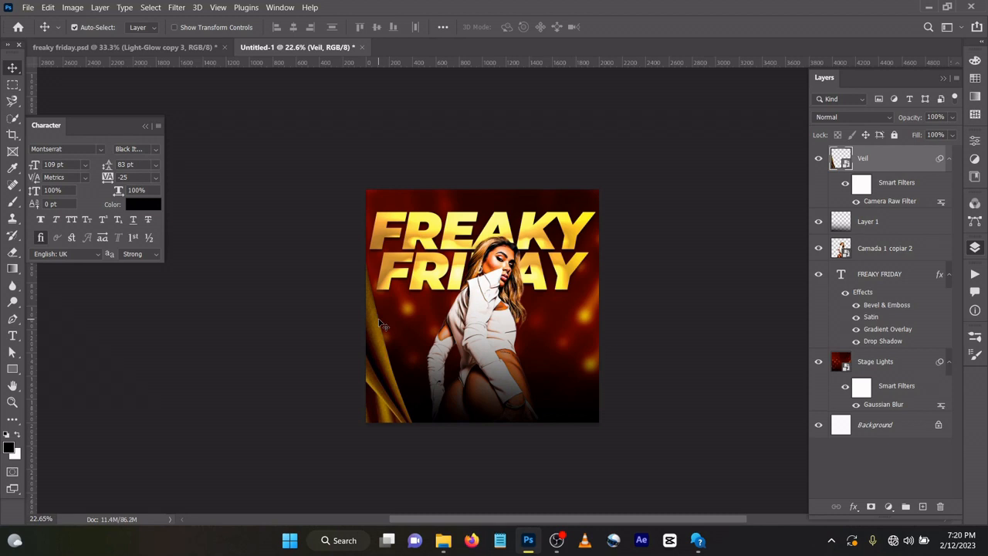
# Soften the veil layer with a small-radius Gaussian Blur smart filter
pyautogui.click(176, 6)
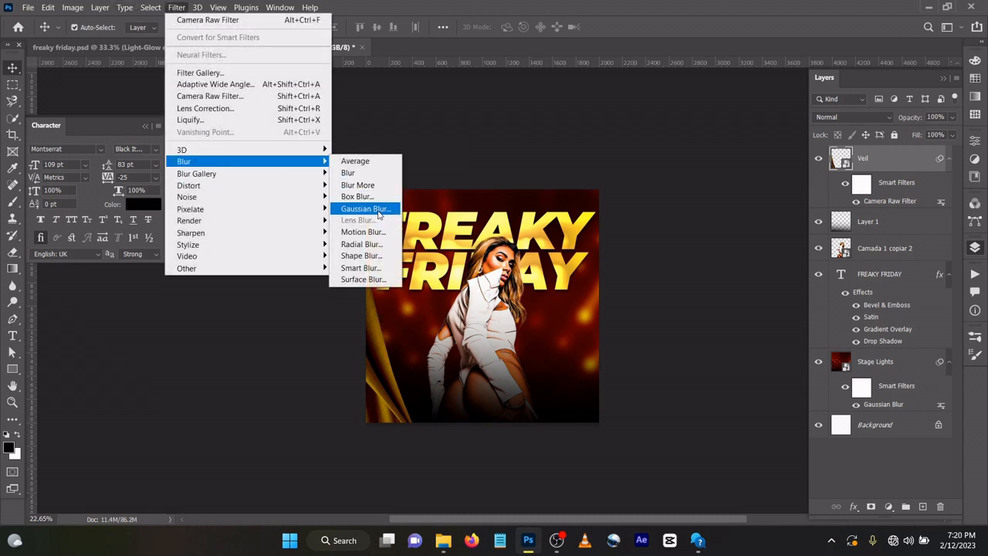
pyautogui.click(364, 208)
pyautogui.write('8.8')
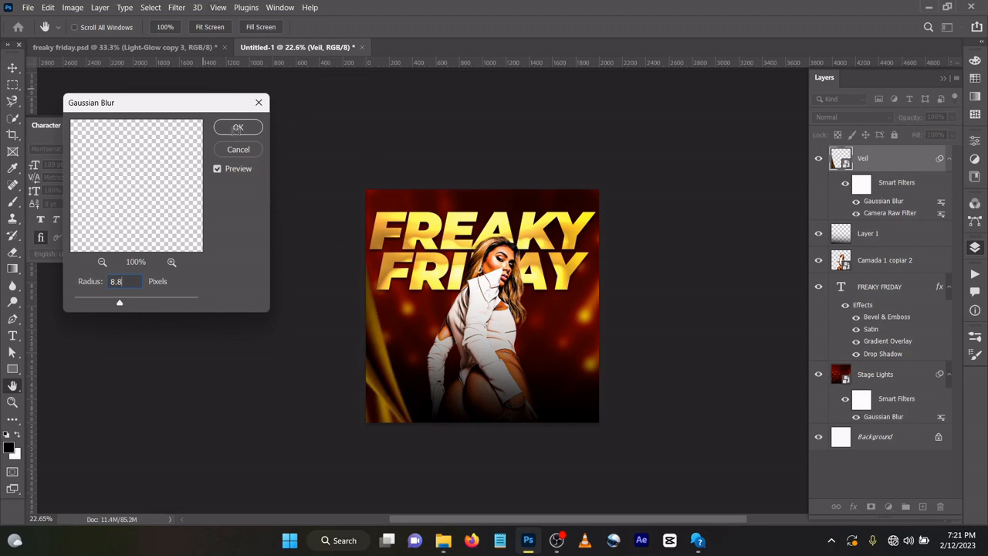
pyautogui.click(238, 127)
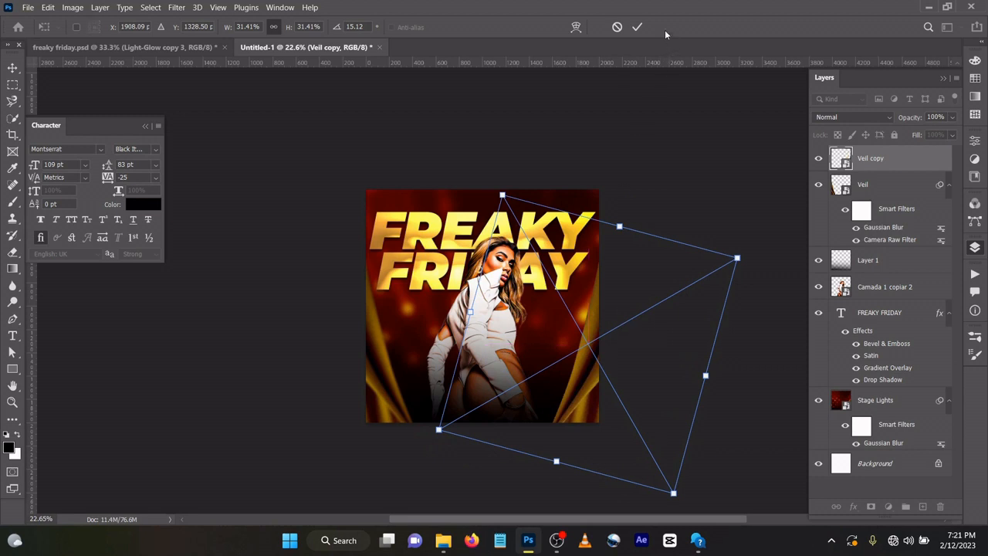
# Commit the flipped Veil copy framing the flyer's bottom right corner
pyautogui.click(635, 28)
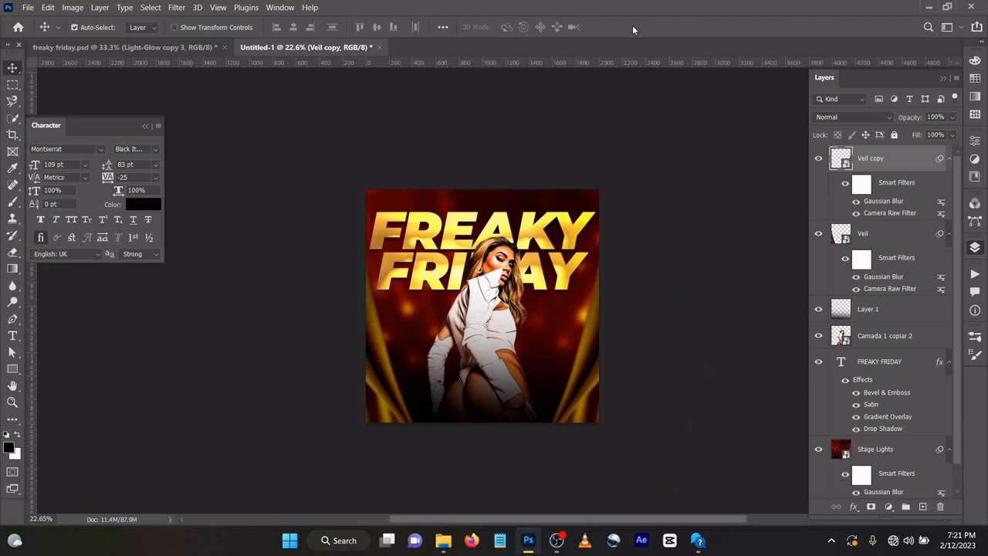
pyautogui.moveTo(500, 142)
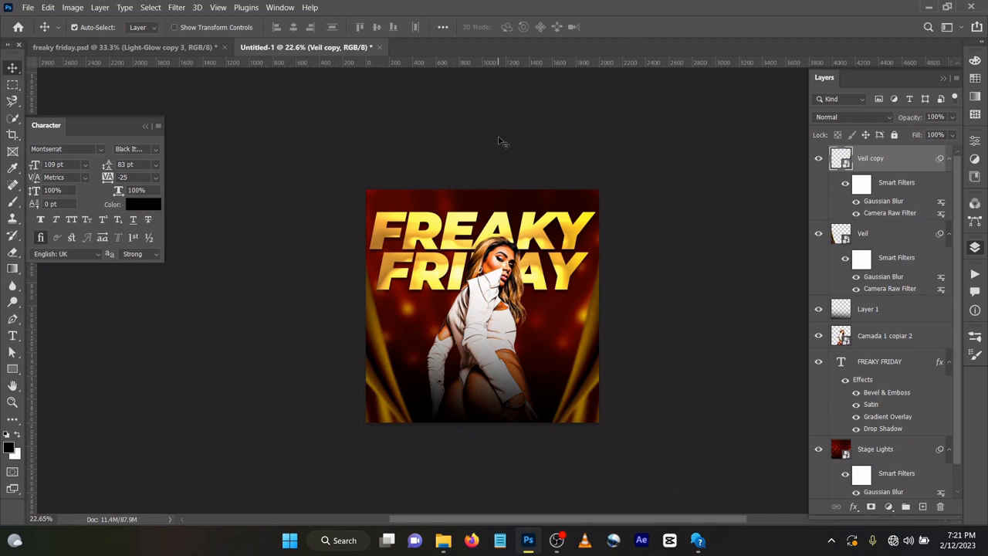
pyautogui.moveTo(599, 353)
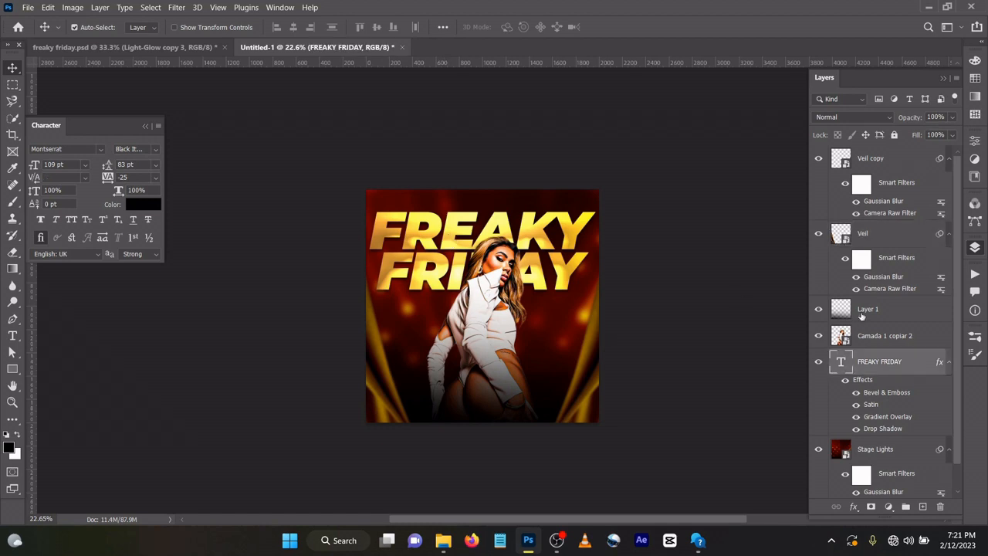
# Add a white SHADESOFMADE ENTERTAINMENT text line above Layer 1 at about 5 pt
pyautogui.click(867, 309)
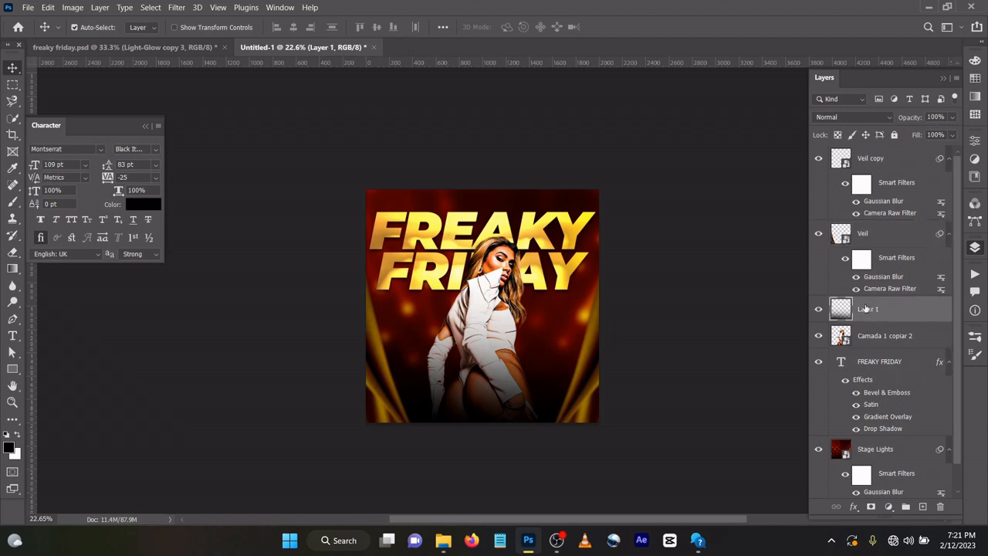
pyautogui.click(12, 335)
pyautogui.write('S')
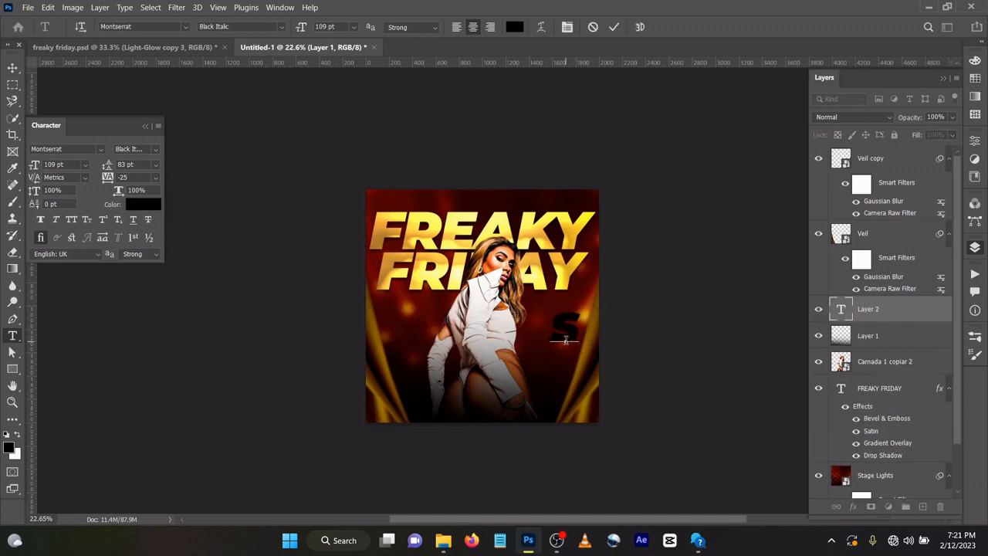
pyautogui.write('O')
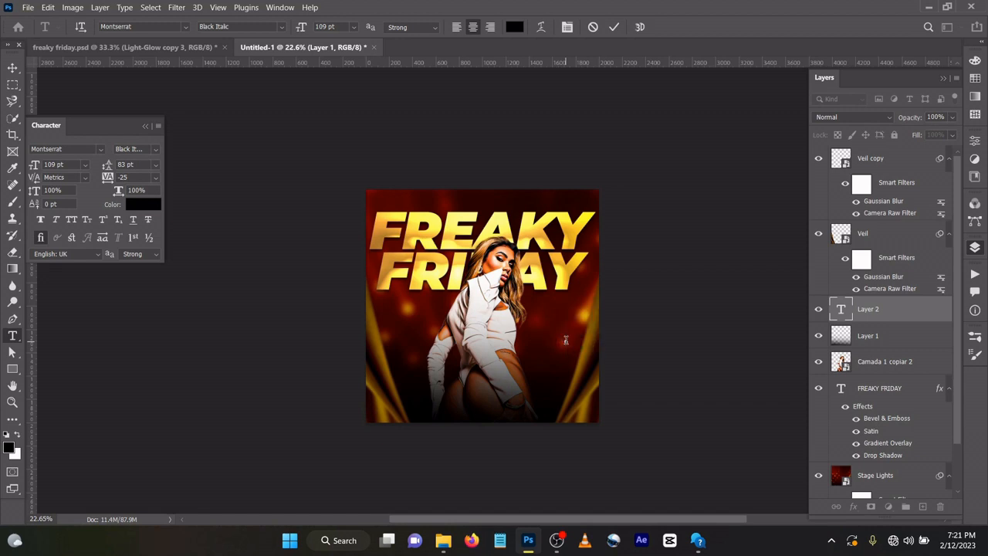
pyautogui.write('SHA')
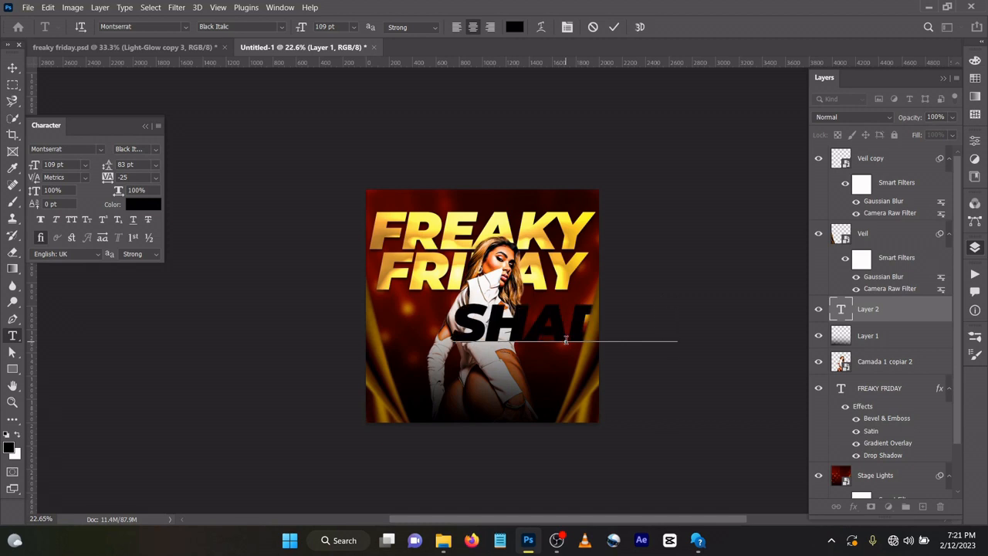
pyautogui.write('DE')
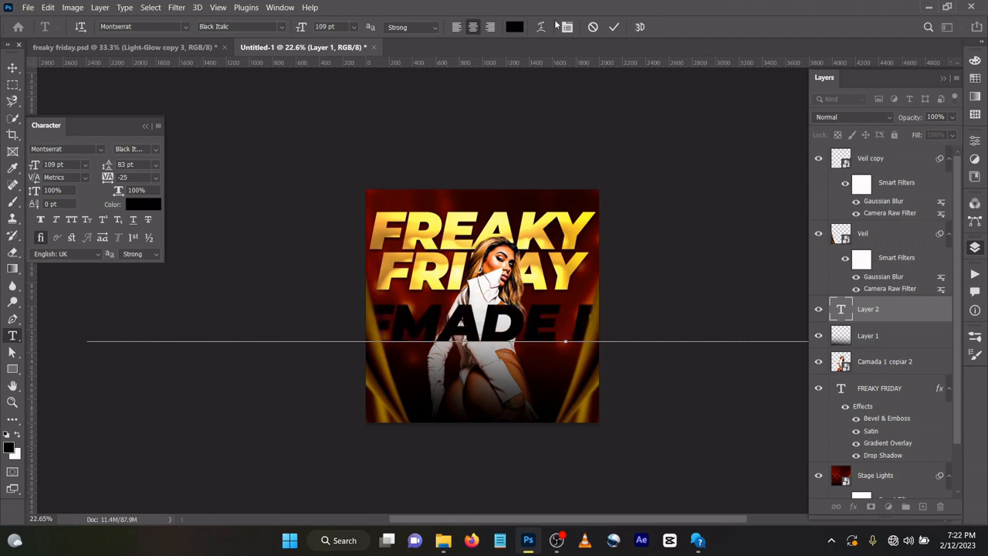
pyautogui.click(614, 27)
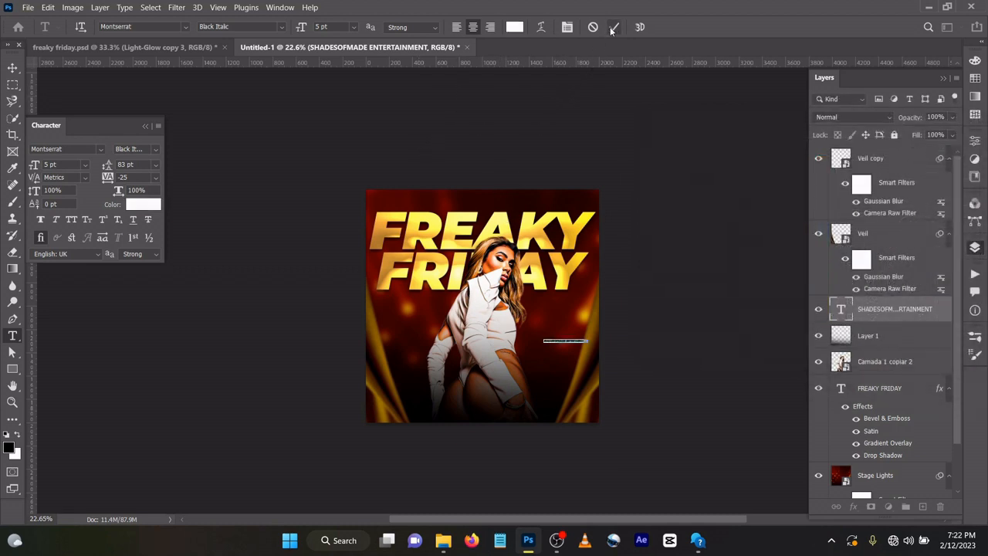
# Drag the company name line to the top centre, above the FREAKY title
pyautogui.click(12, 68)
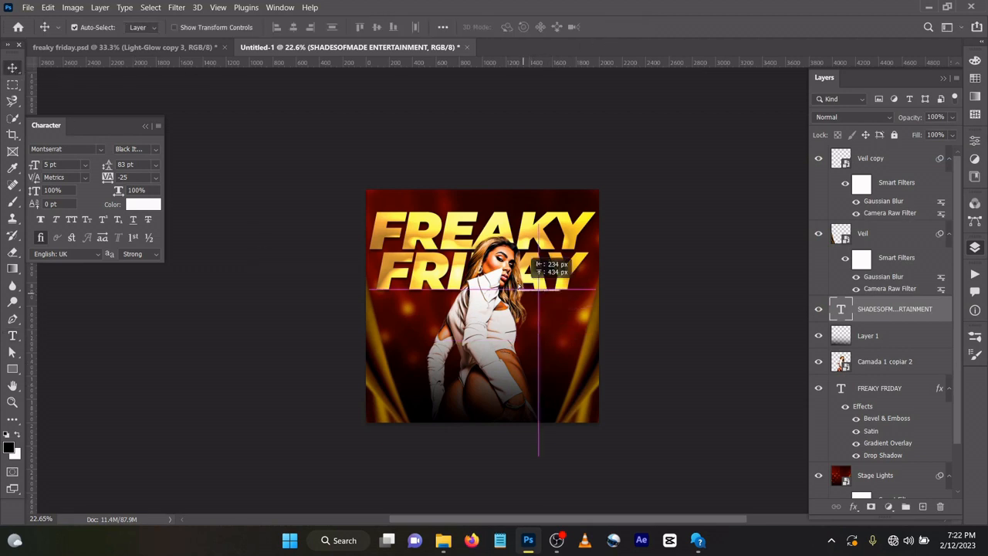
pyautogui.moveTo(516, 287); pyautogui.dragTo(463, 206)
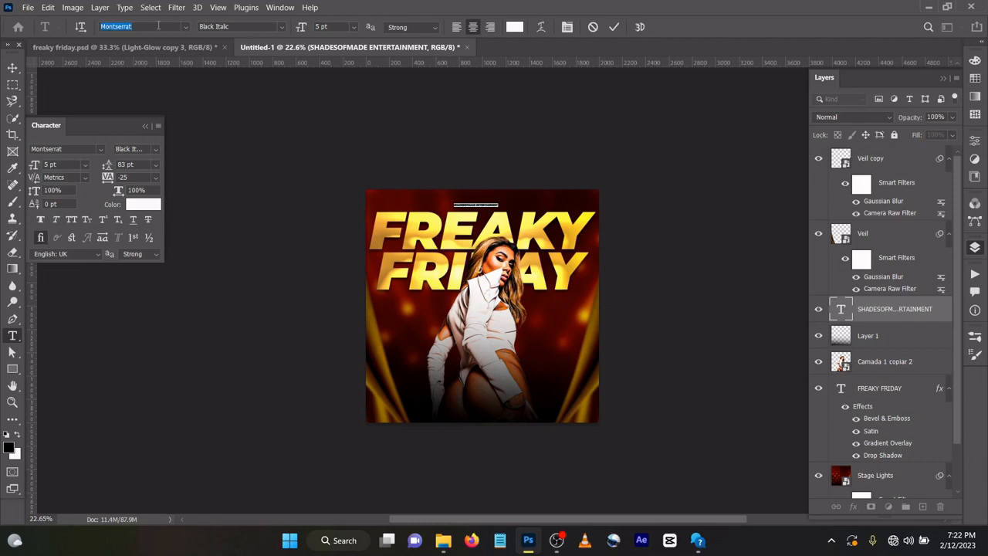
# Try Monument Extended, then settle the company name on Montserrat Medium
pyautogui.write('MONUM')
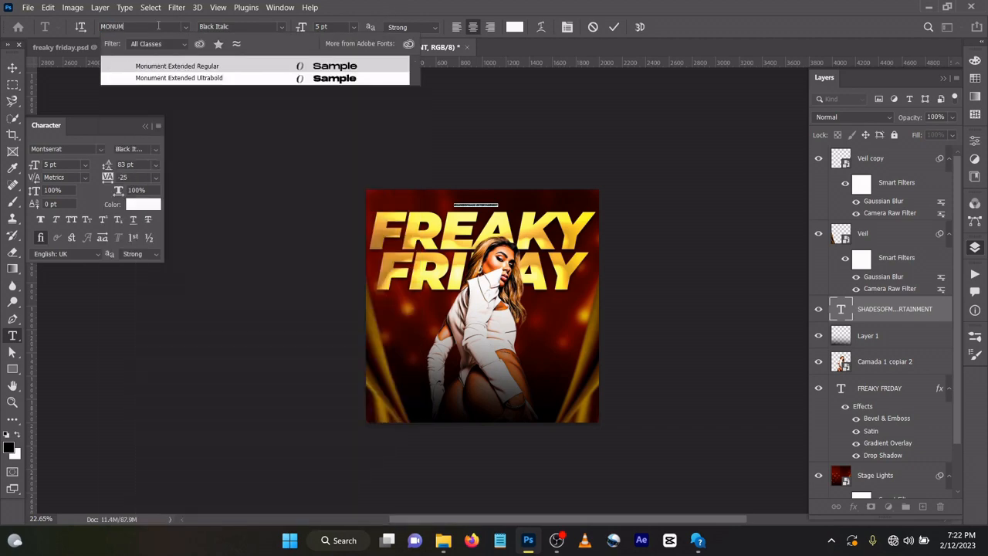
pyautogui.click(179, 77)
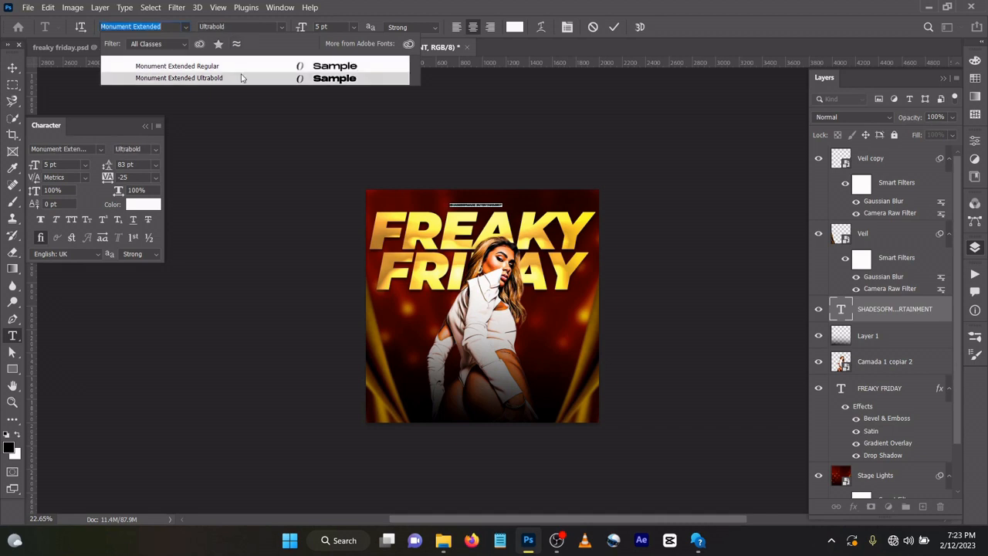
pyautogui.click(176, 65)
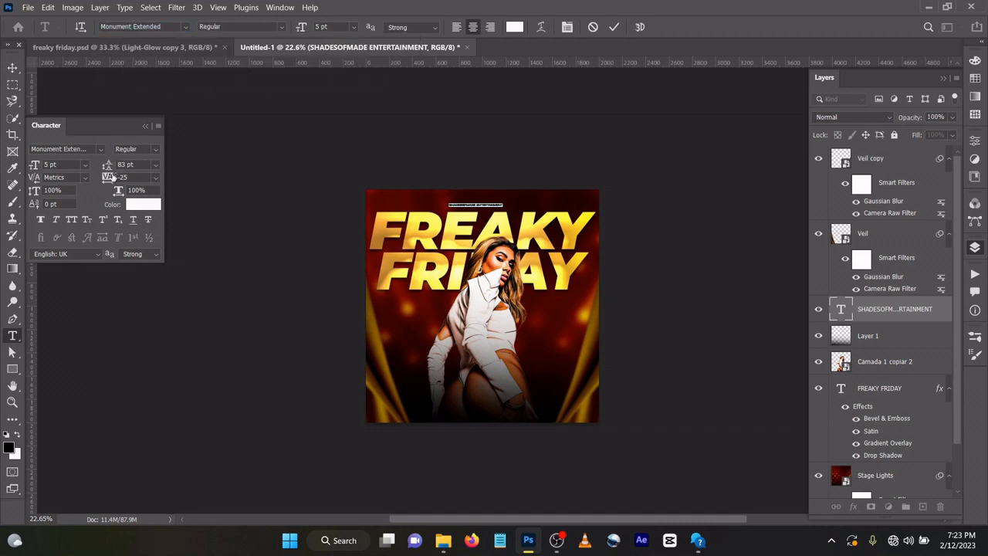
pyautogui.moveTo(130, 176)
pyautogui.write('MONTS')
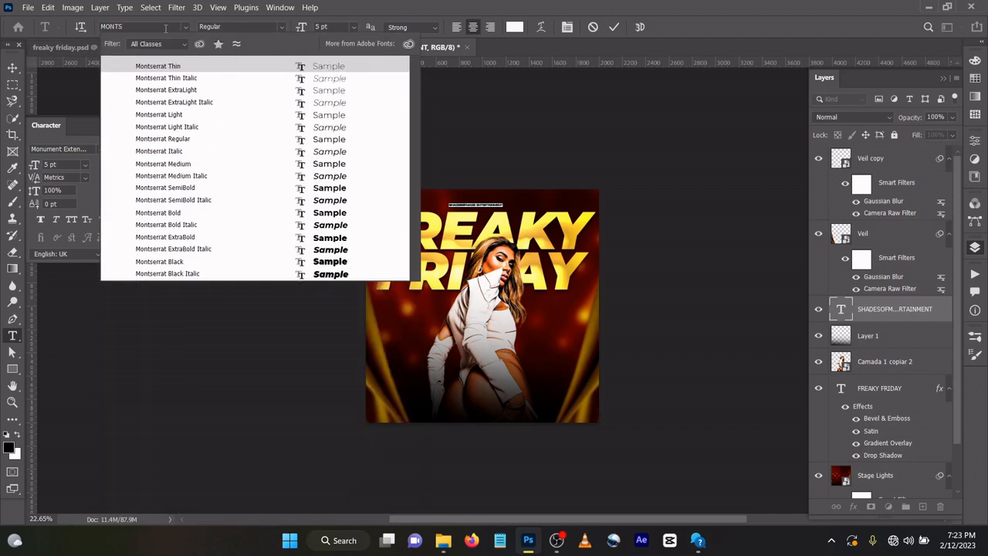
pyautogui.click(158, 115)
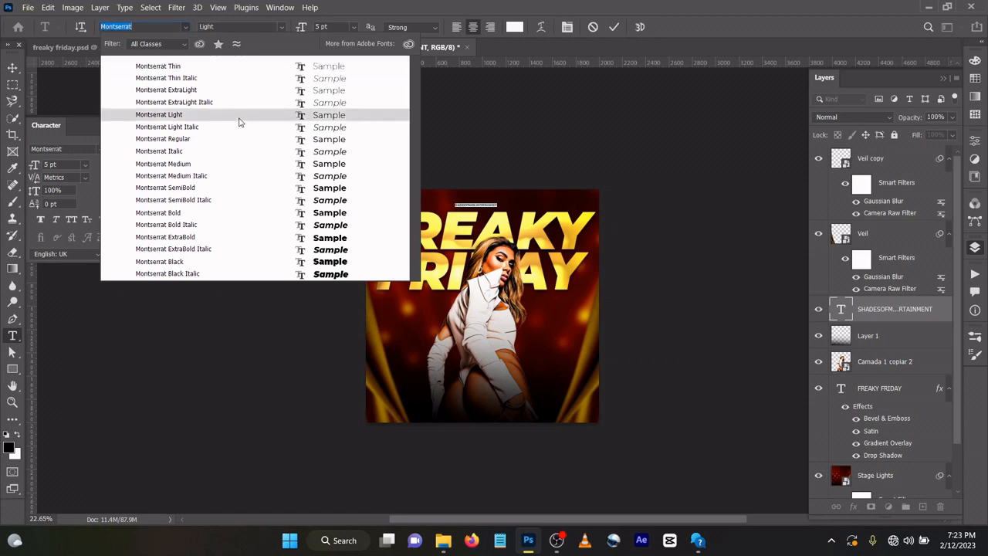
pyautogui.click(164, 163)
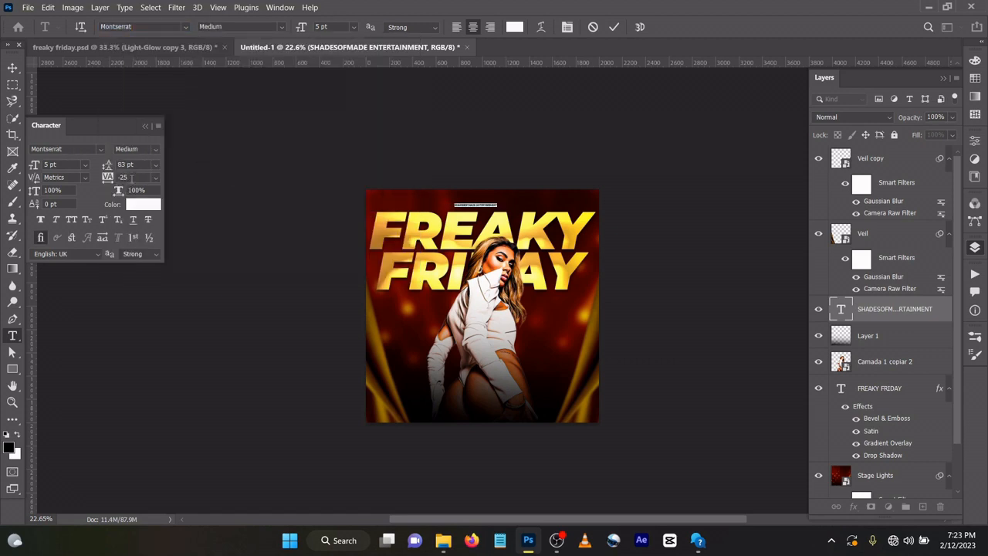
# Widen the tracking to 1820 and centre the line along the flyer's top edge
pyautogui.tripleClick(137, 176)
pyautogui.write('1820')
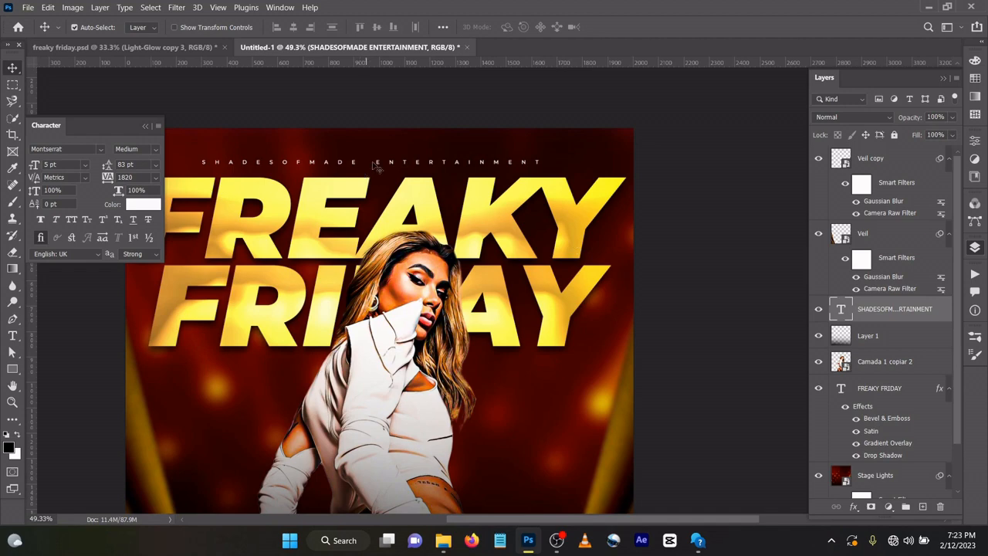
pyautogui.moveTo(371, 162); pyautogui.dragTo(398, 162)
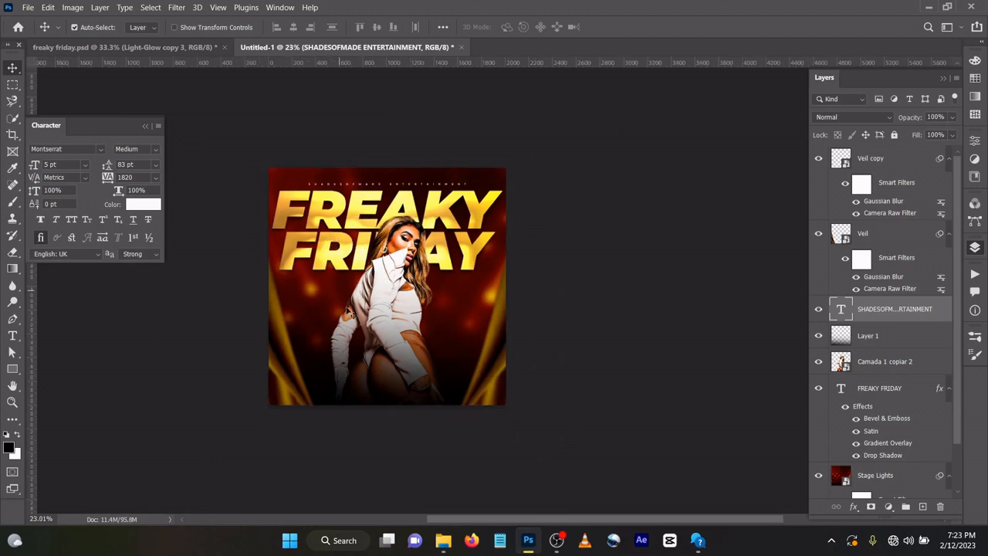
# Dismiss the Get Help window and return from the assets folder to the flyer document
pyautogui.click(441, 540)
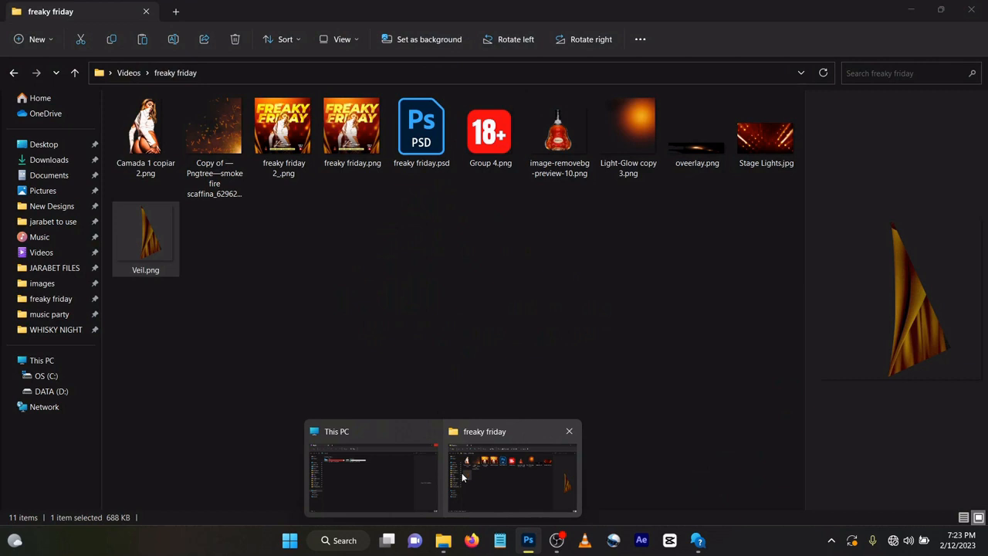
pyautogui.click(441, 540)
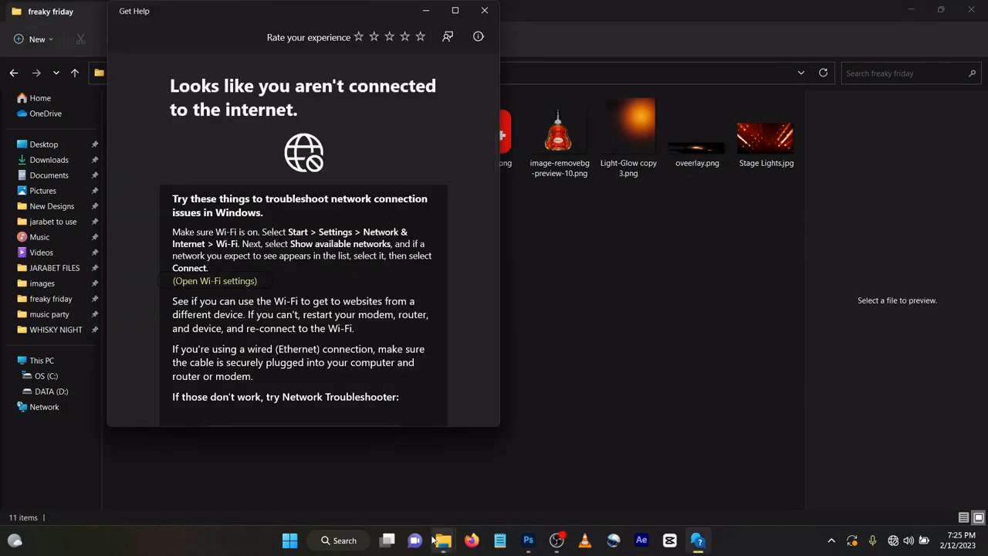
pyautogui.click(485, 10)
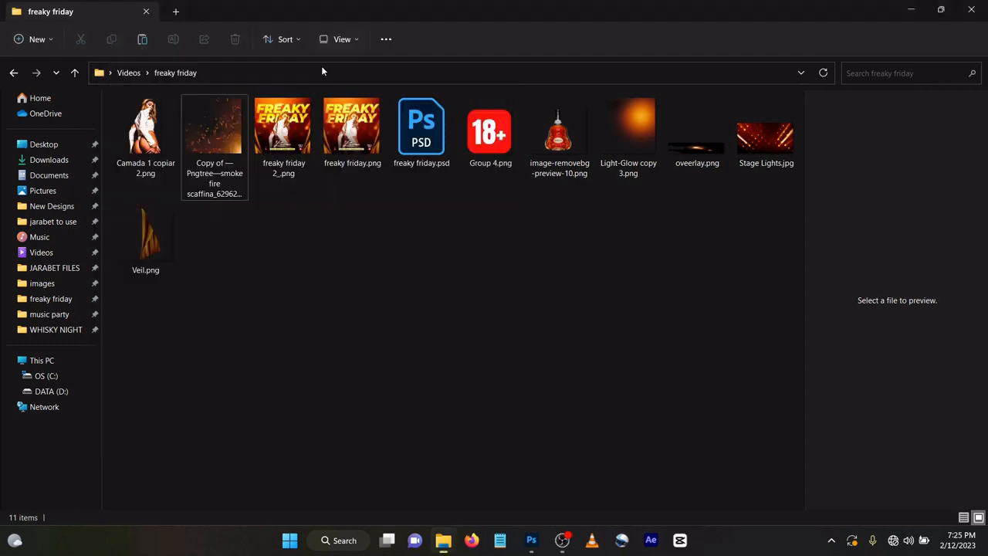
pyautogui.click(214, 127)
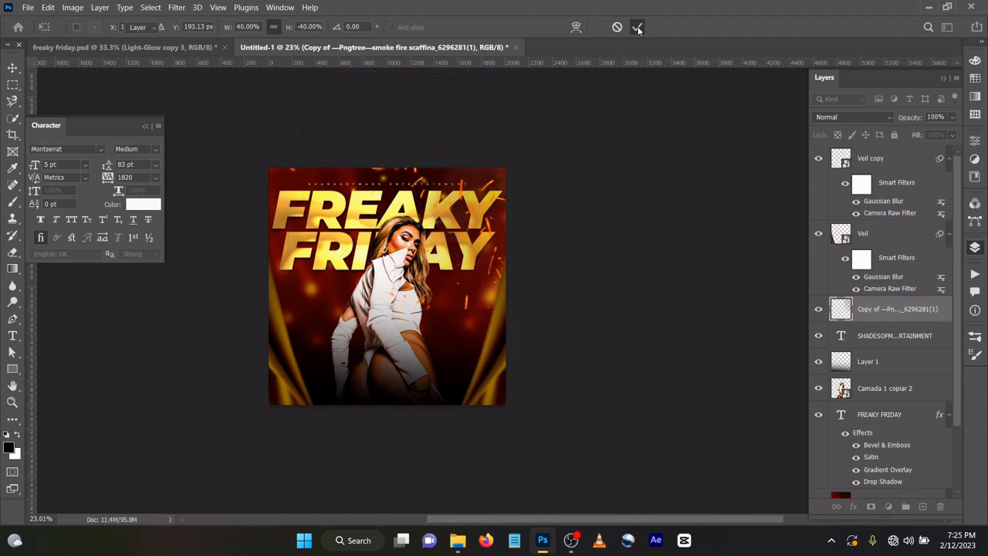
# Set the smoke-fire spark layer's blend mode, duplicate it and commit an enlarged copy
pyautogui.click(852, 117)
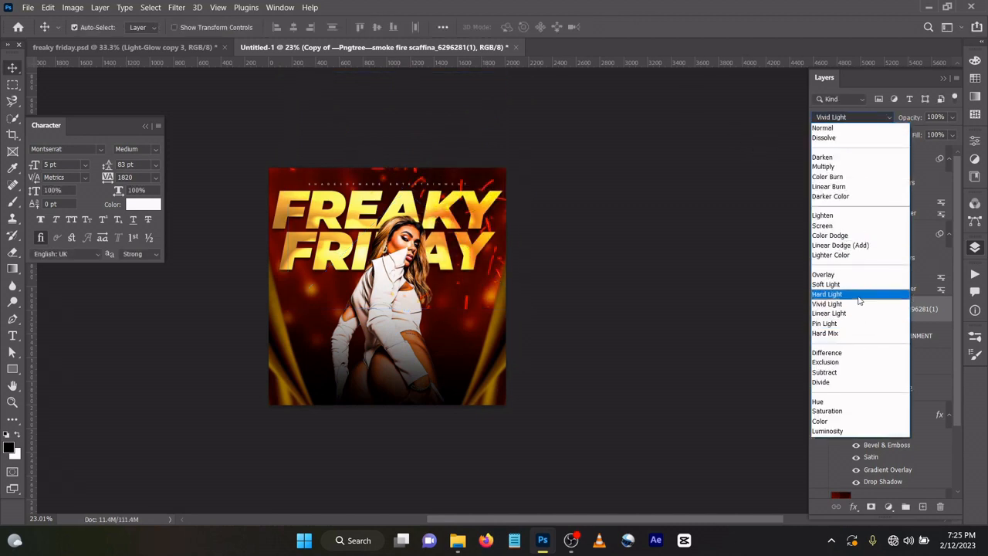
pyautogui.click(822, 275)
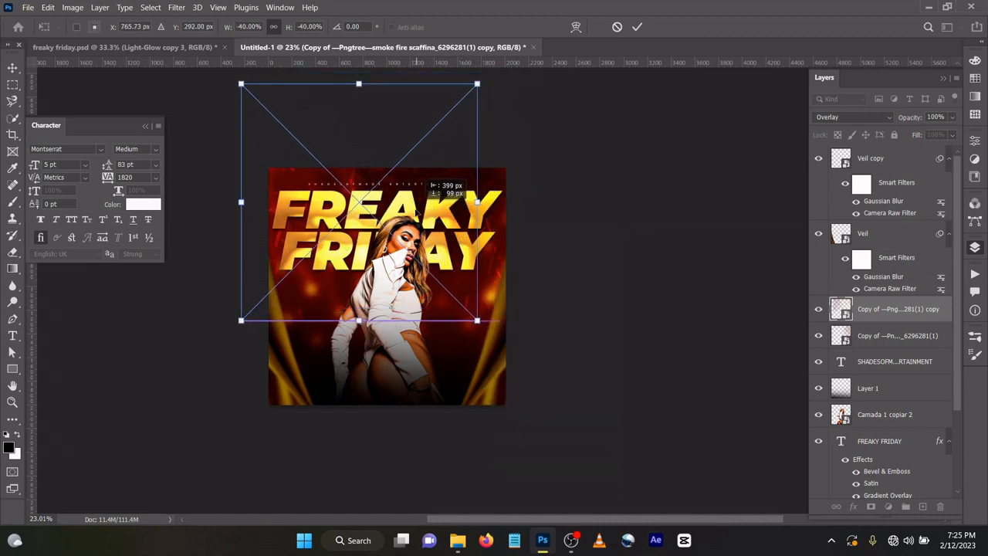
pyautogui.click(636, 28)
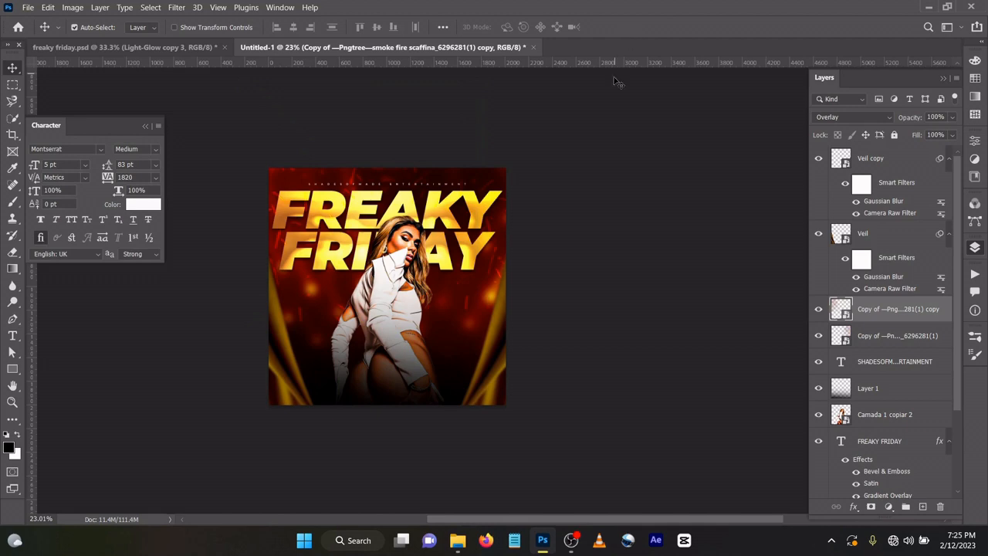
pyautogui.moveTo(571, 540)
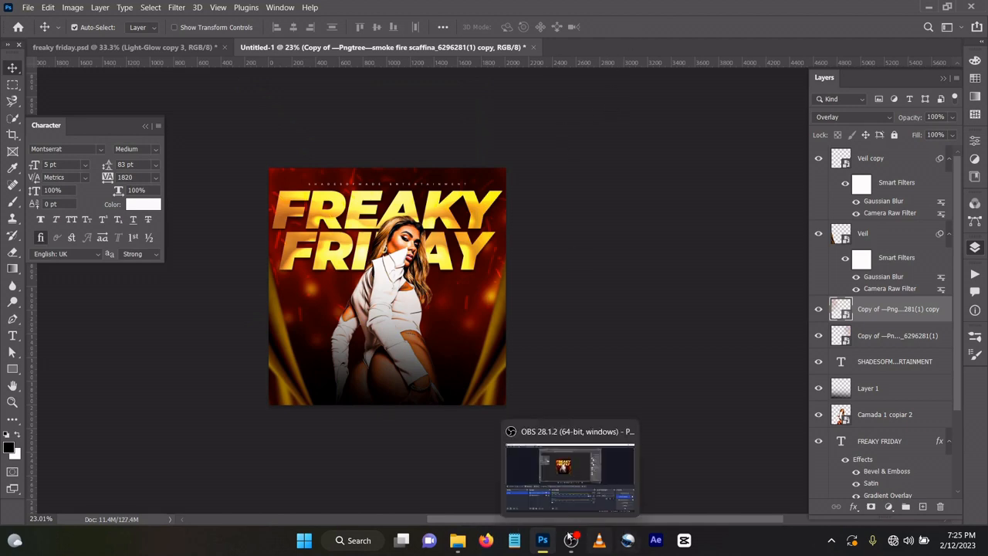
# Bring Light-Glow copy 3.png onto the flyer, flipped horizontally and enlarged over the upper area
pyautogui.click(401, 540)
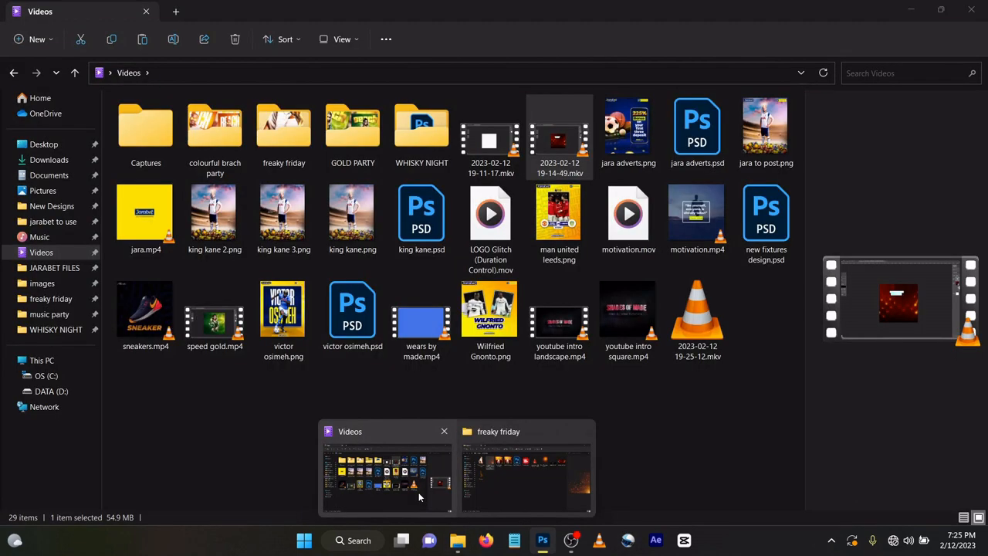
pyautogui.click(525, 475)
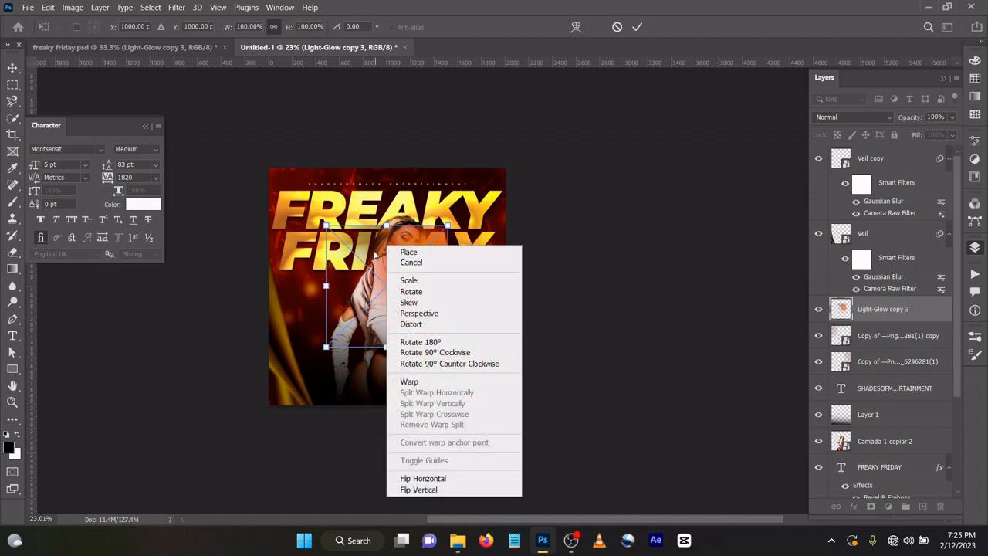
pyautogui.moveTo(466, 482)
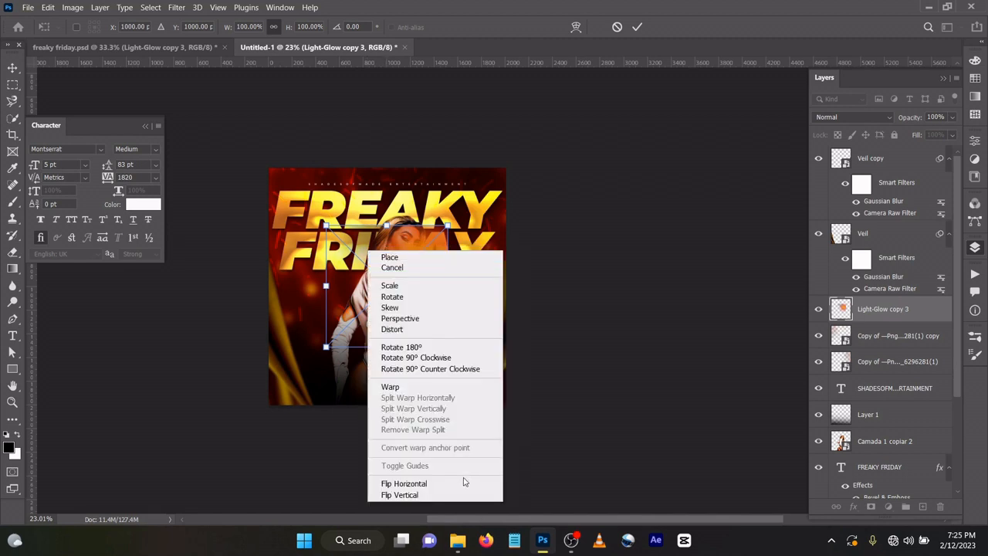
pyautogui.click(405, 483)
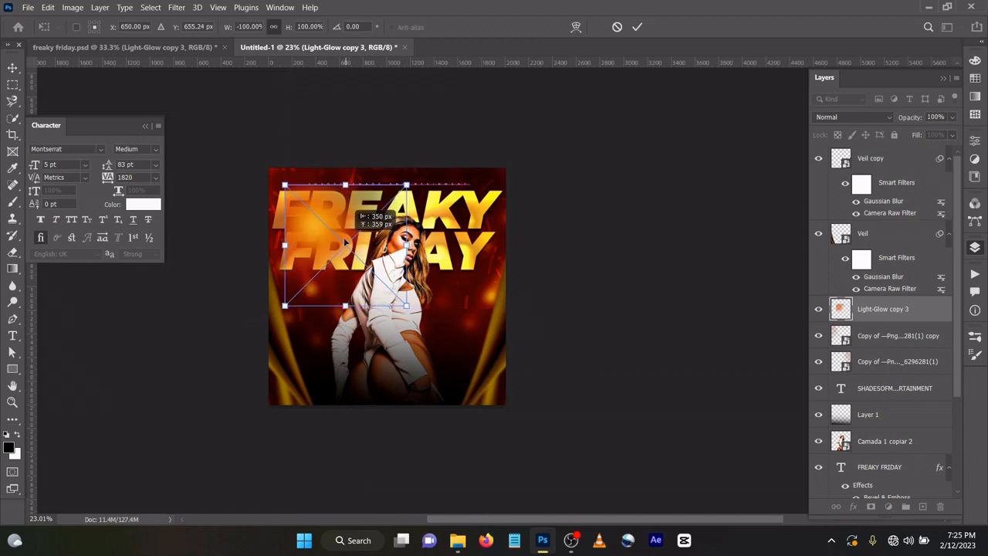
pyautogui.moveTo(408, 185); pyautogui.dragTo(423, 156)
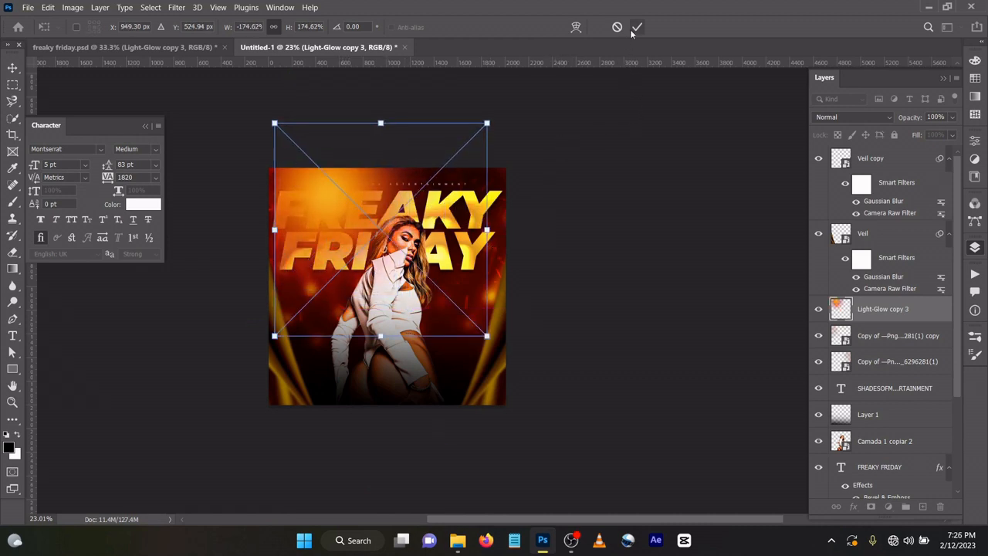
pyautogui.click(852, 118)
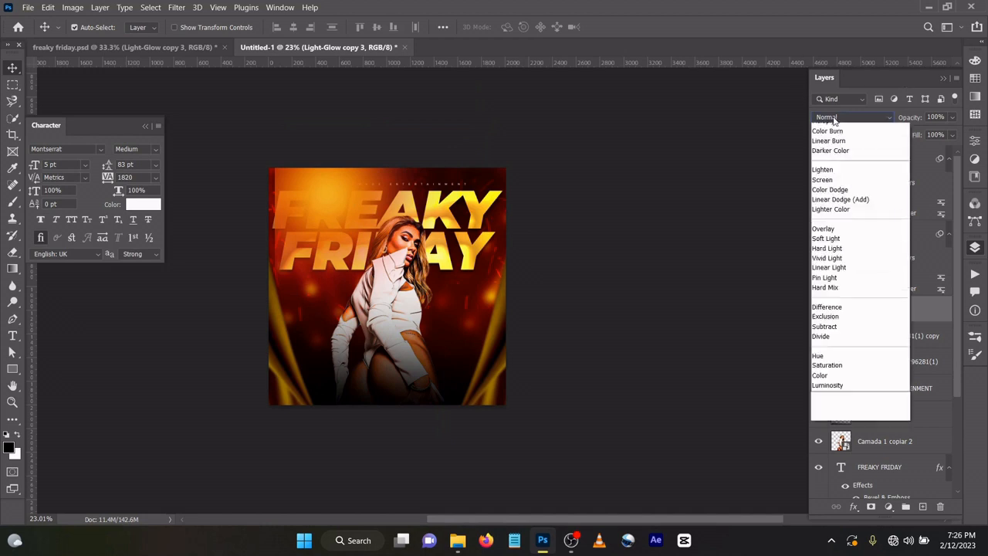
# Set the glow to Linear Dodge (Add), enlarge it across the whole flyer and rotate it into place
pyautogui.click(827, 352)
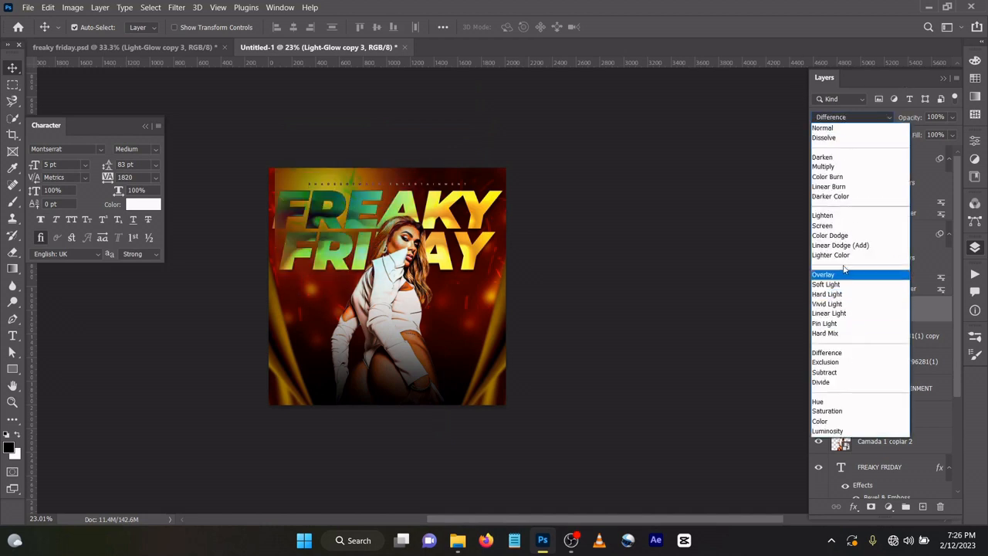
pyautogui.click(839, 244)
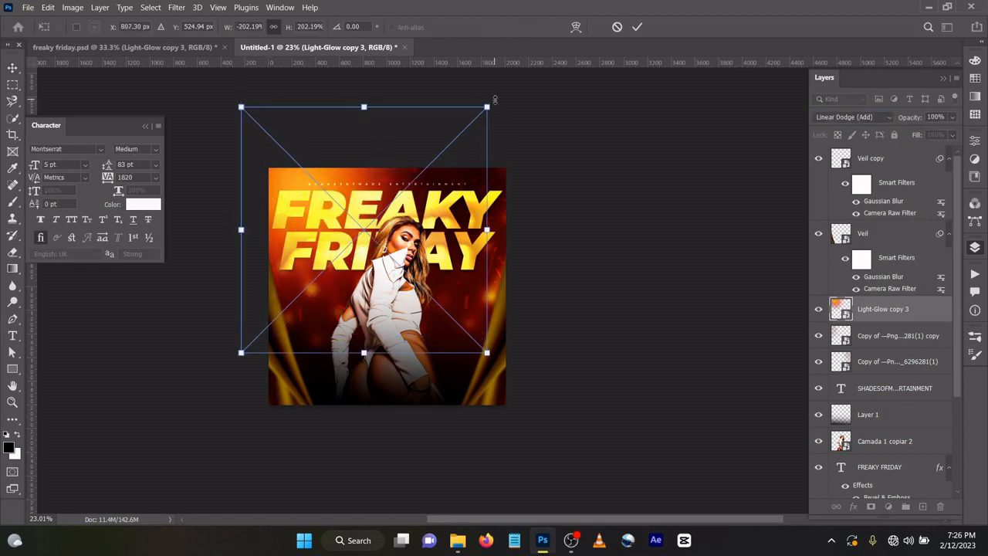
pyautogui.moveTo(486, 106); pyautogui.dragTo(509, 133)
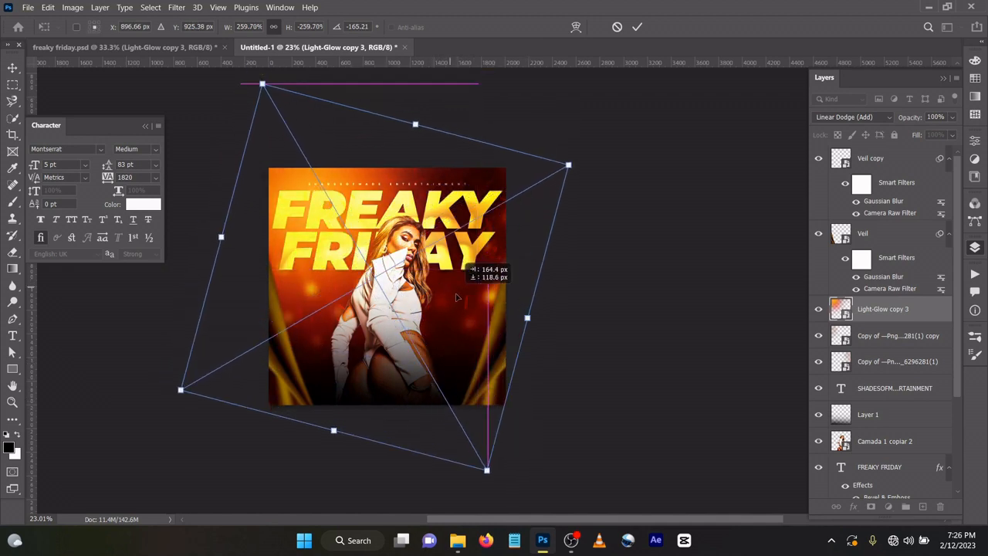
pyautogui.moveTo(528, 318); pyautogui.dragTo(534, 319)
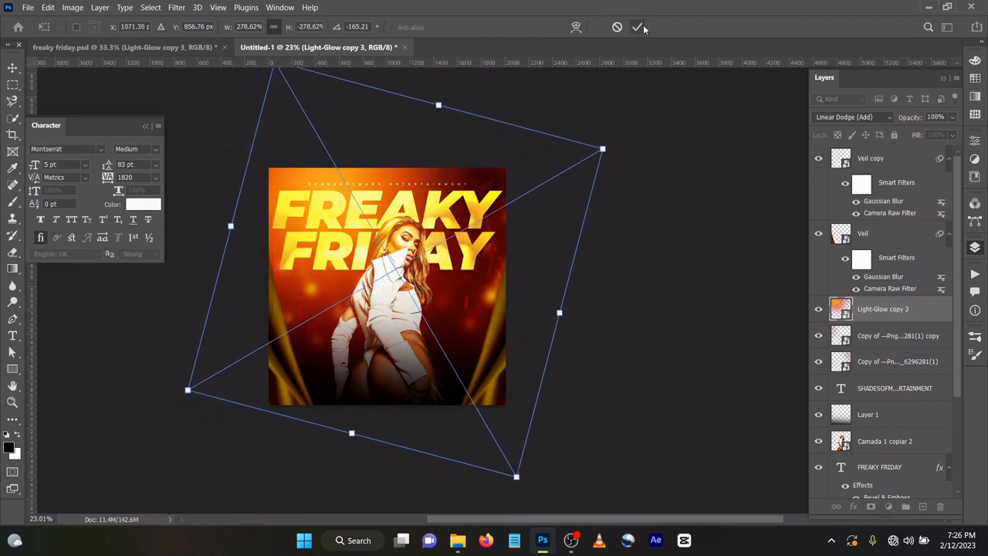
pyautogui.click(637, 28)
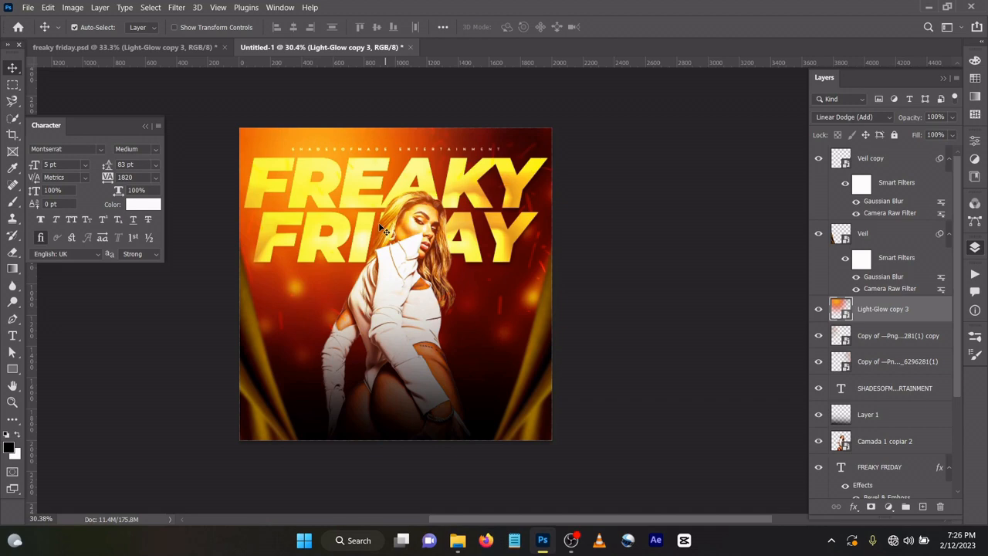
pyautogui.moveTo(457, 540)
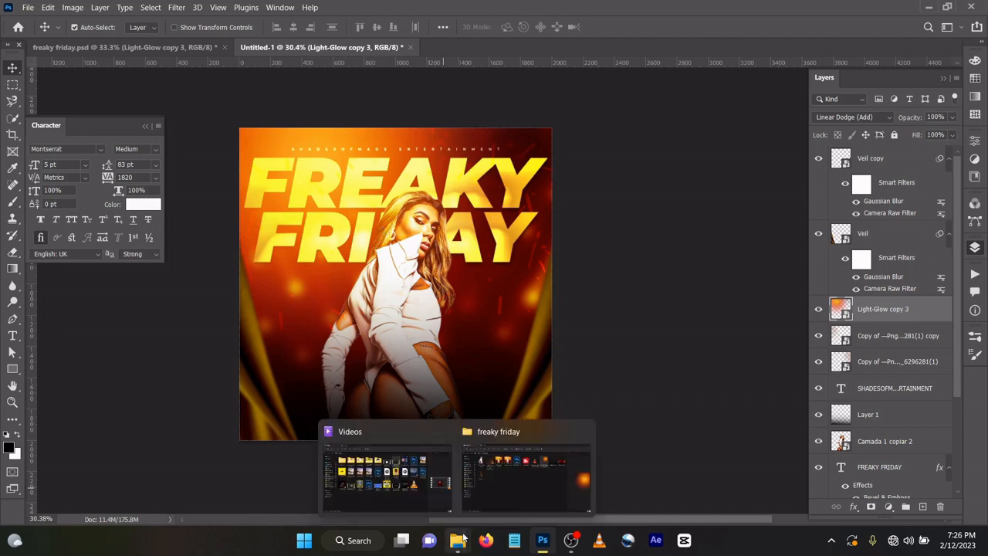
# Bring Group 4.png (the red 18+ badge) from the assets folder onto the flyer as a new layer
pyautogui.click(498, 470)
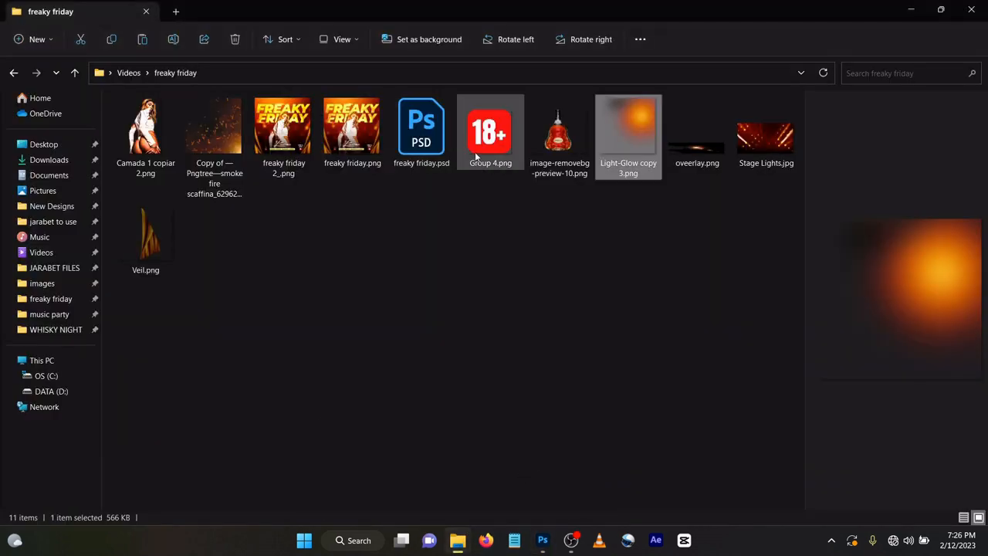
pyautogui.click(491, 132)
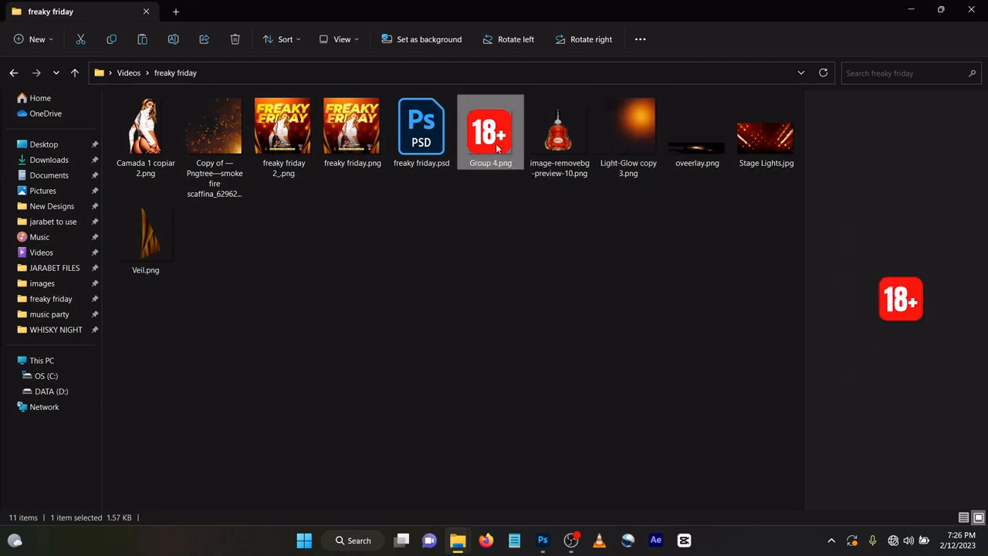
pyautogui.moveTo(534, 540)
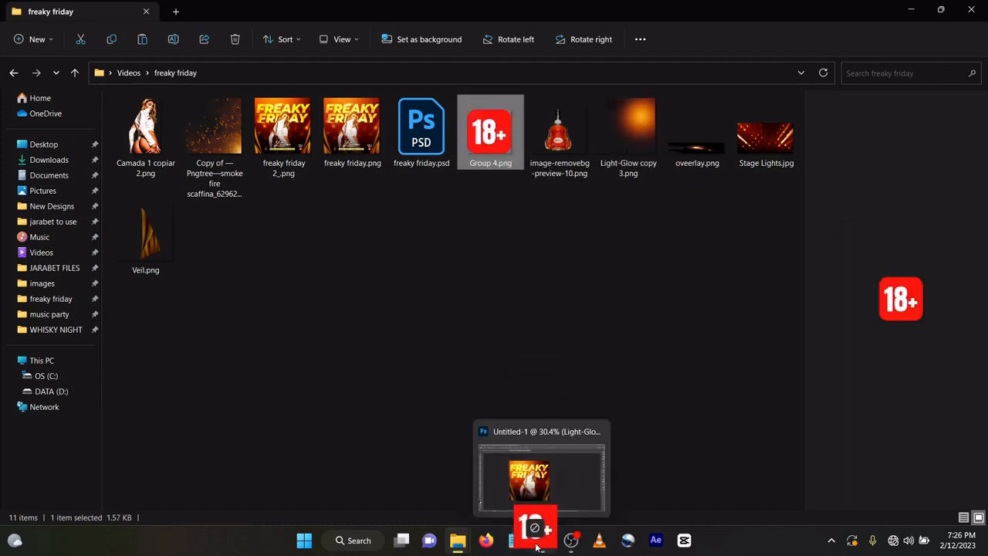
pyautogui.click(540, 470)
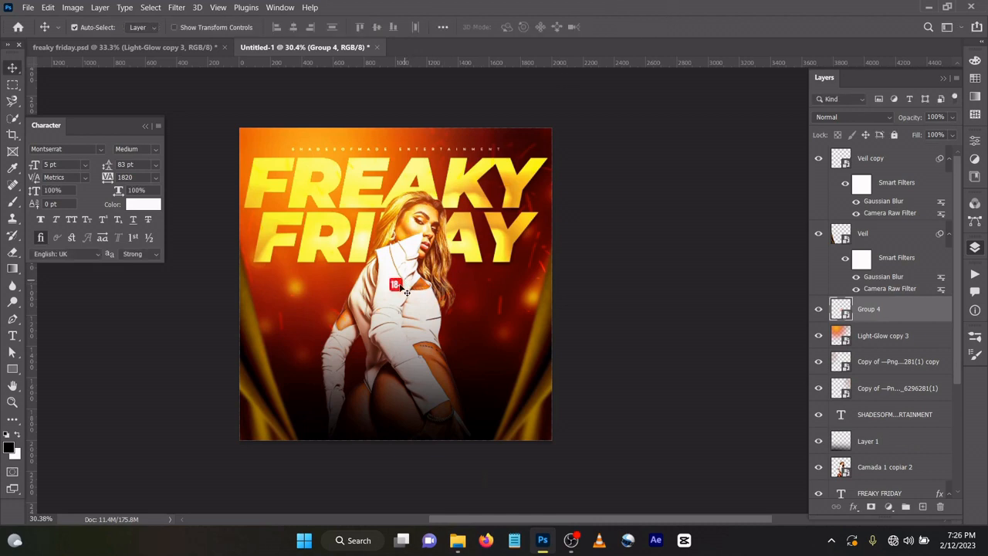
pyautogui.moveTo(395, 284); pyautogui.dragTo(497, 367)
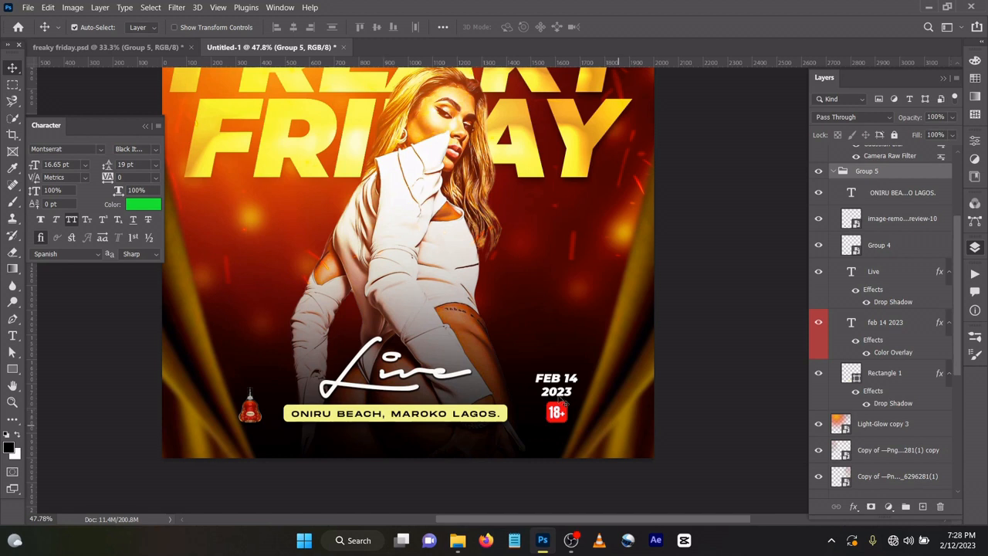
pyautogui.moveTo(611, 375)
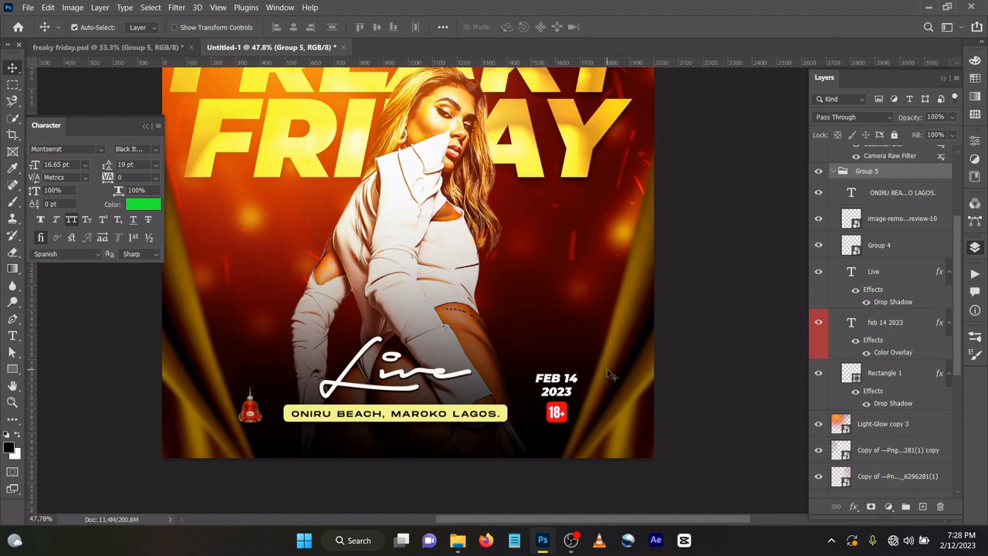
pyautogui.moveTo(481, 389)
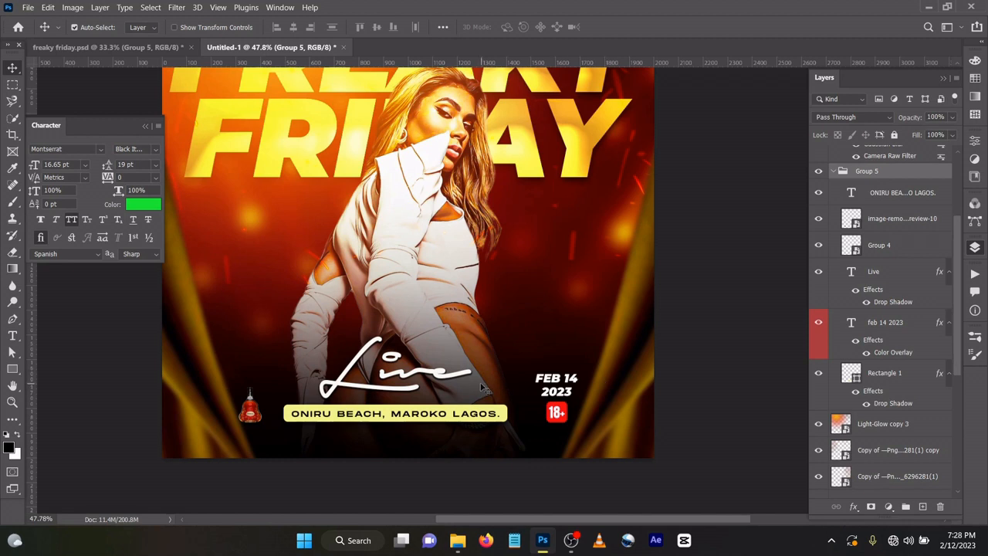
# Make the Live script text layer active in the Layers panel
pyautogui.click(873, 272)
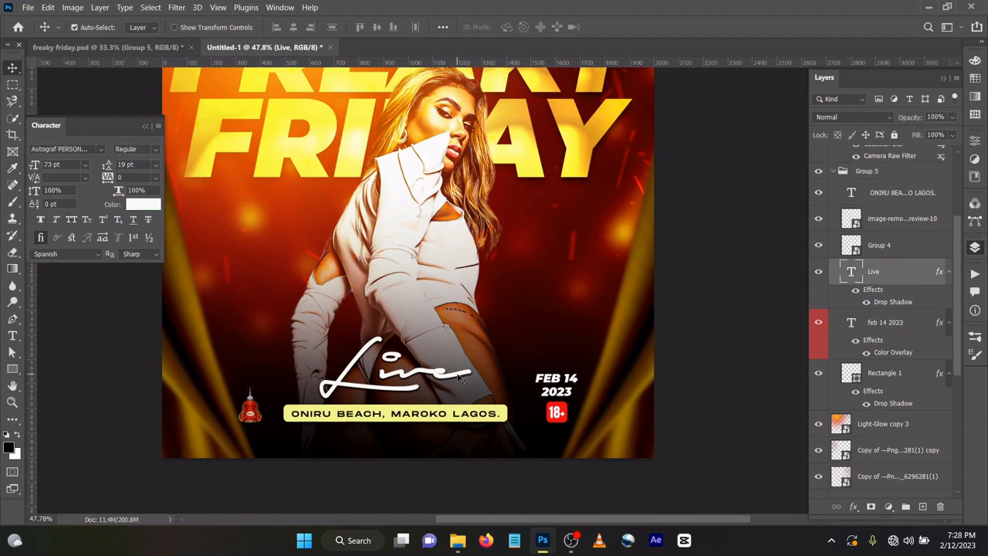